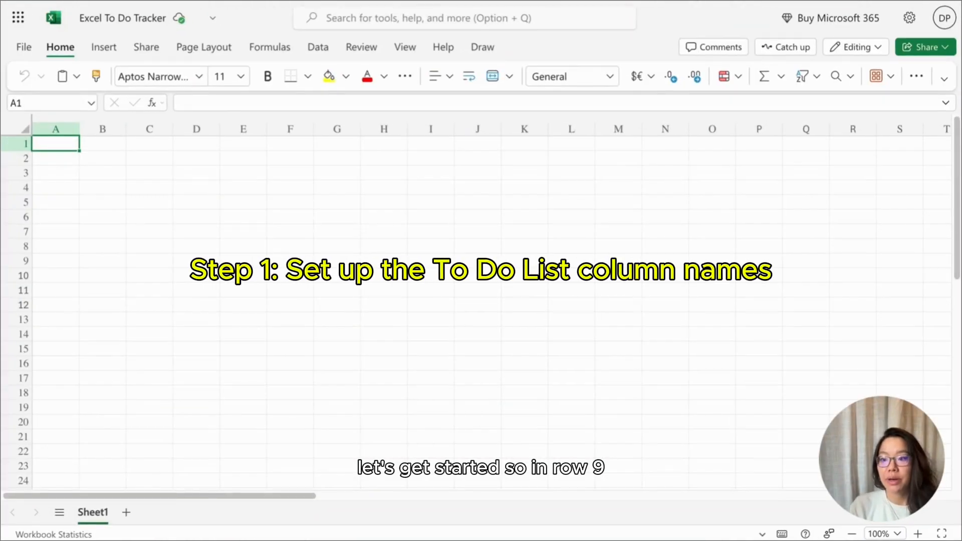
Type the eight headers across A9:H9, from Completed through Notes
click(56, 260)
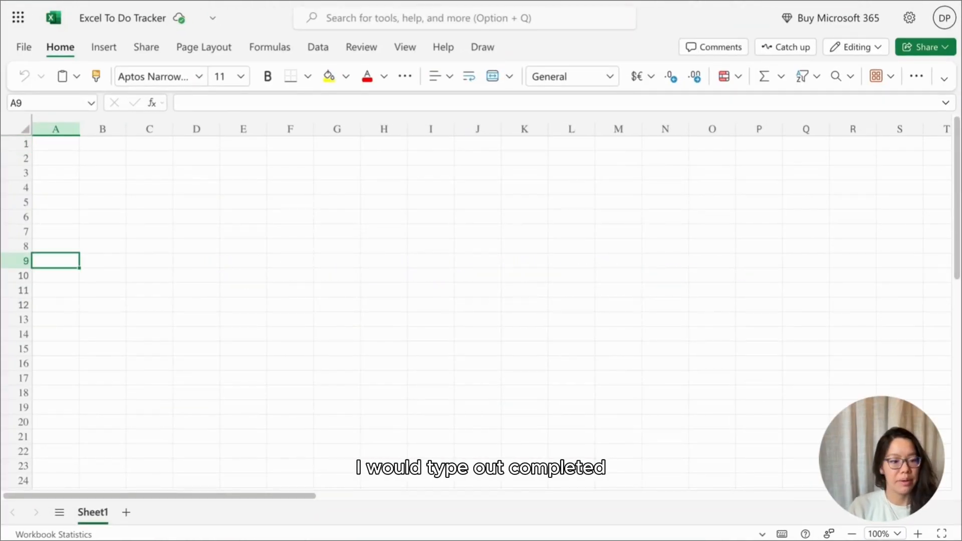
text(Completed)
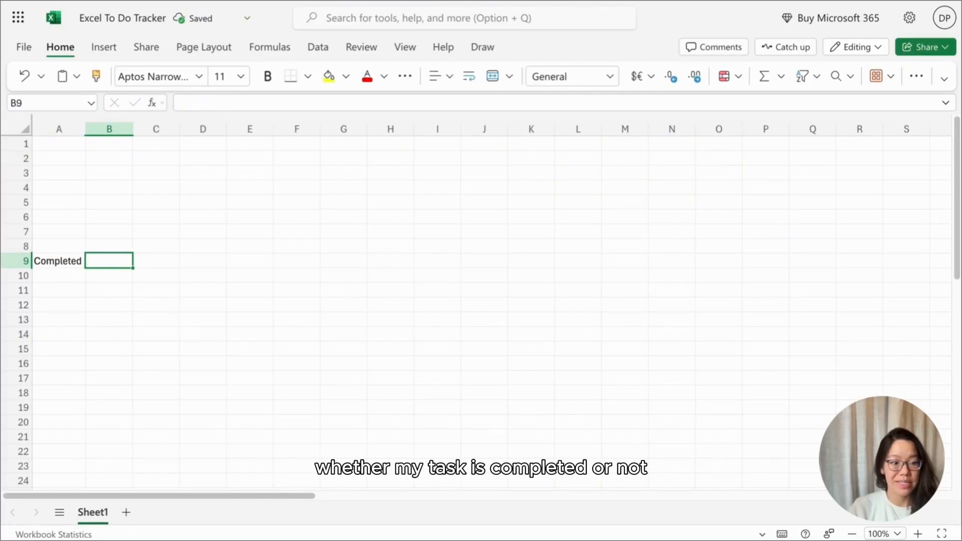
text(Task D)
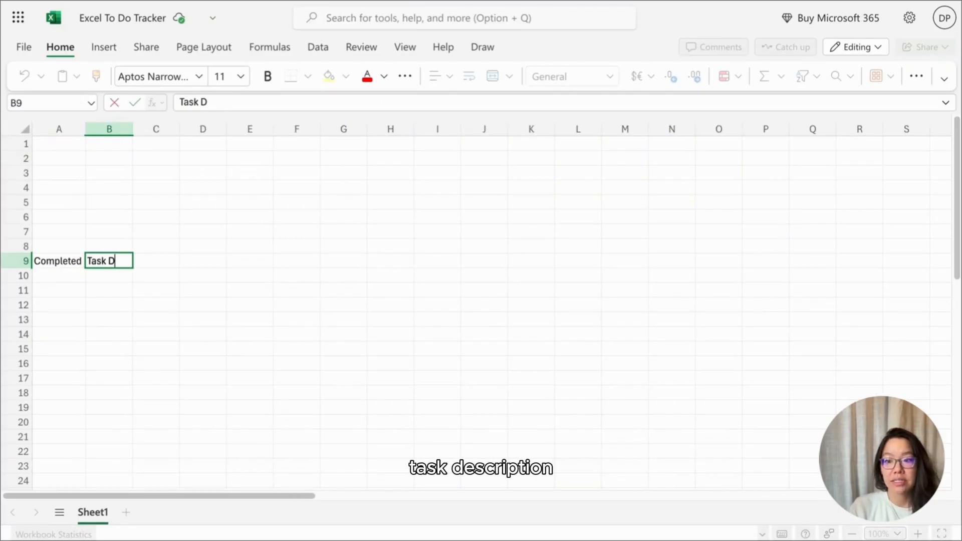
key(Return)
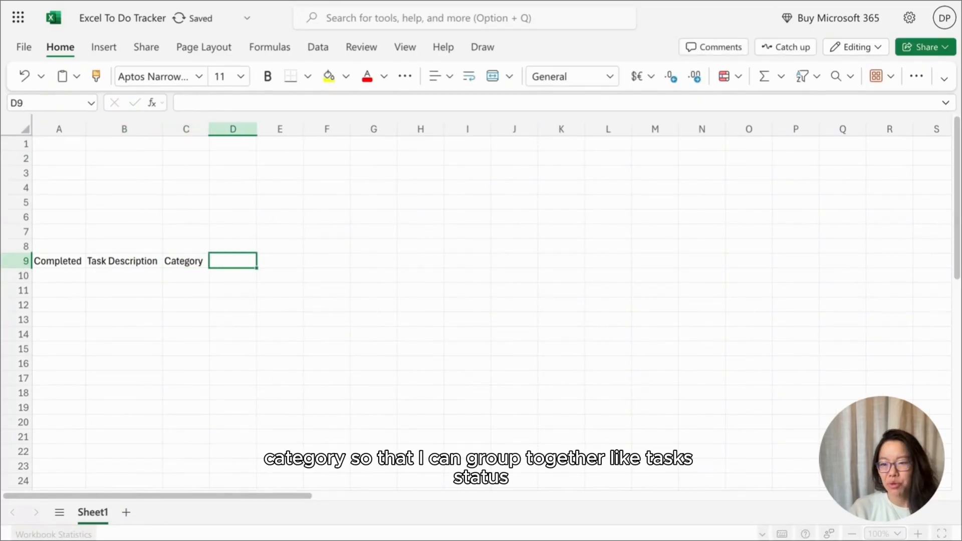
text(Status)
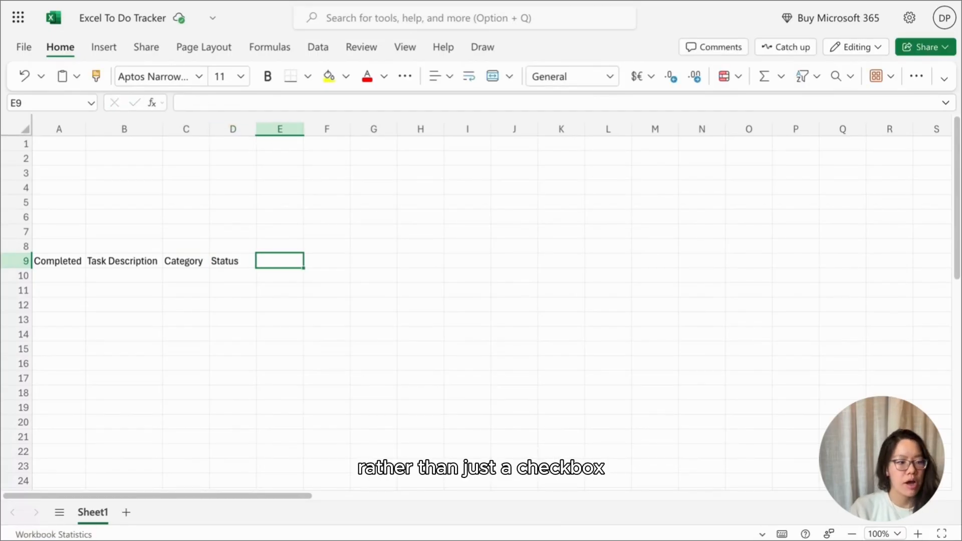
text(Due Date)
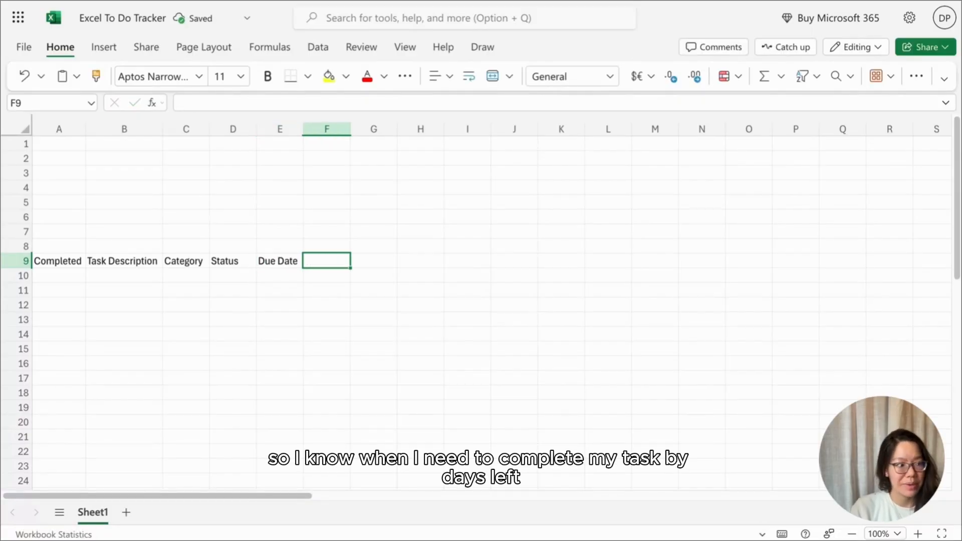
text(Days Left)
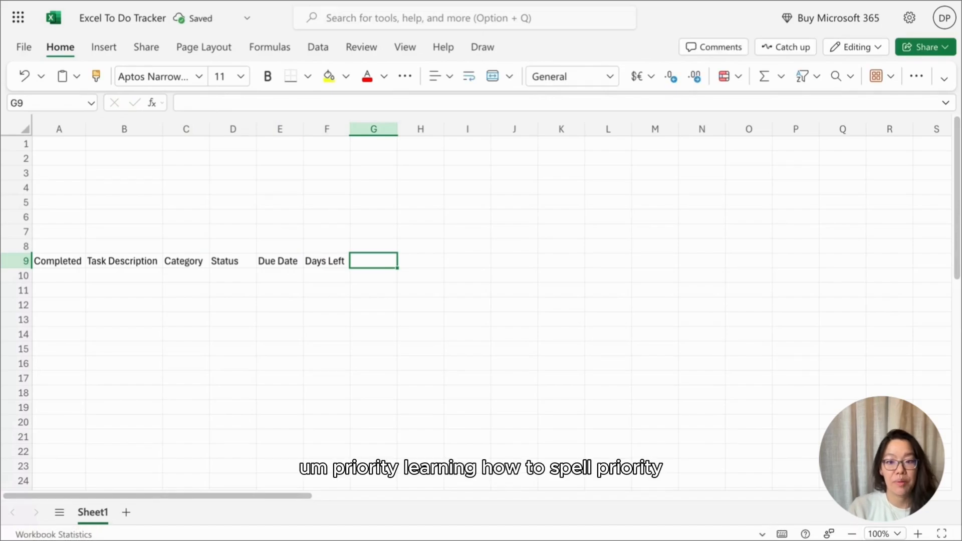
text(Proirotiy)
click(421, 261)
text(Notes)
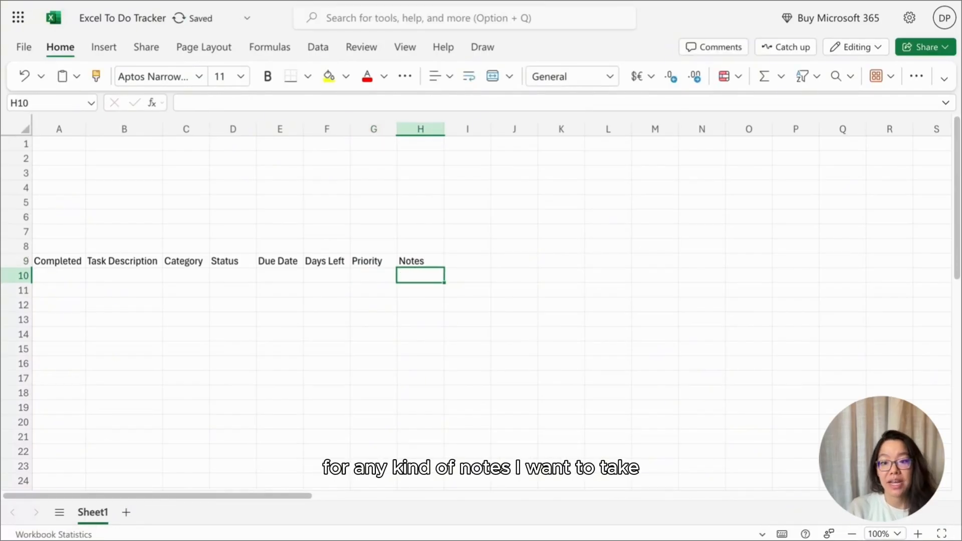
mouse_move(346, 274)
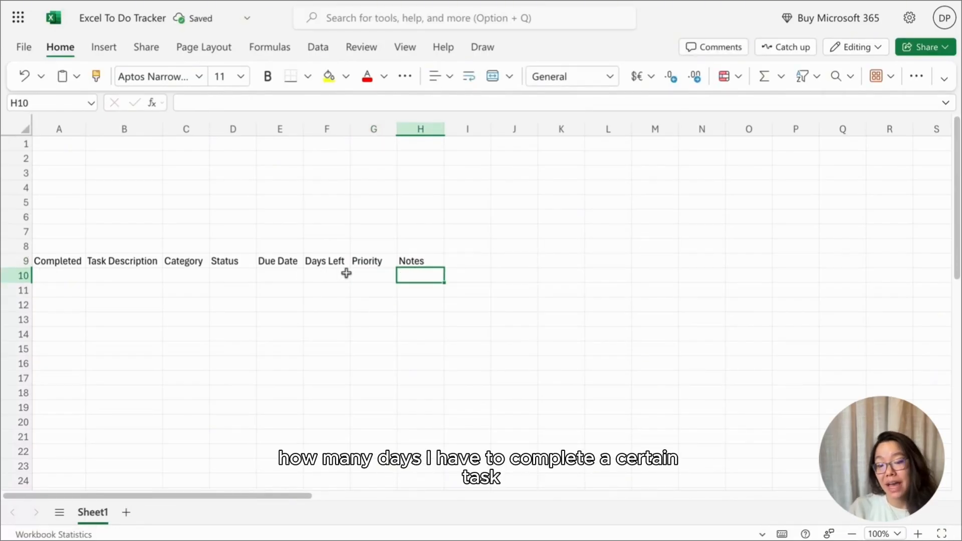
Bold the headers, rename Sheet1 to List and add a Lookup List sheet
click(327, 275)
text(Lookup)
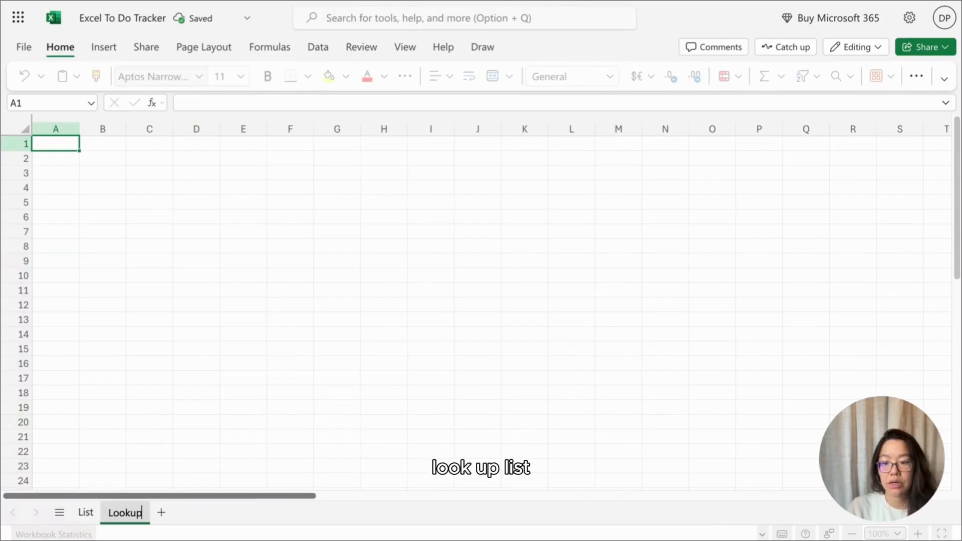
click(149, 348)
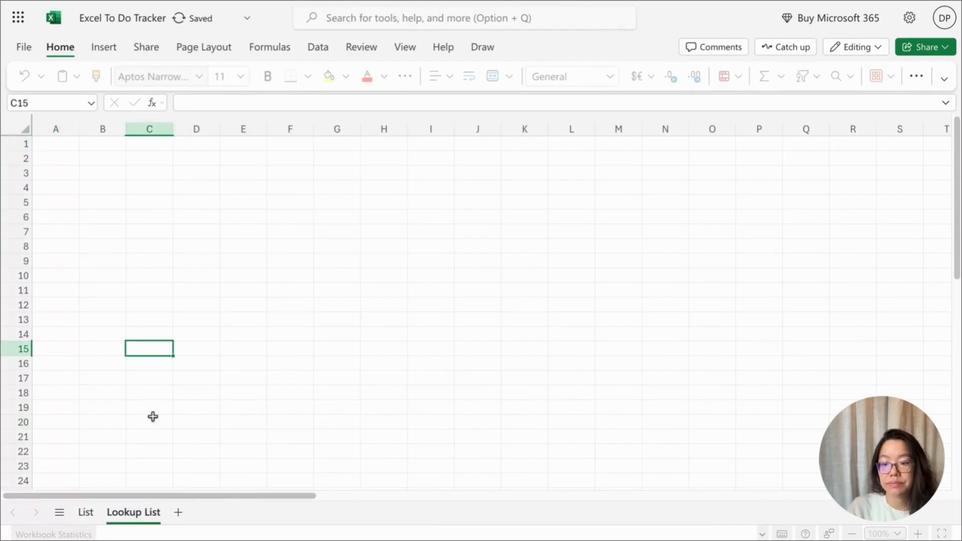
click(86, 511)
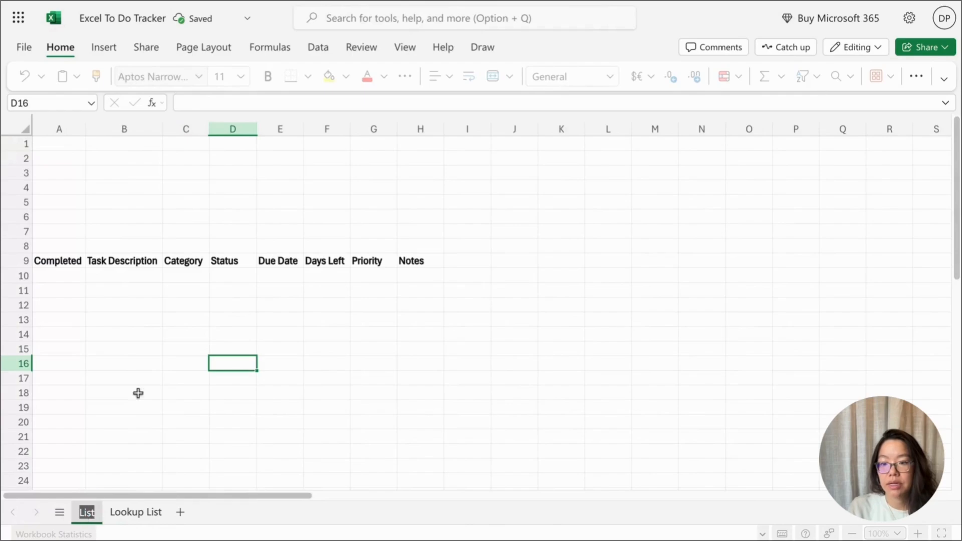
Select and copy the Category, Status and Priority headers (C9, D9, G9)
click(124, 304)
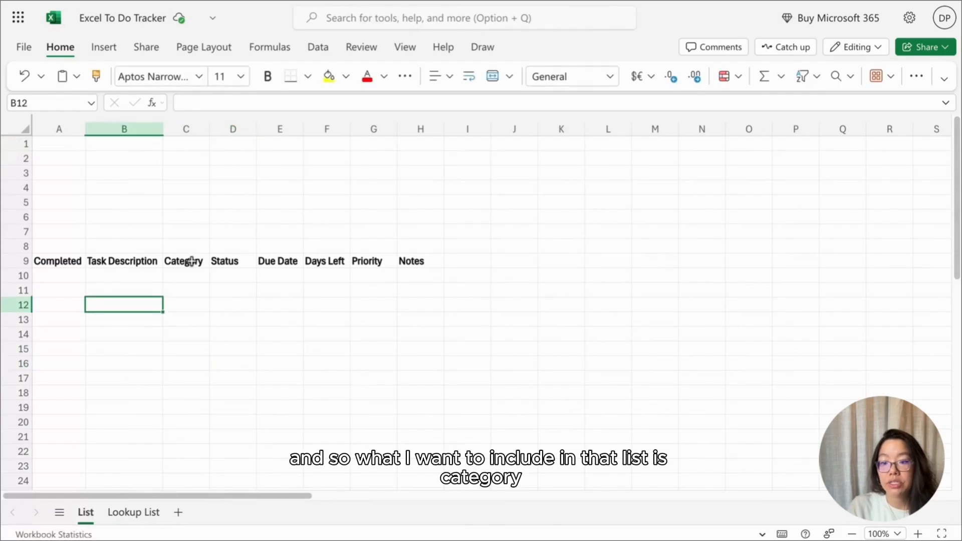
click(184, 261)
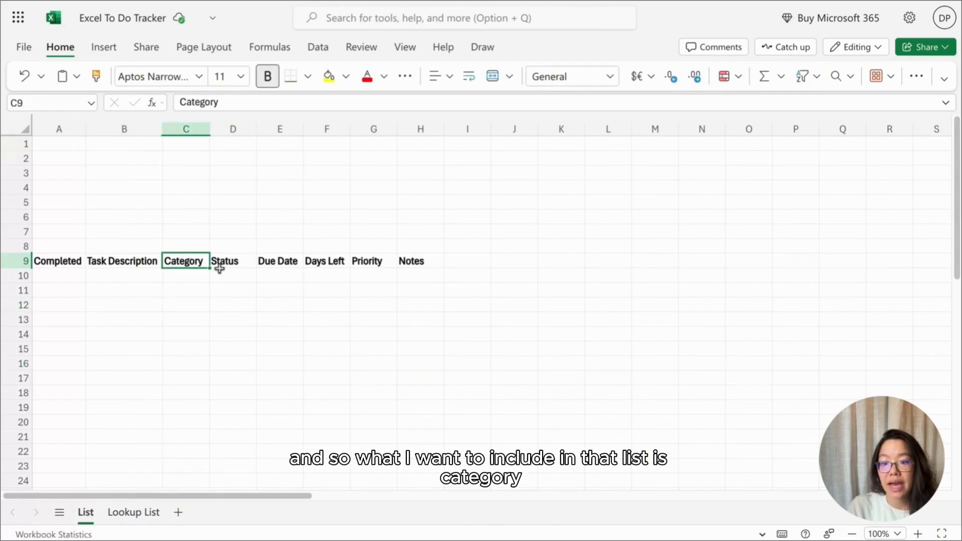
click(373, 261)
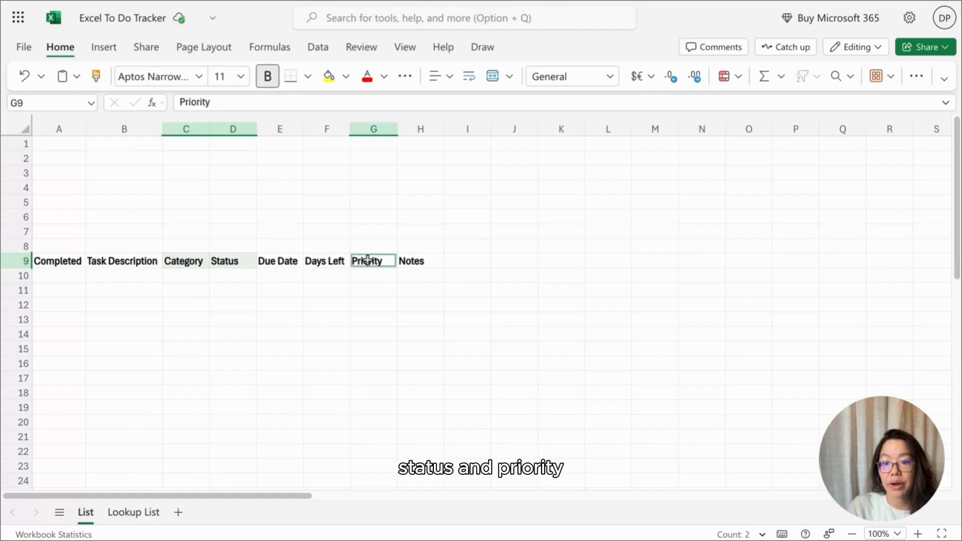
click(134, 512)
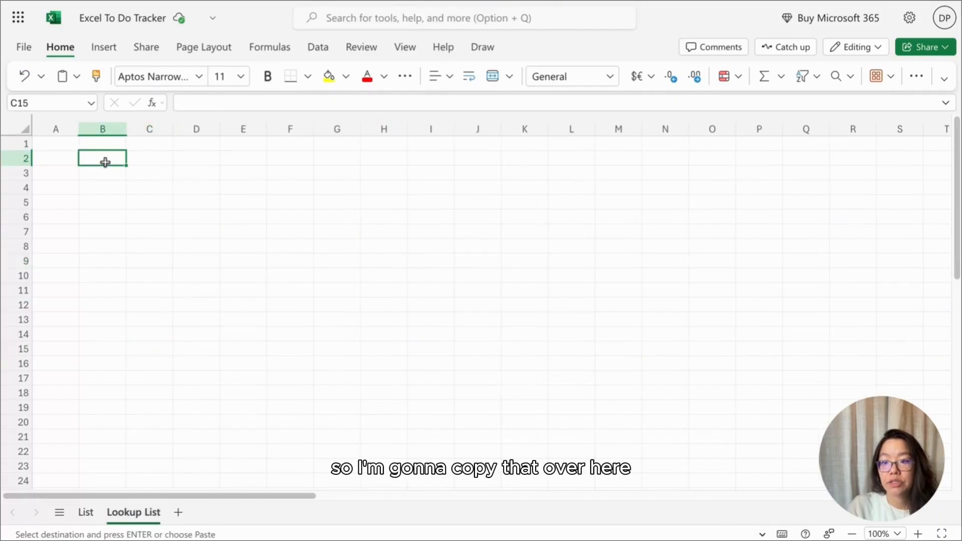
Paste headings into B2, D2, F2 and outline B2:B15, D2:D15, F2:F15 with borders
key(ctrl+v)
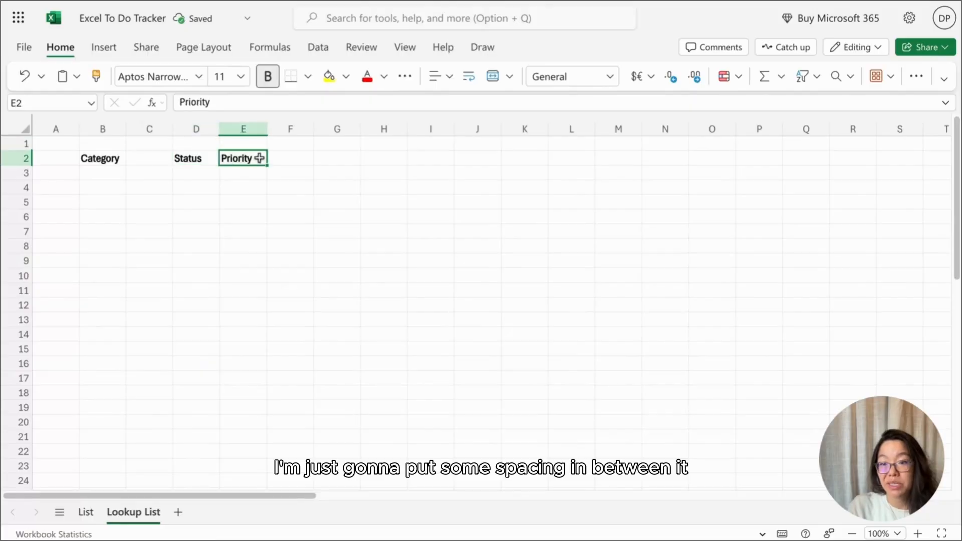
click(102, 159)
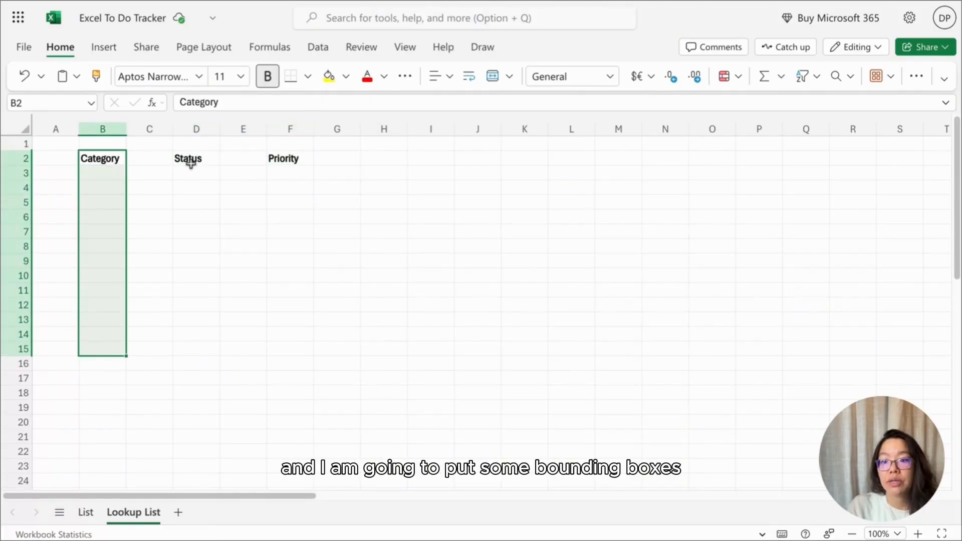
click(196, 158)
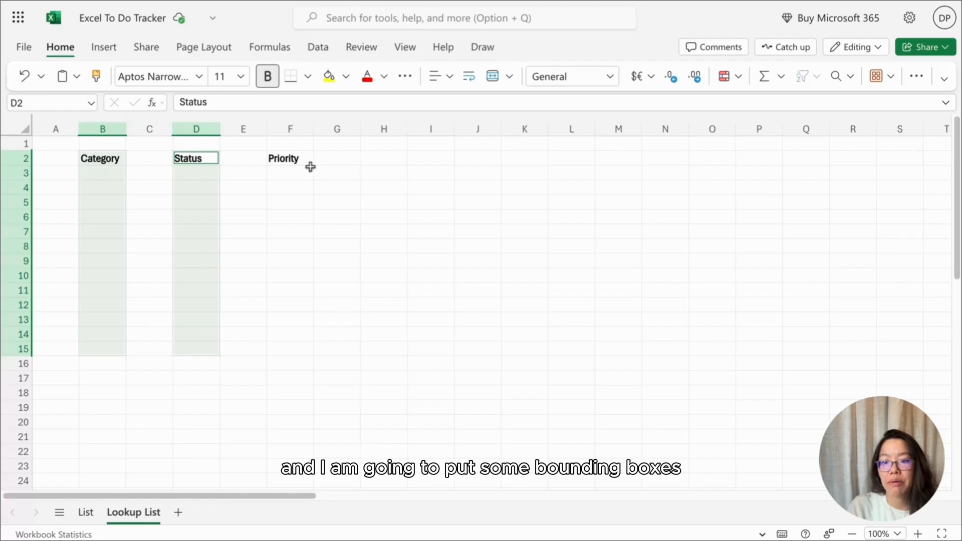
click(290, 158)
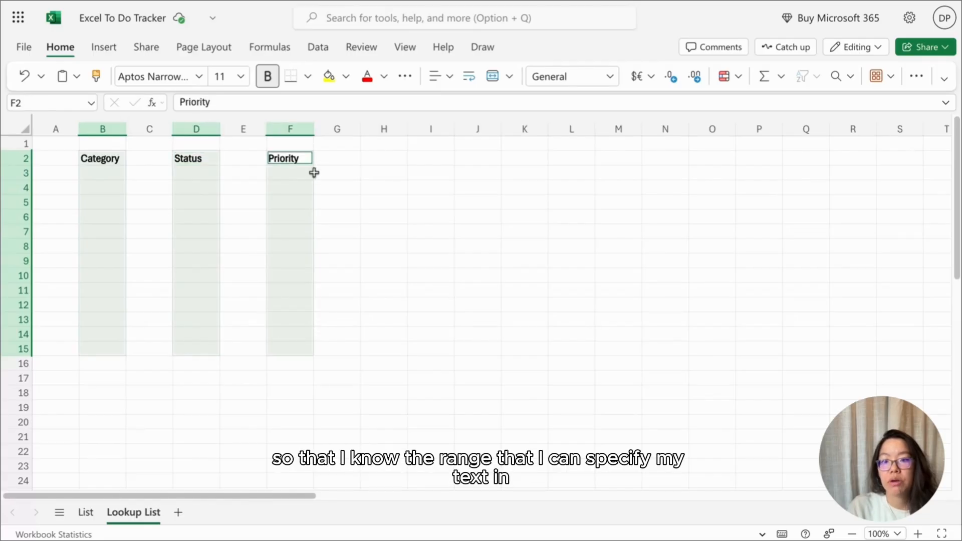
click(308, 76)
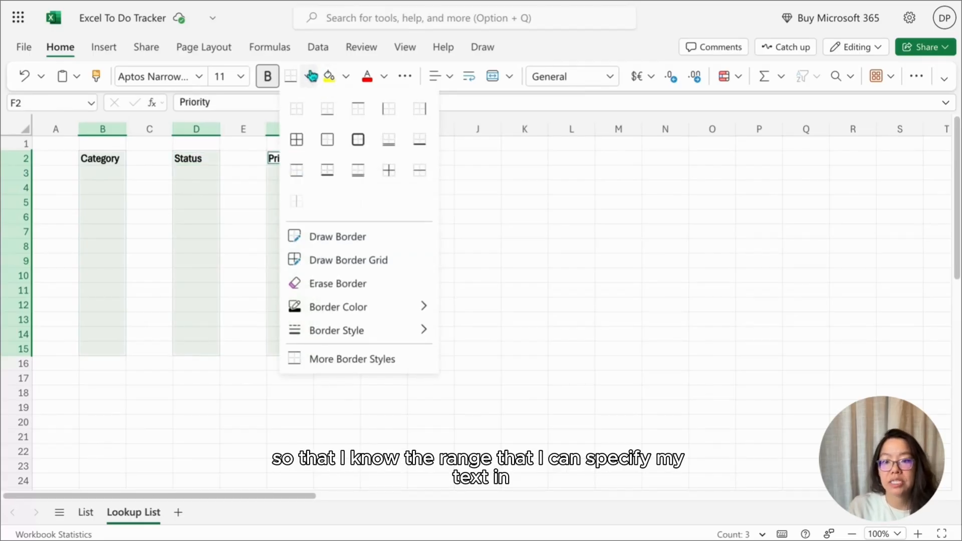
click(358, 140)
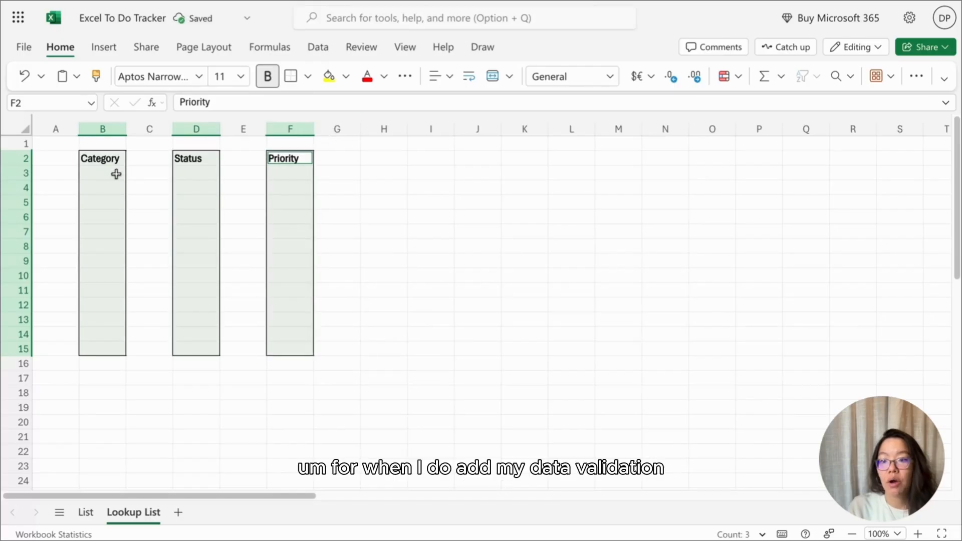
click(102, 173)
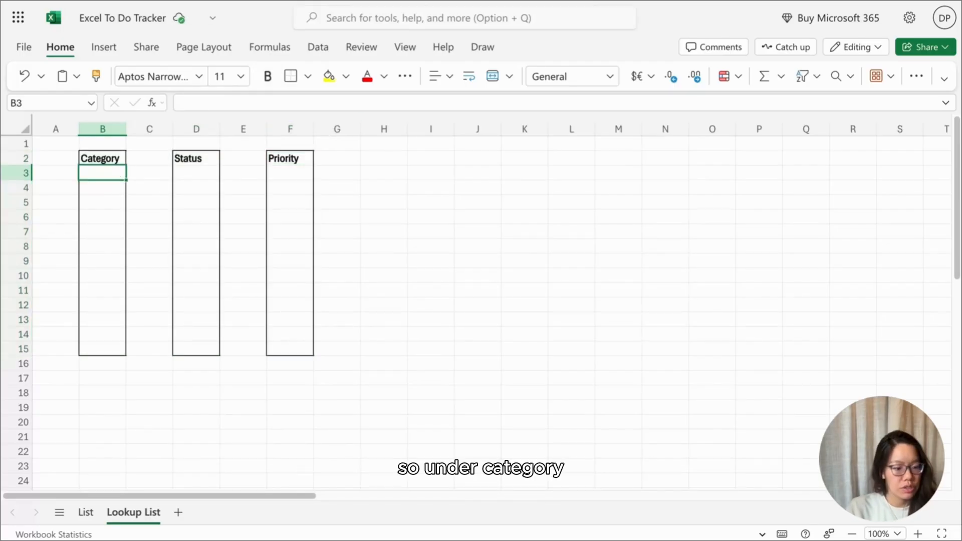
mouse_move(54, 18)
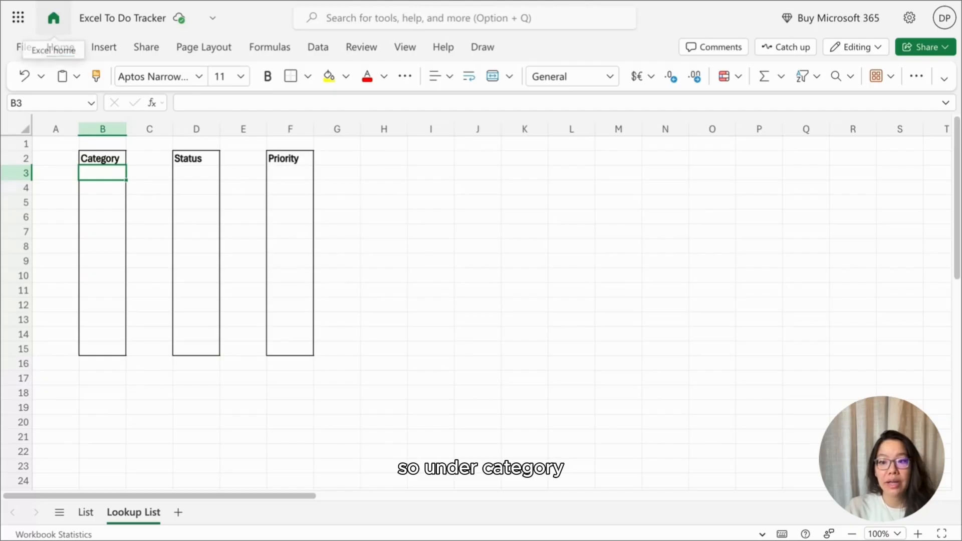
mouse_move(172, 202)
text(Home)
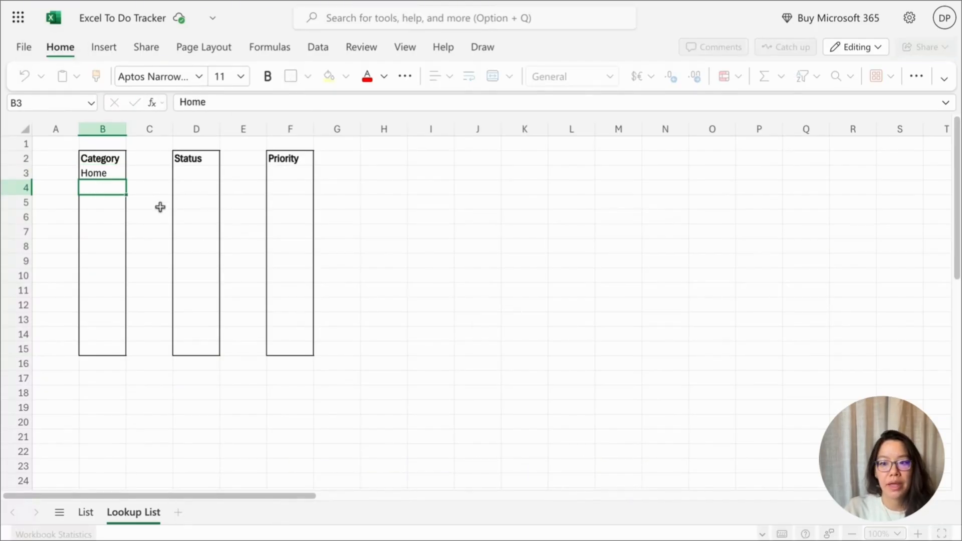
Add Kid 1 under Category and Not Started under Status on Lookup List
text(Kid 1)
click(103, 232)
text(Partne)
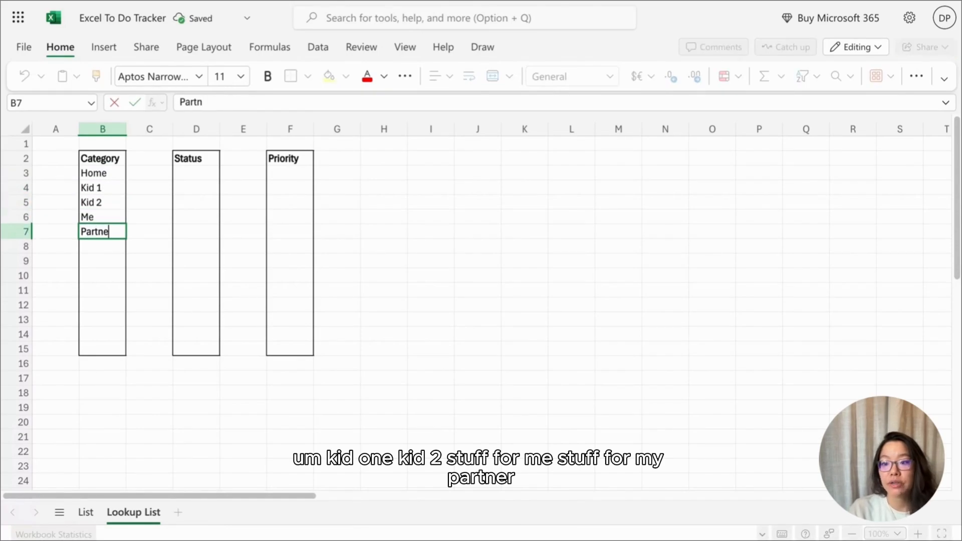
click(196, 172)
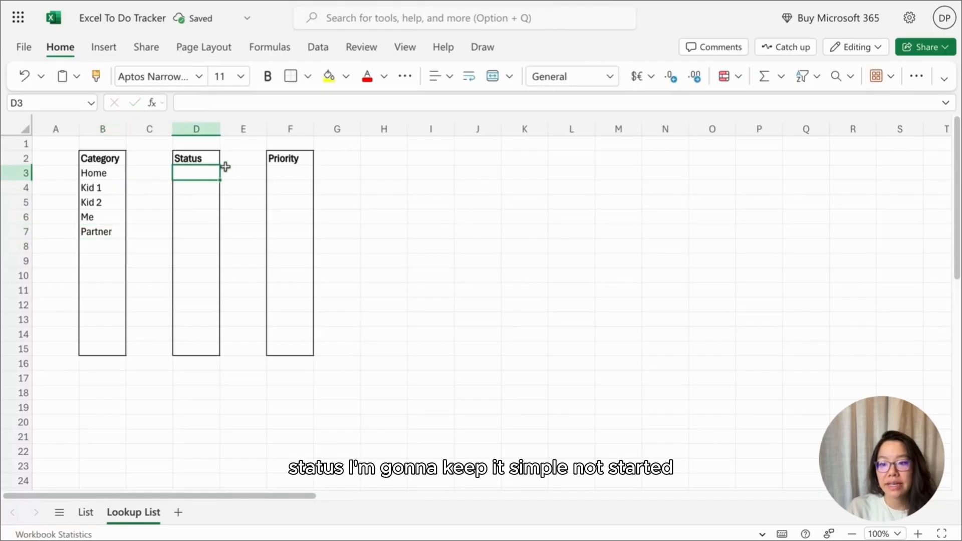
text(Not)
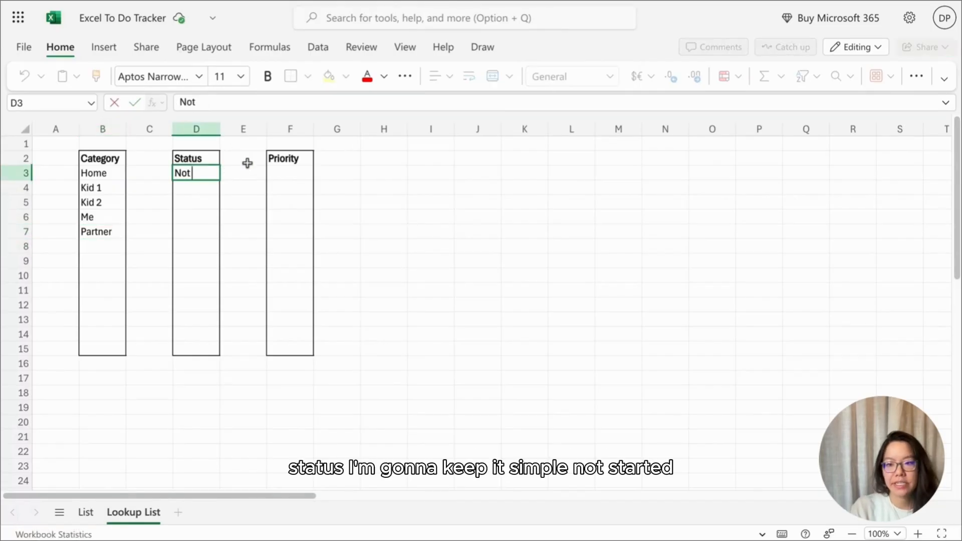
text(Started)
click(196, 202)
text(Completed)
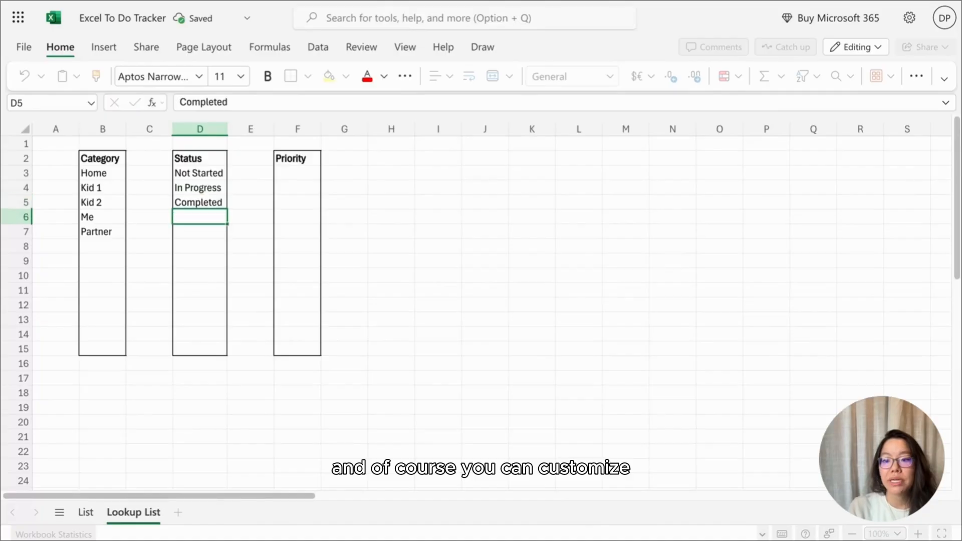
Fill Priority with High, Medium, Low and return to the List sheet
click(298, 173)
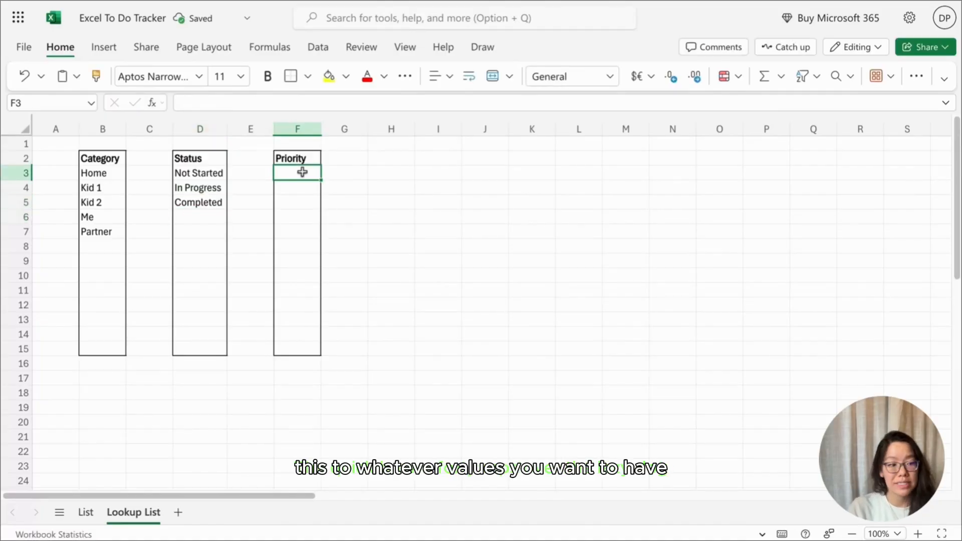
text(High)
click(298, 187)
text(Medium)
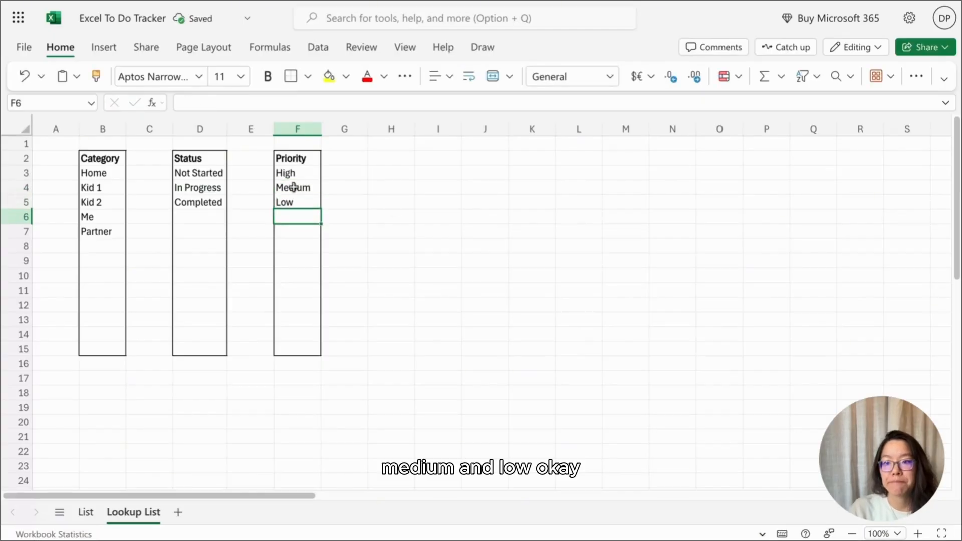
click(85, 512)
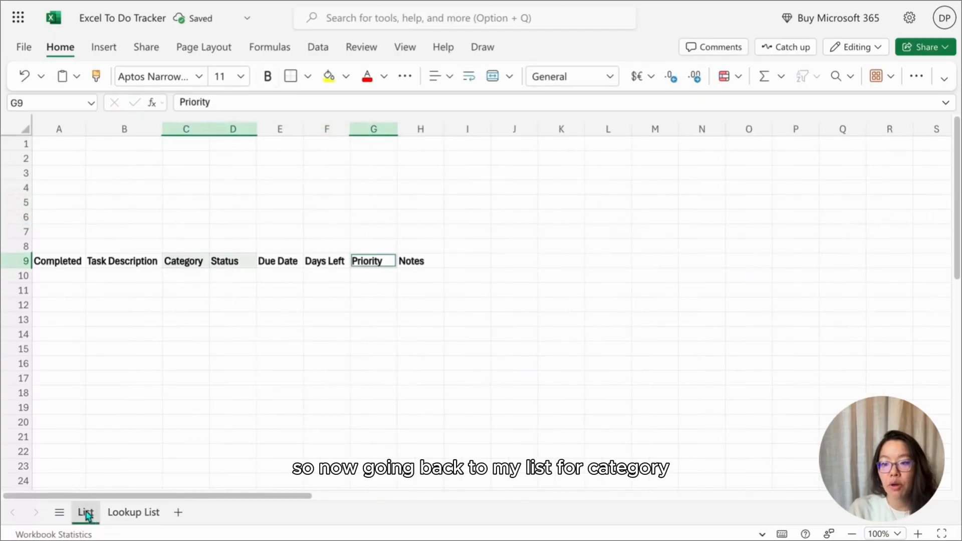
Add list validation to C10:C23 with source ='Lookup List'!$B$3:$B$15
click(186, 275)
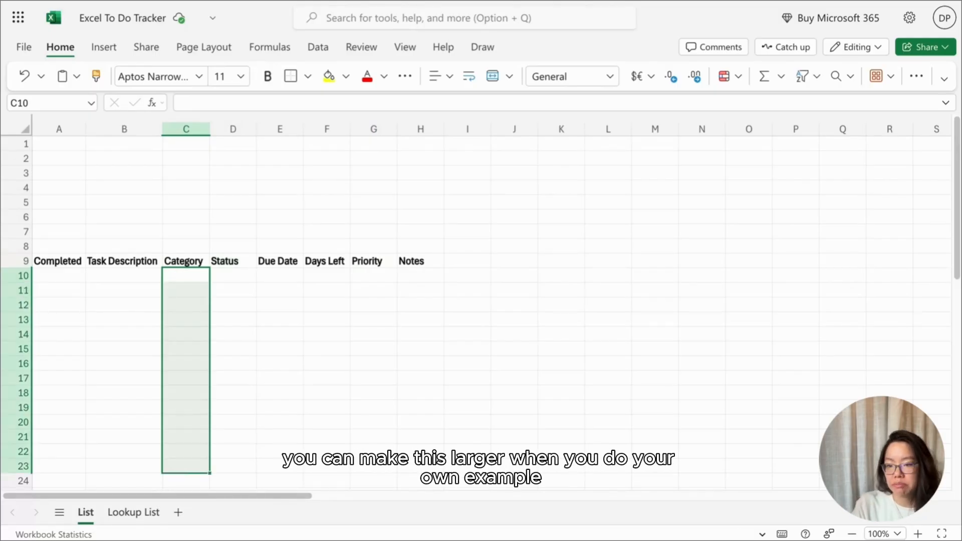
mouse_move(457, 212)
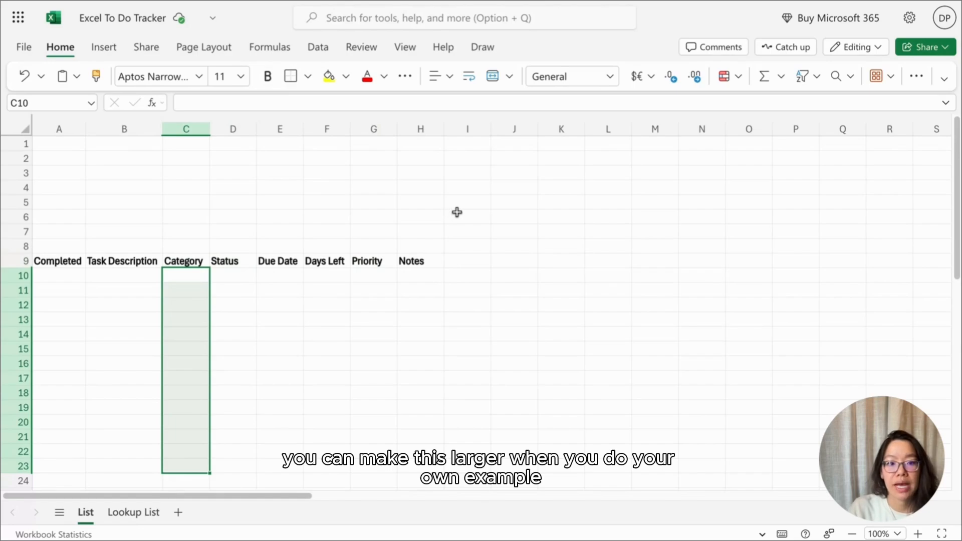
mouse_move(430, 182)
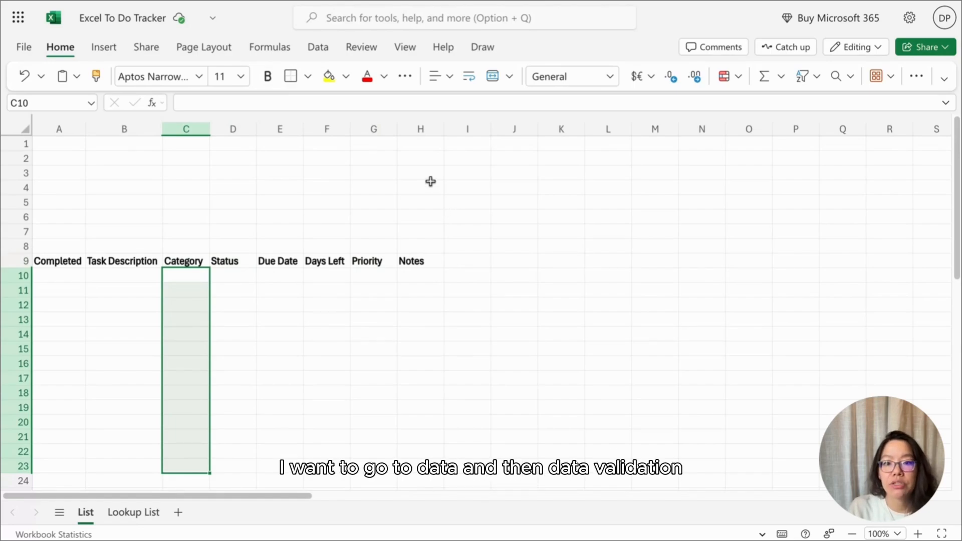
click(317, 46)
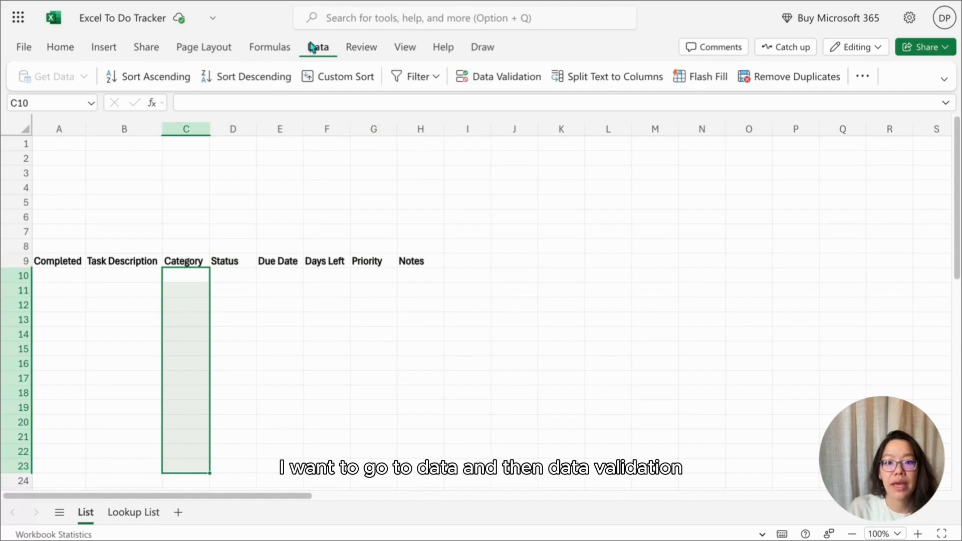
click(506, 77)
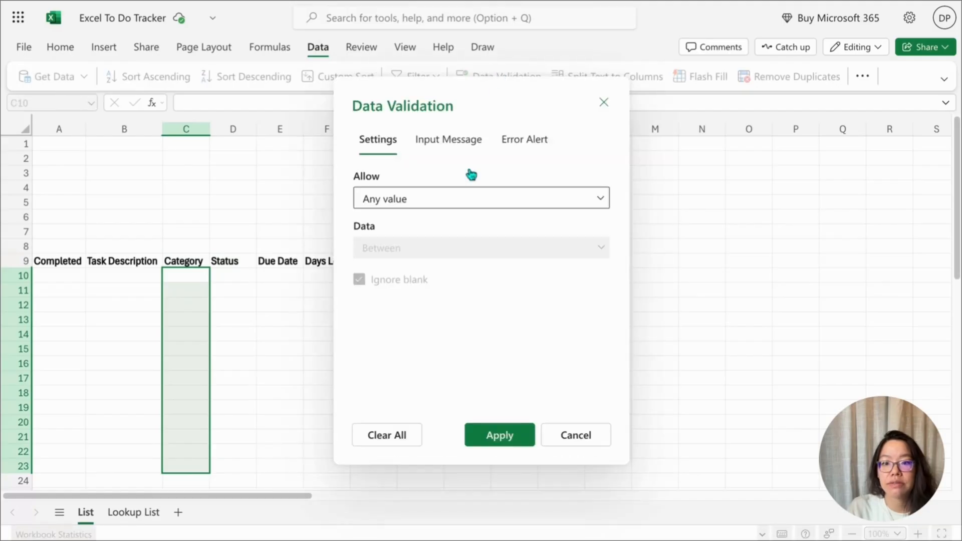
click(481, 198)
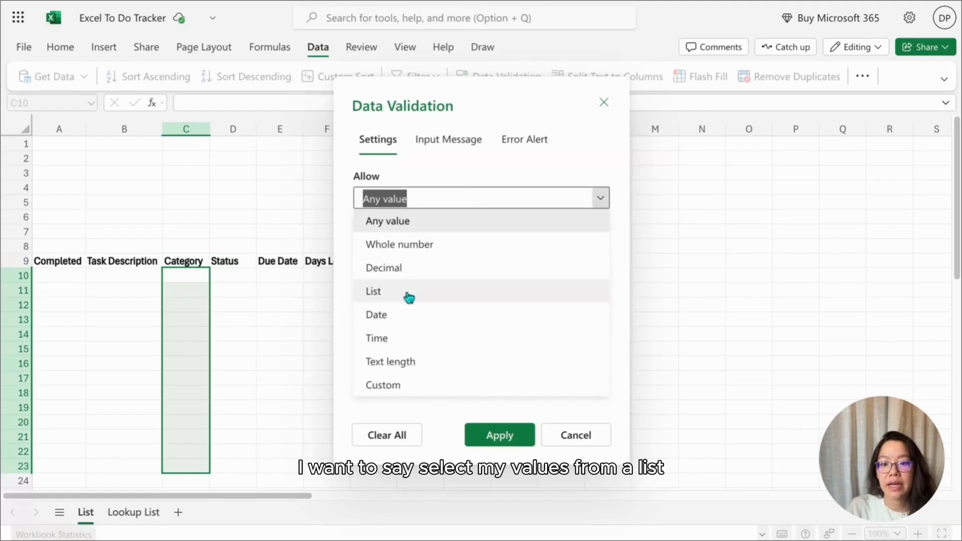
click(373, 290)
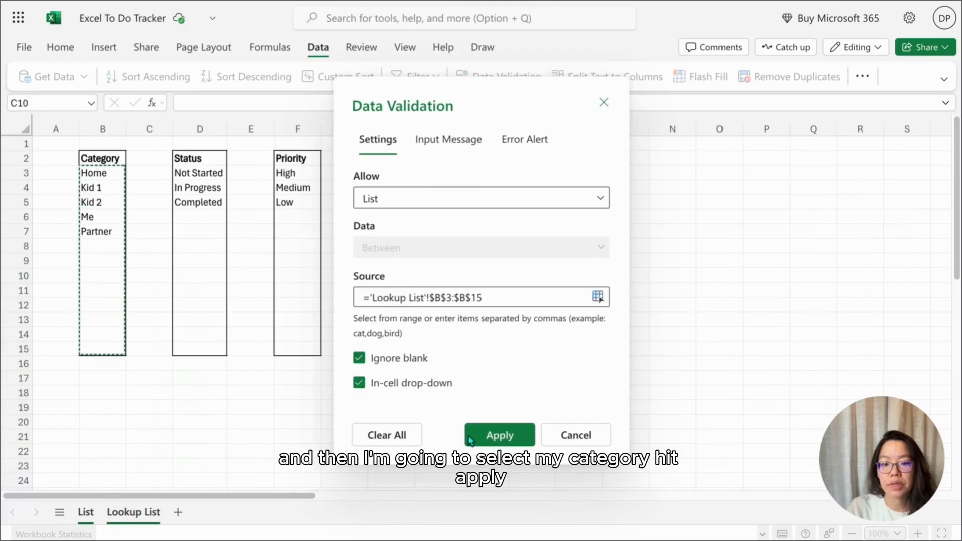
click(500, 435)
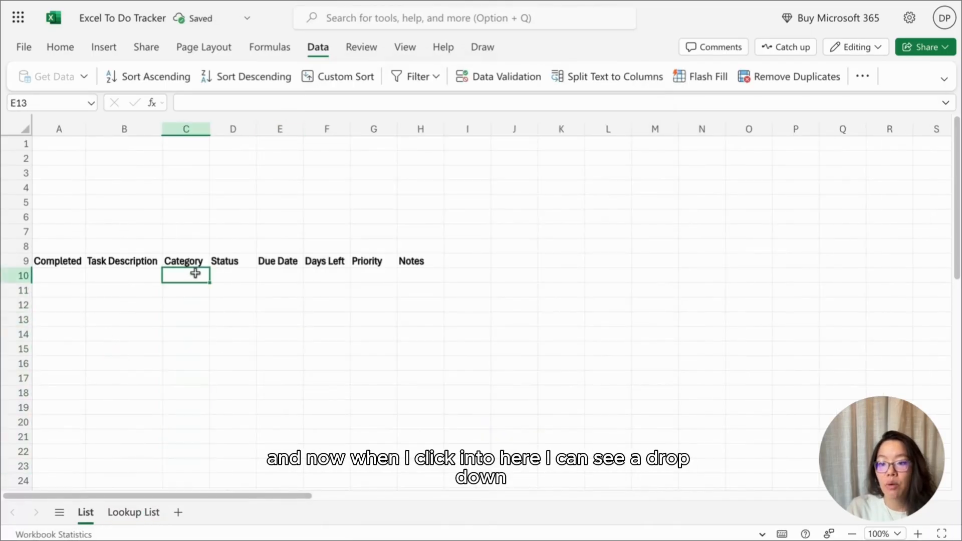
Pick Home in C10 and Kid 1 in C11, confirming C23 has a dropdown
click(216, 275)
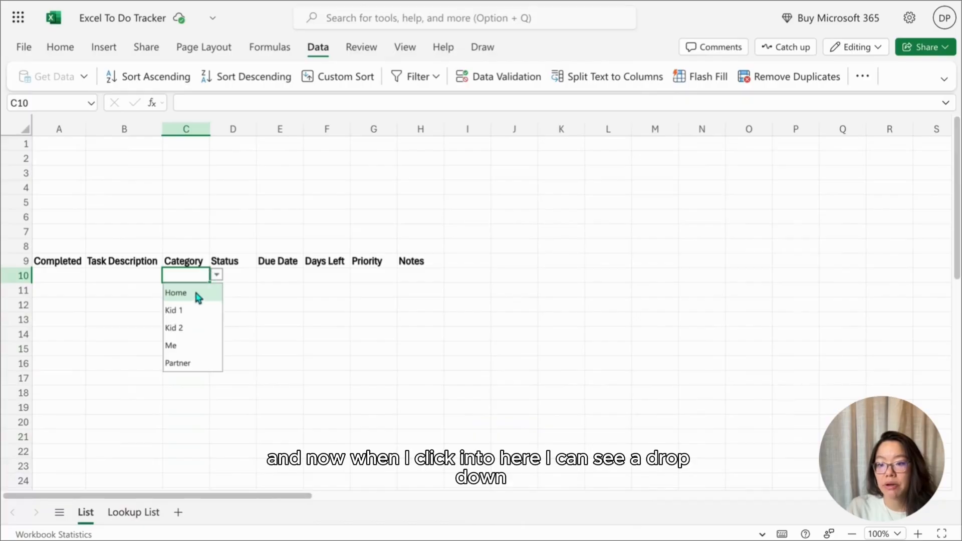
click(176, 293)
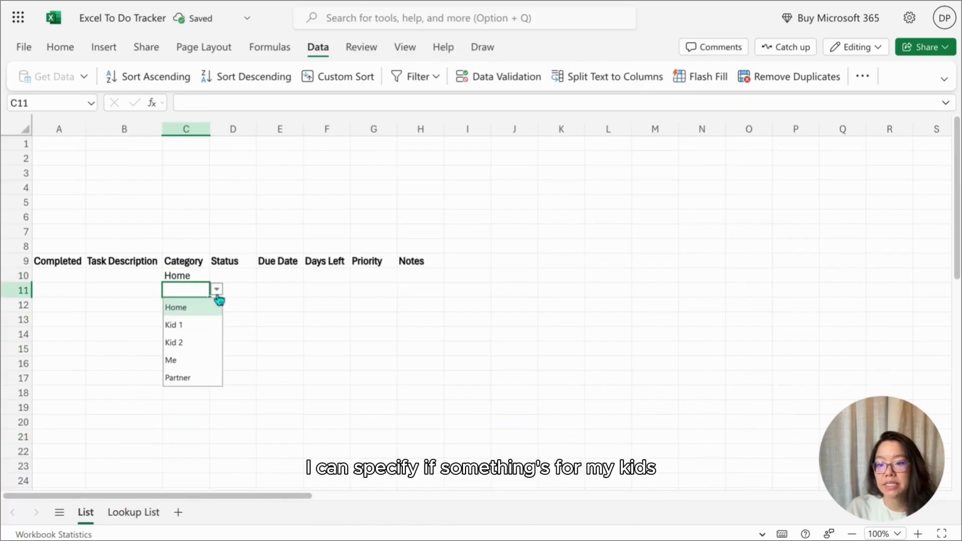
click(173, 325)
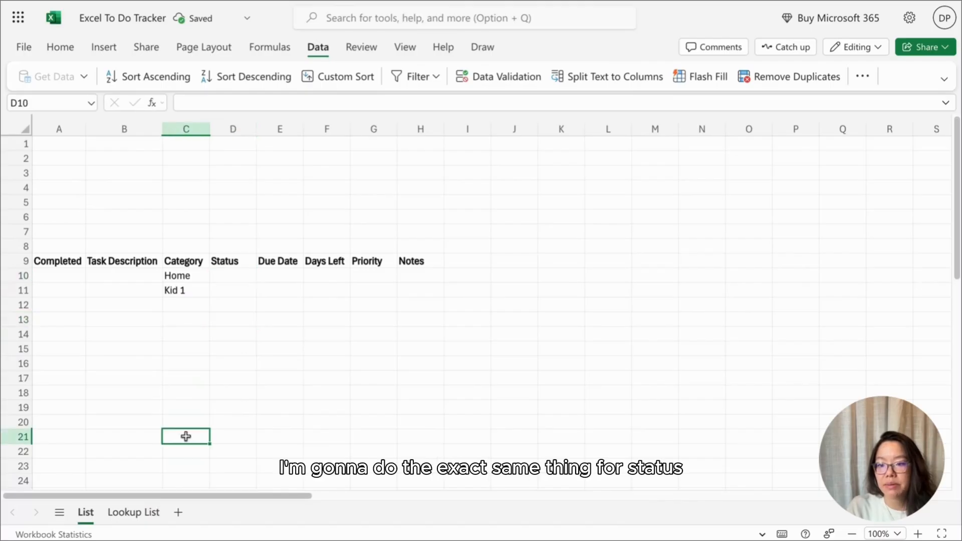
click(186, 465)
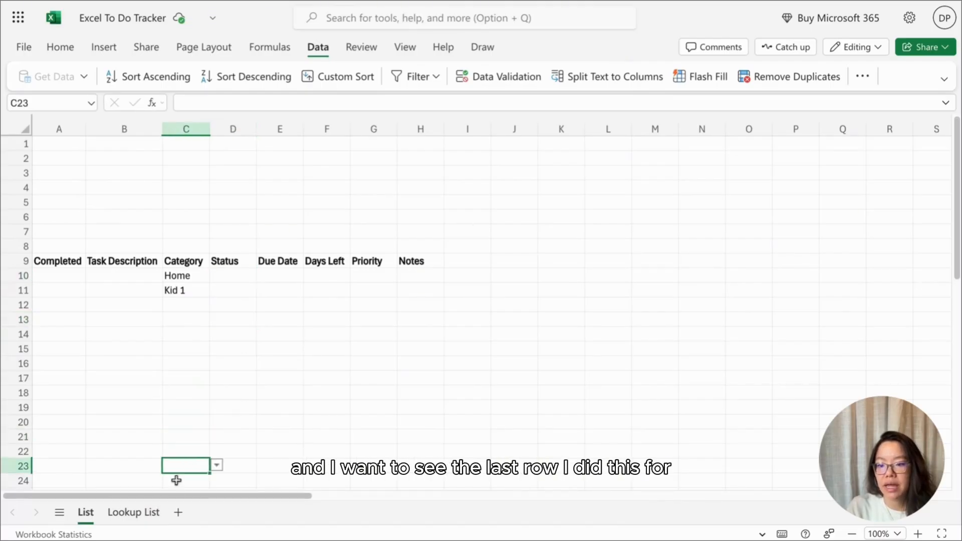
mouse_move(146, 356)
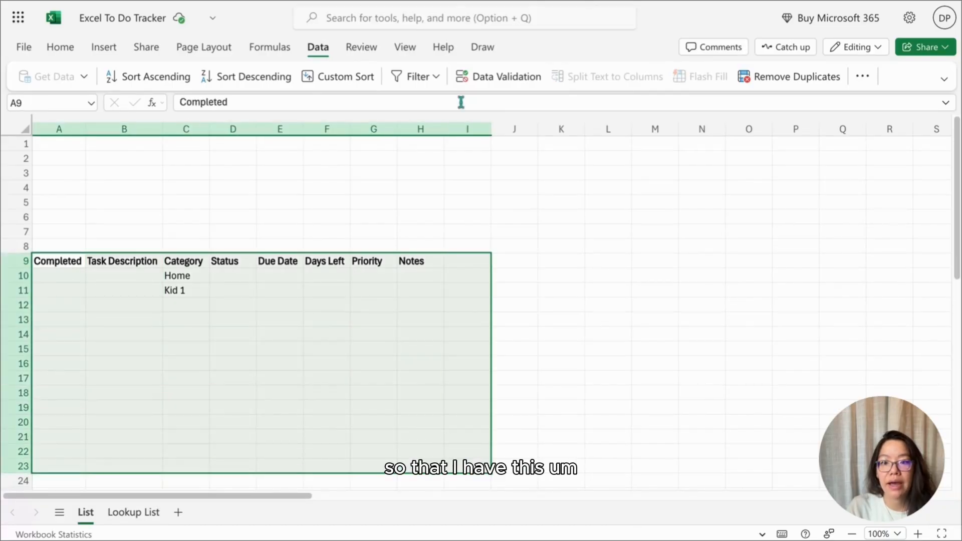
Apply an outside border to the task table A9:I23
click(60, 47)
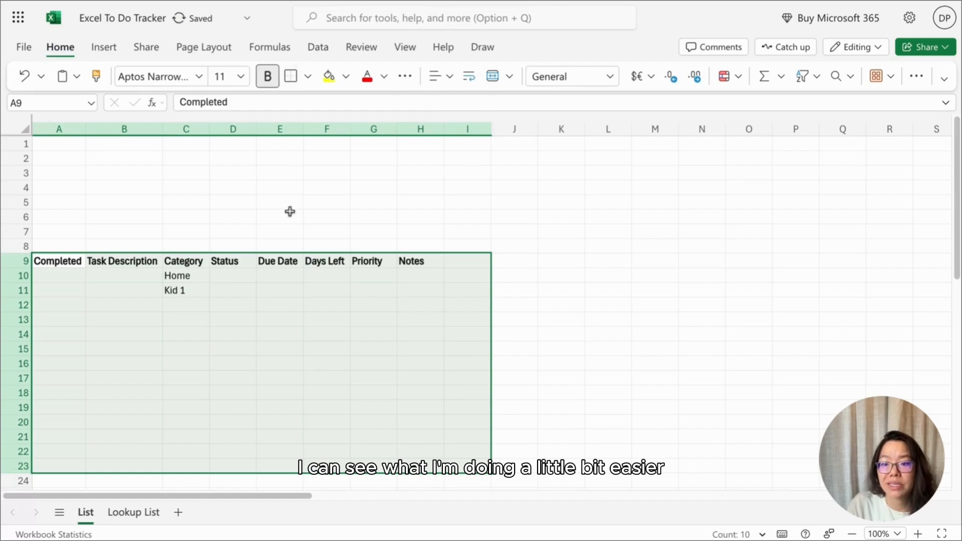
click(279, 319)
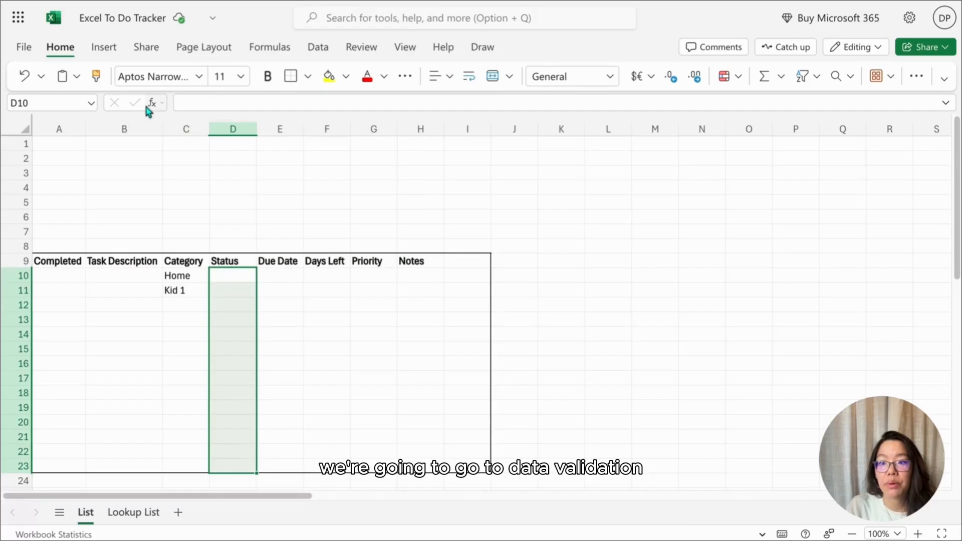
Add list validation to D10:D23 sourced from ='Lookup List'!$D$3:$D$15
click(317, 47)
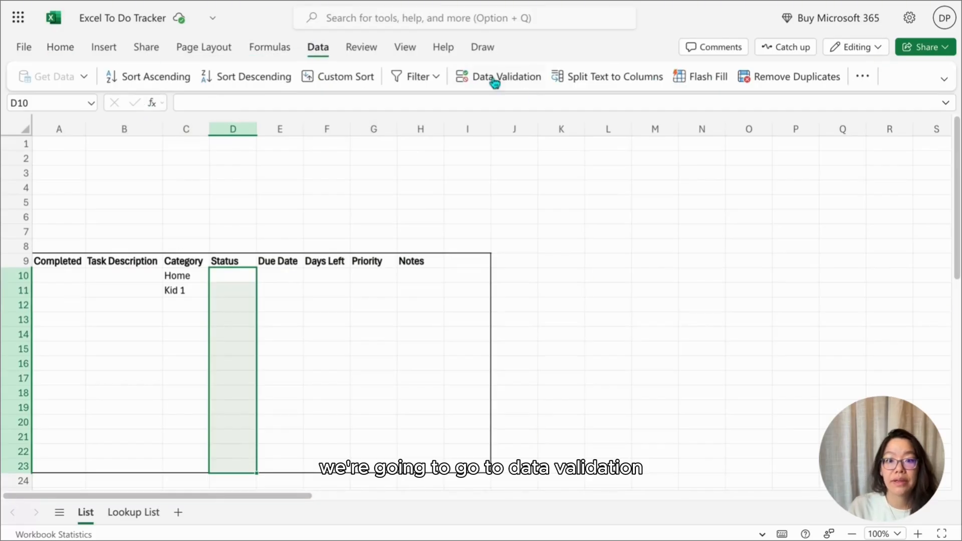
click(506, 76)
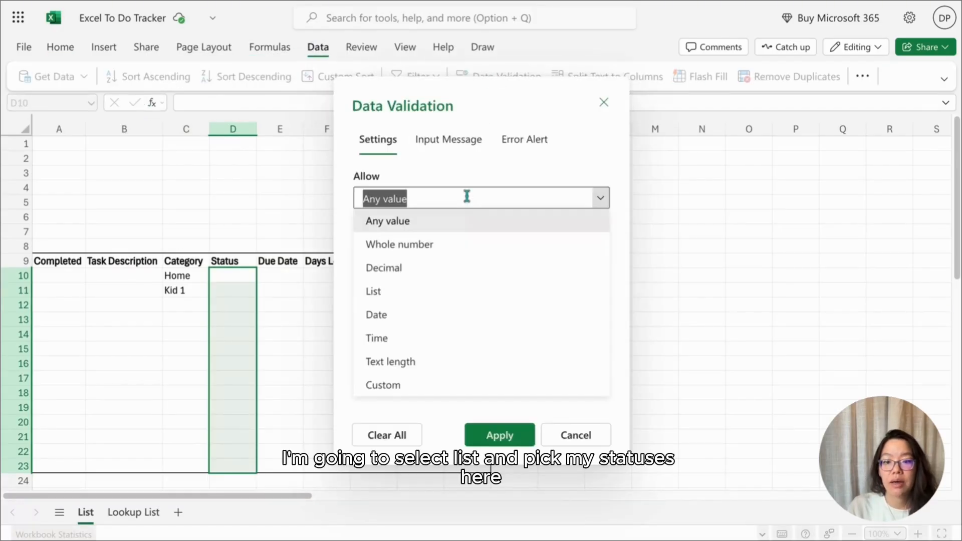
click(373, 291)
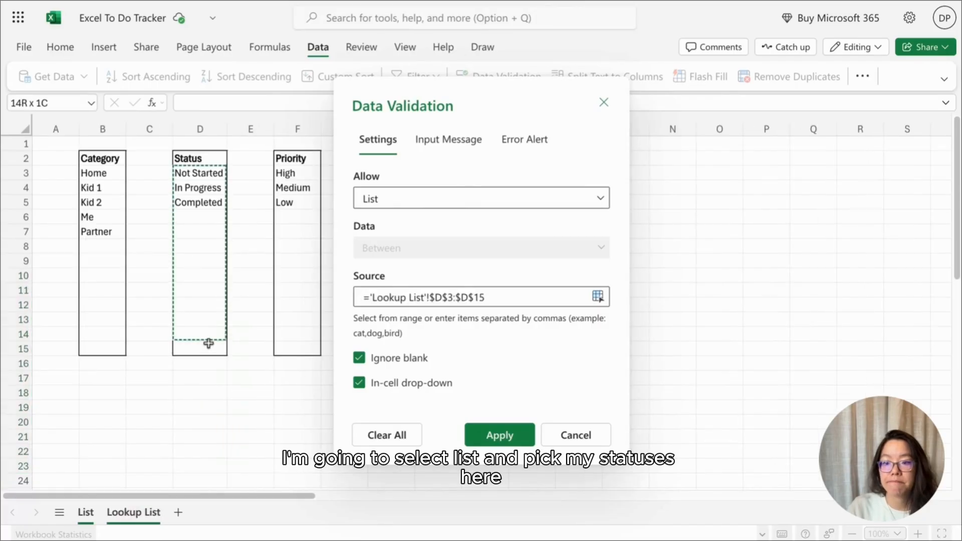
click(500, 435)
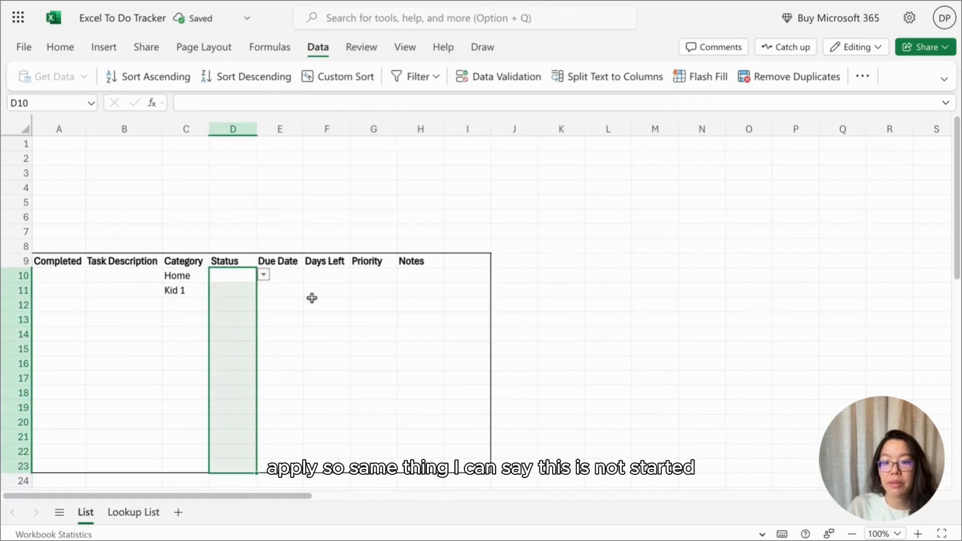
Set the first task's status to Not Started and the second to In Progress
click(263, 275)
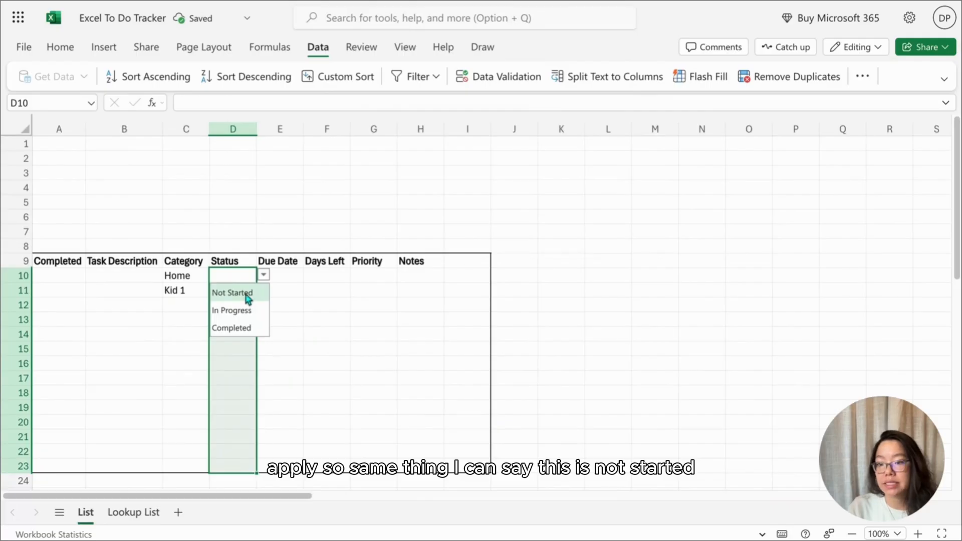
click(232, 292)
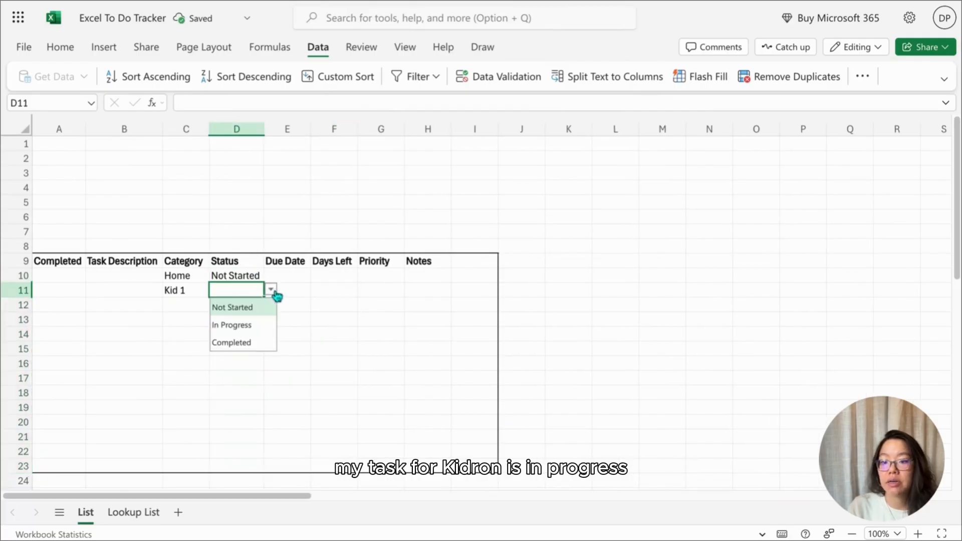
click(232, 326)
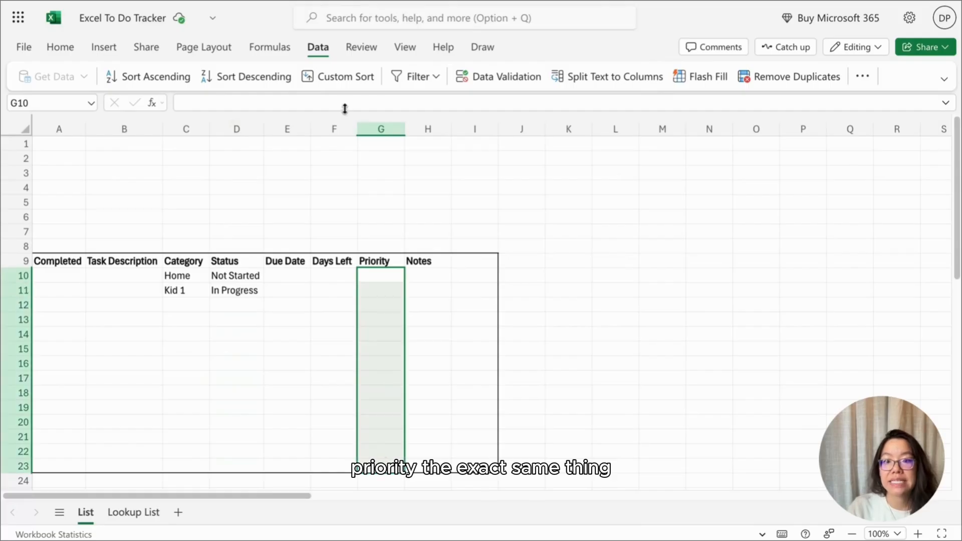
Add a Priority dropdown drawing High, Medium, Low from Lookup List
click(506, 76)
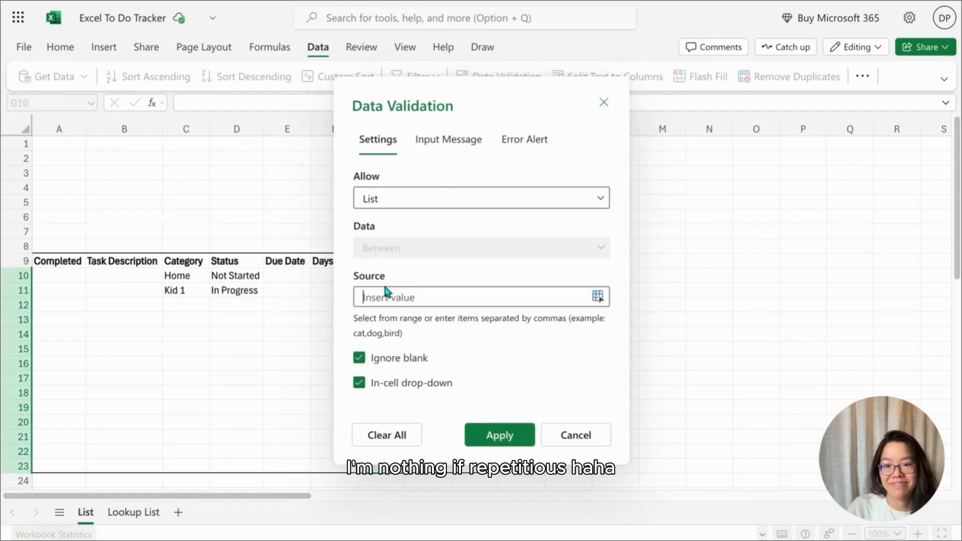
click(133, 512)
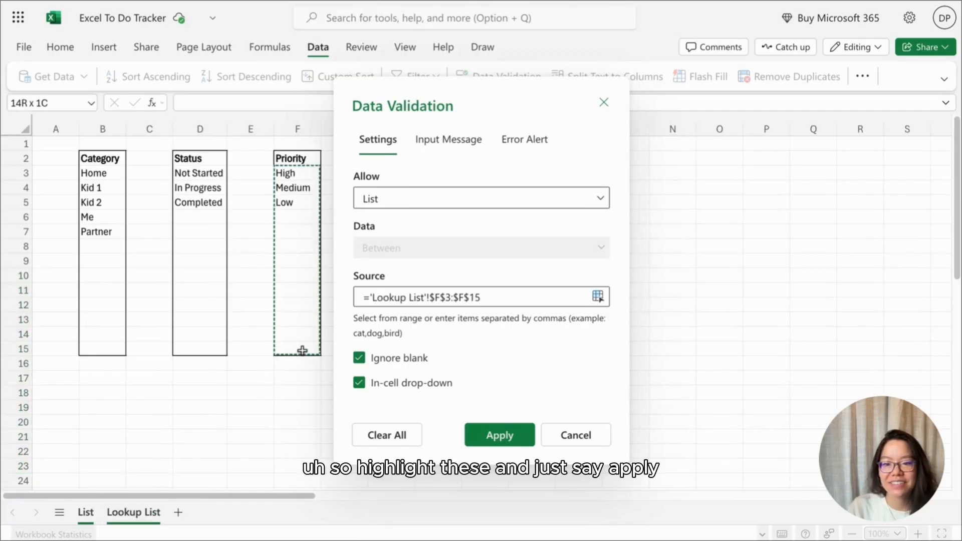
click(499, 435)
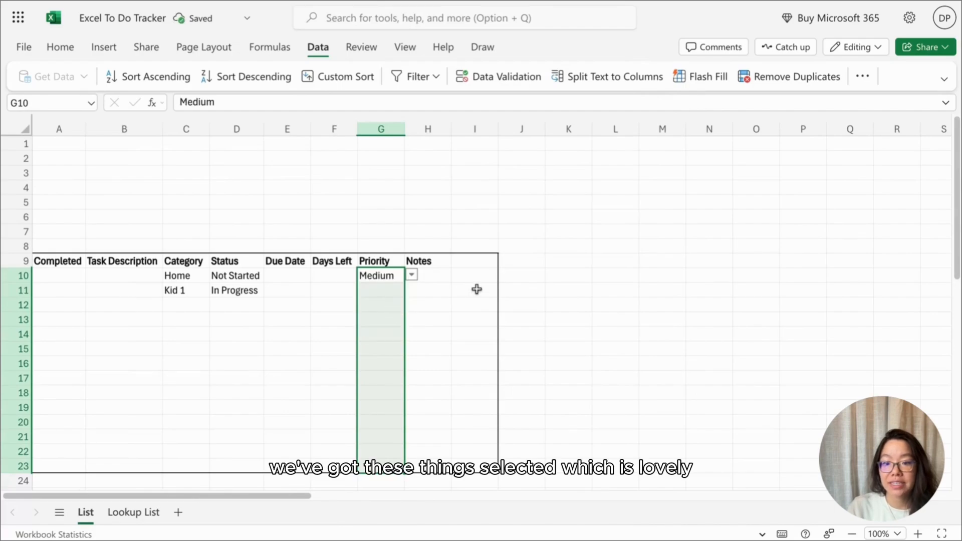
Change the second task's priority from Medium to Low and select G10:G23
click(410, 289)
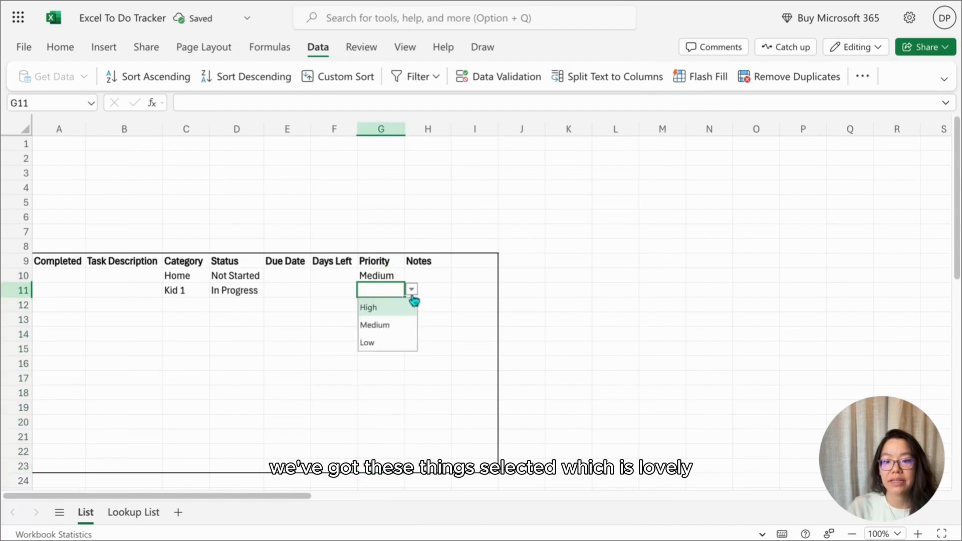
click(374, 325)
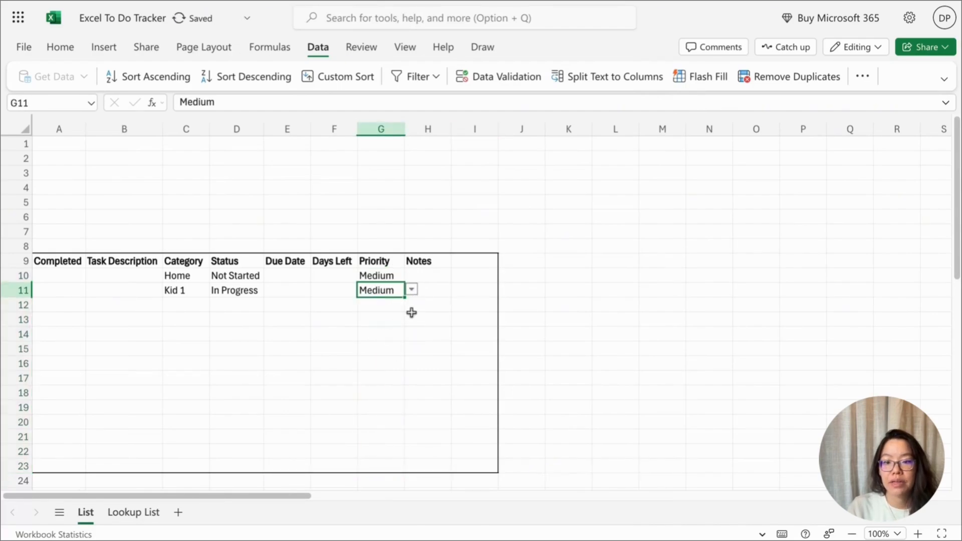
click(381, 275)
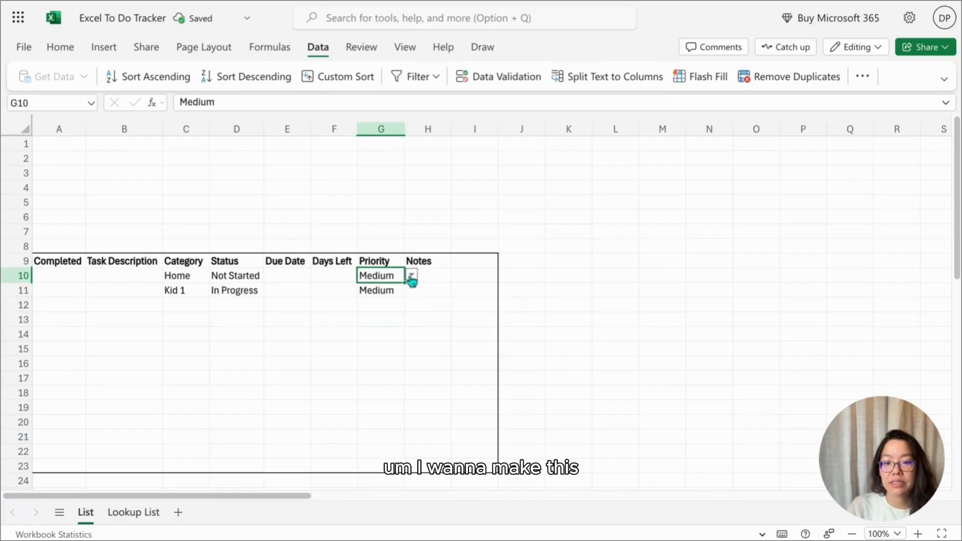
click(411, 290)
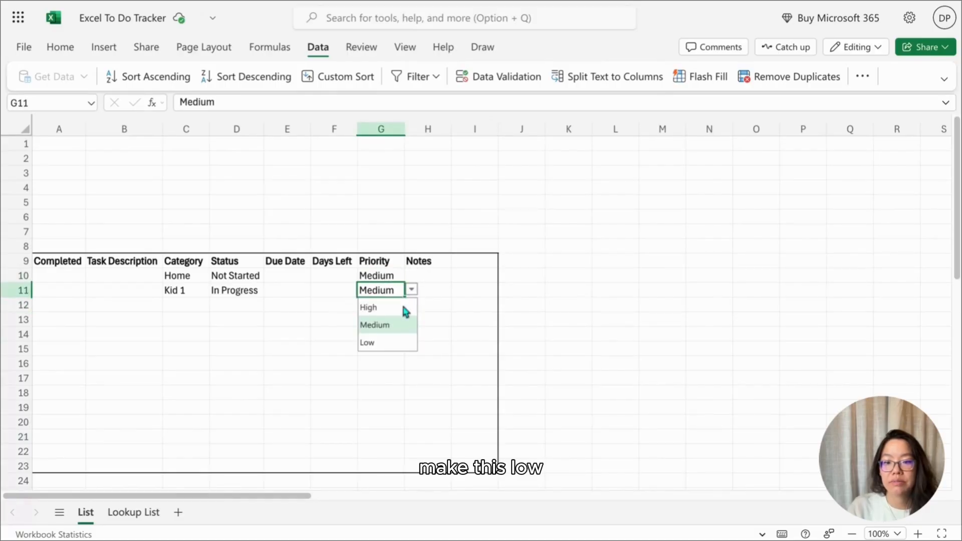
click(367, 343)
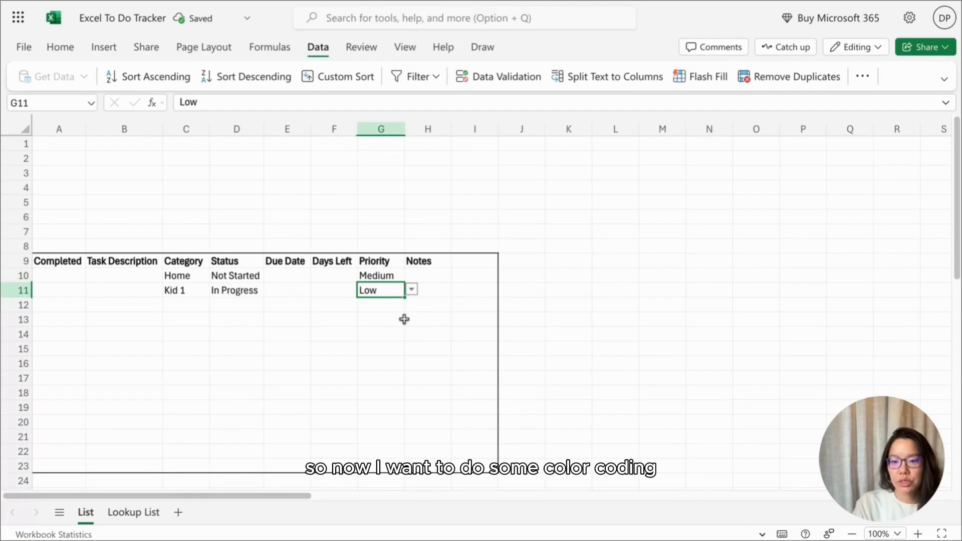
click(377, 276)
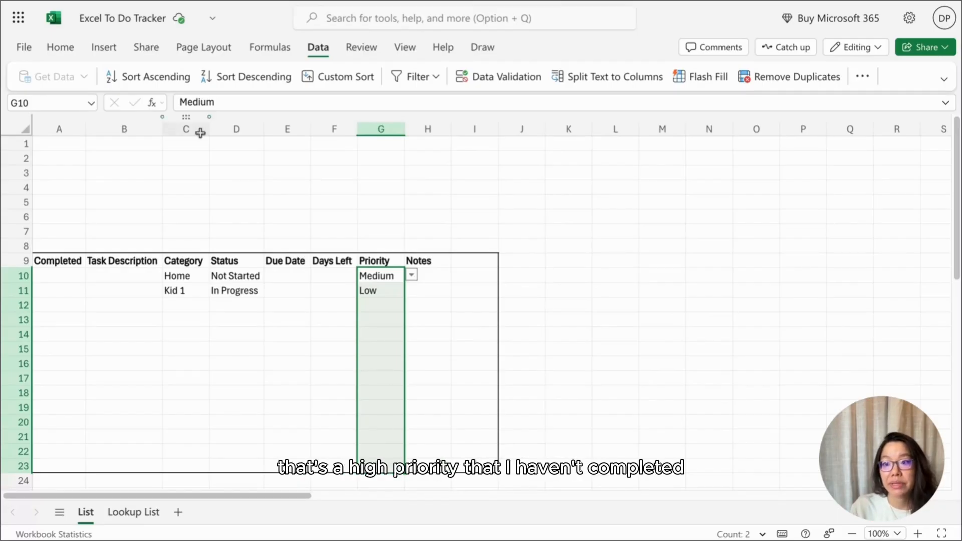
Add an Equal To conditional format coloring Priority cells containing 'High' red
click(60, 46)
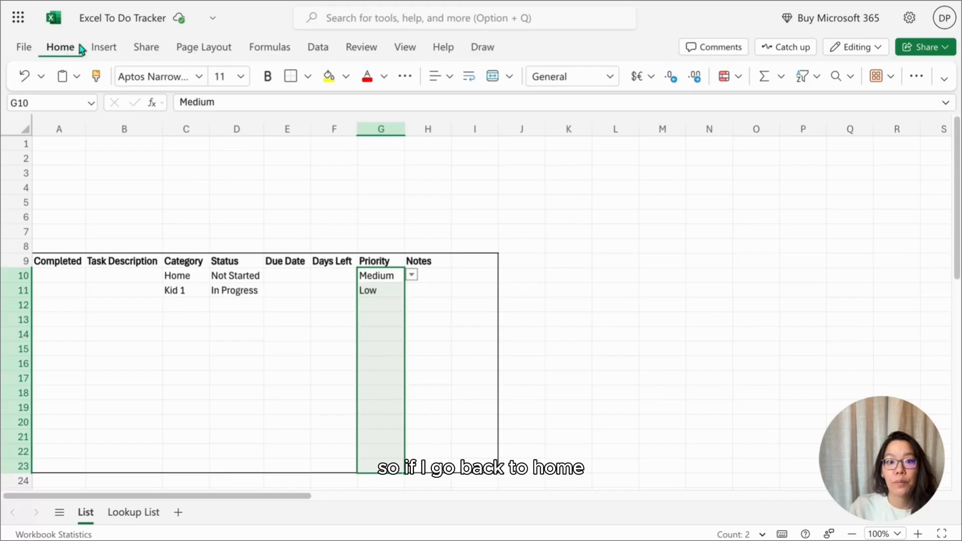
click(725, 76)
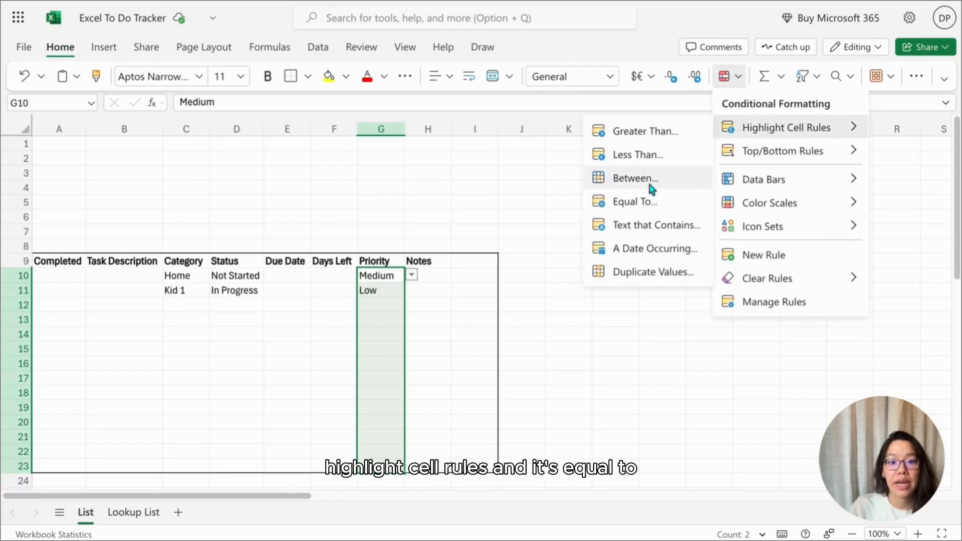
click(632, 201)
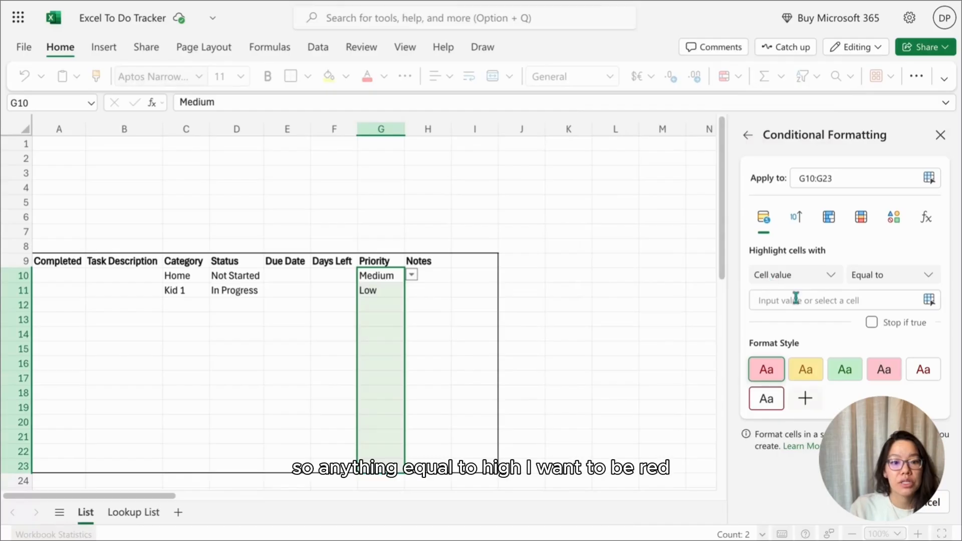
text(Hig)
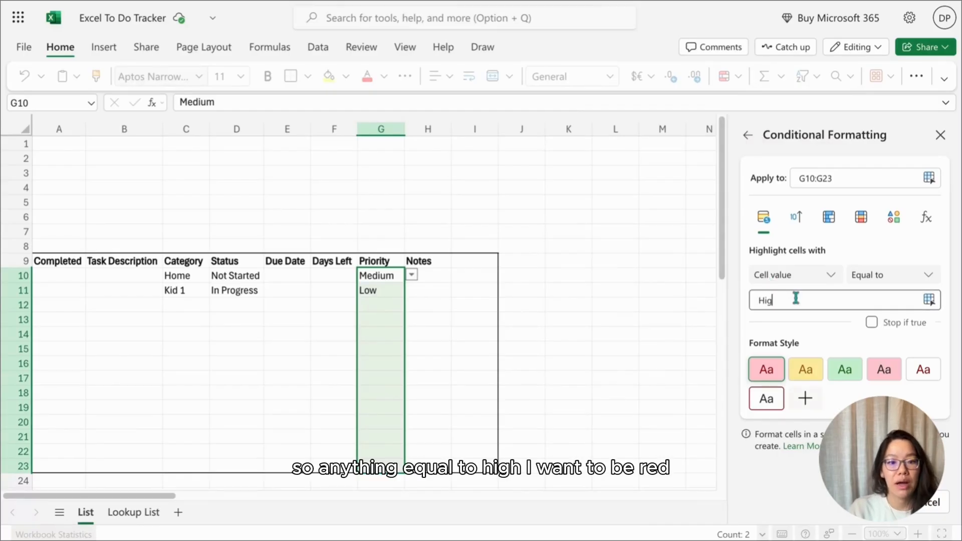
text(h)
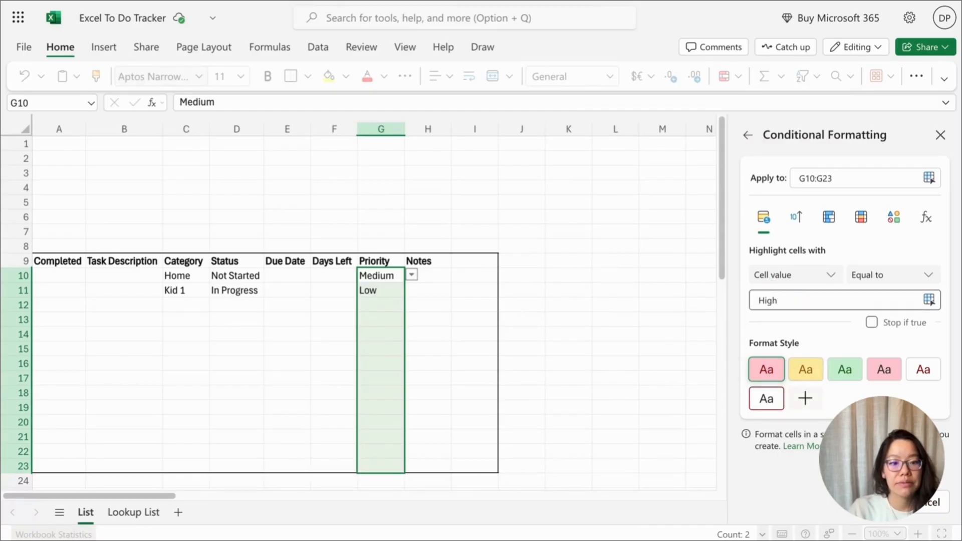
click(748, 135)
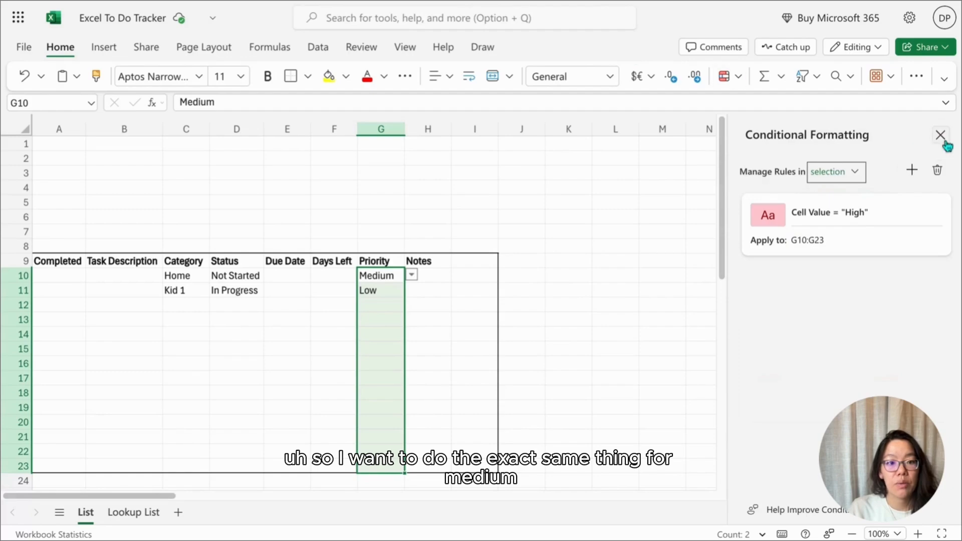
Add an Equal To highlight rule that colors Priority cells equal to 'Medium' yellow
click(722, 76)
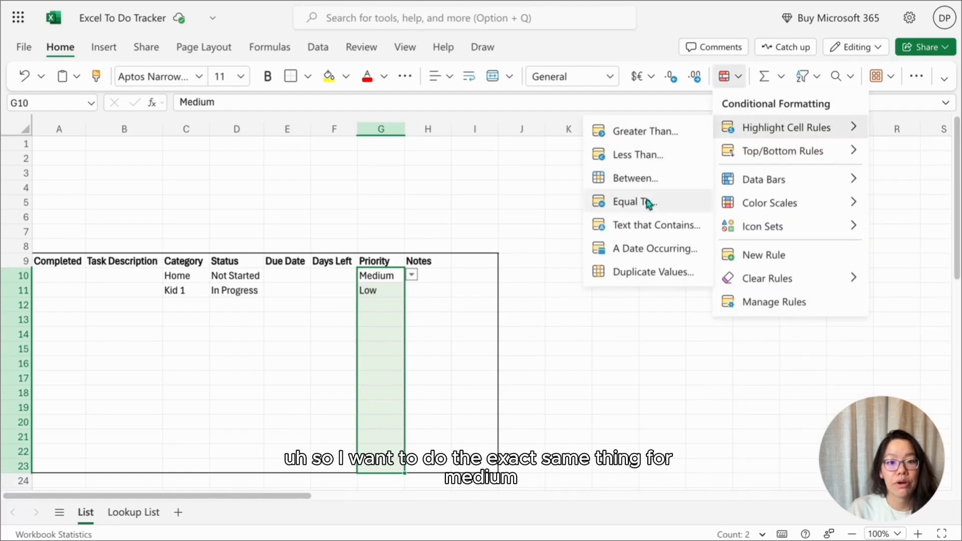
click(634, 201)
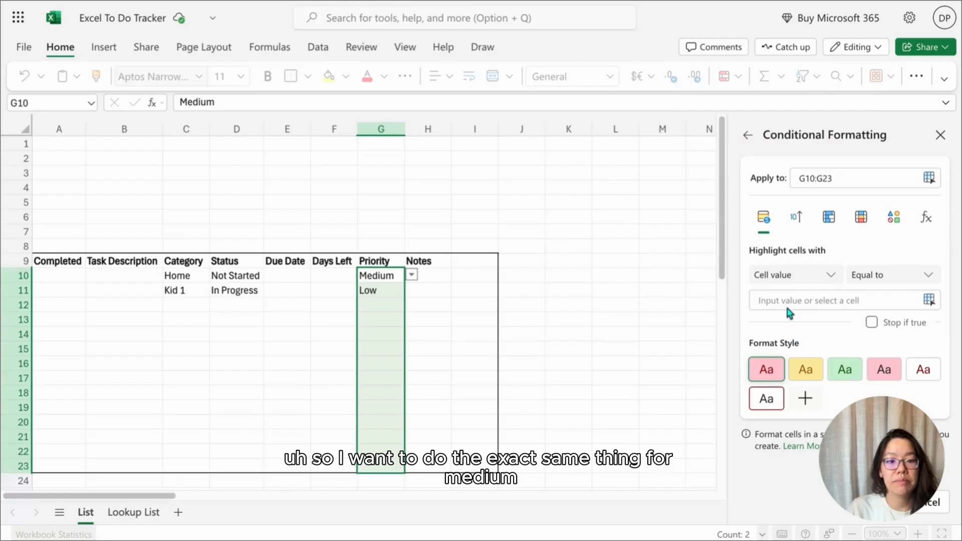
text(Medium)
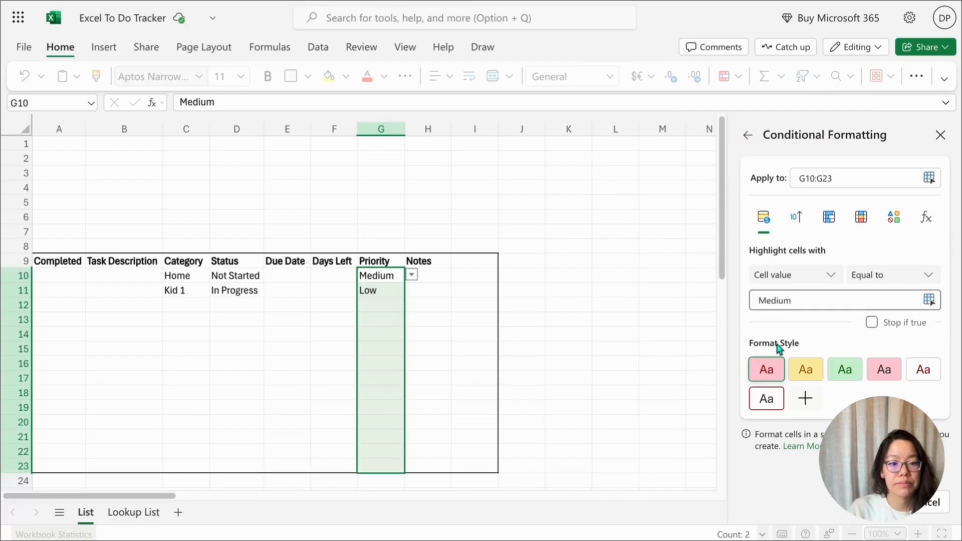
click(748, 134)
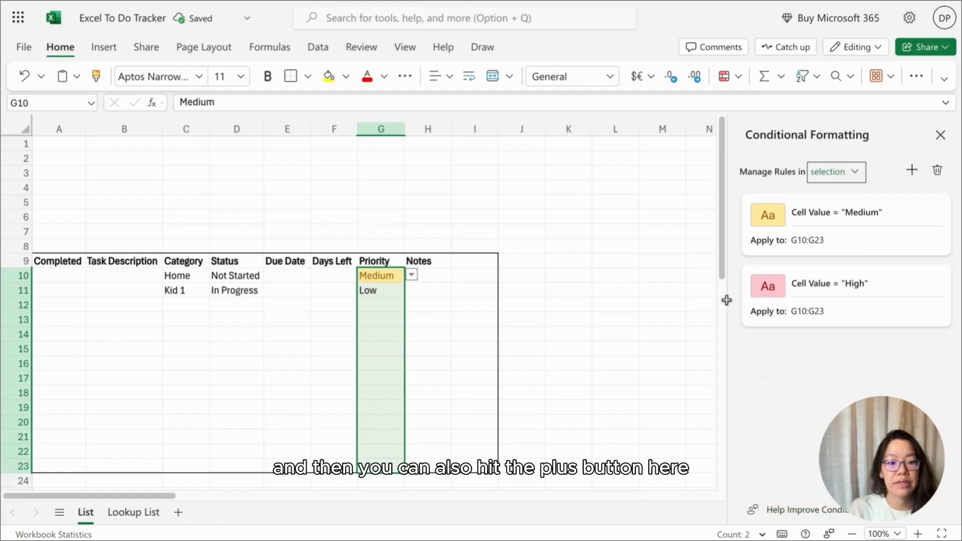
Begin a new conditional formatting rule, then abandon it and close the rules pane
click(912, 170)
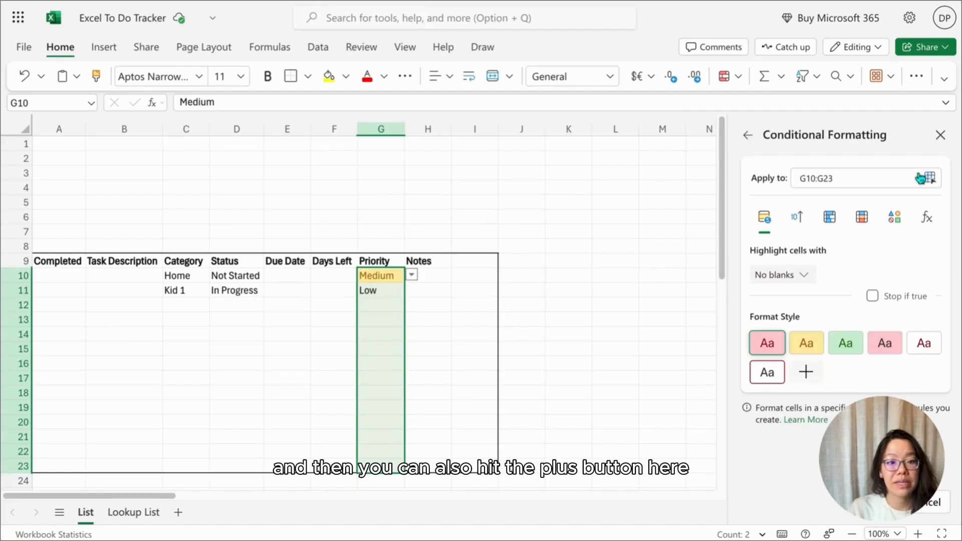
click(780, 274)
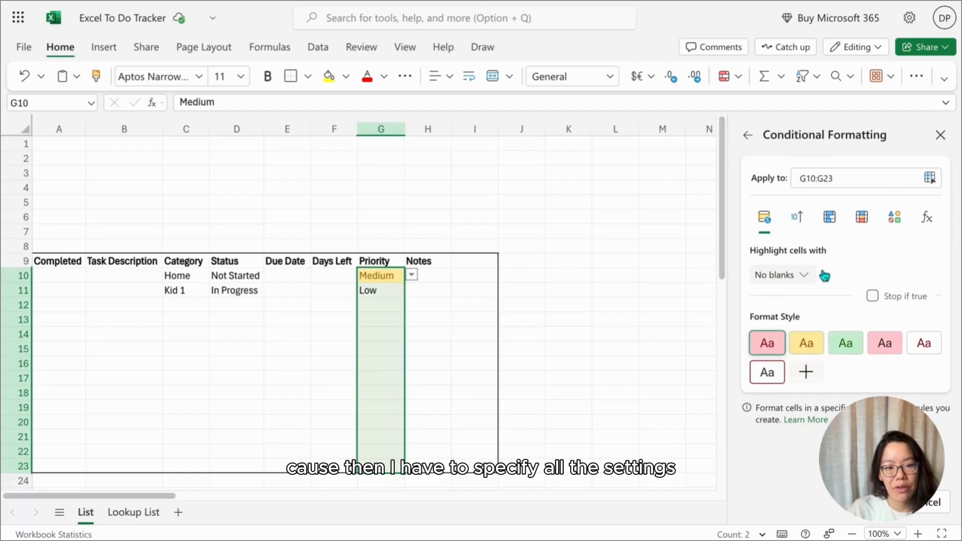
click(940, 135)
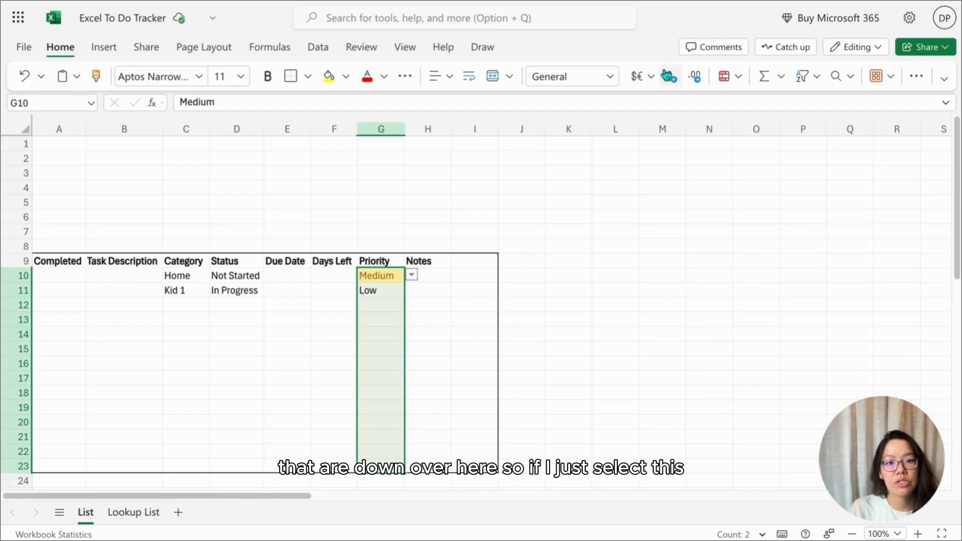
Add an Equal To highlight rule coloring Priority cells equal to 'Low' green
click(727, 75)
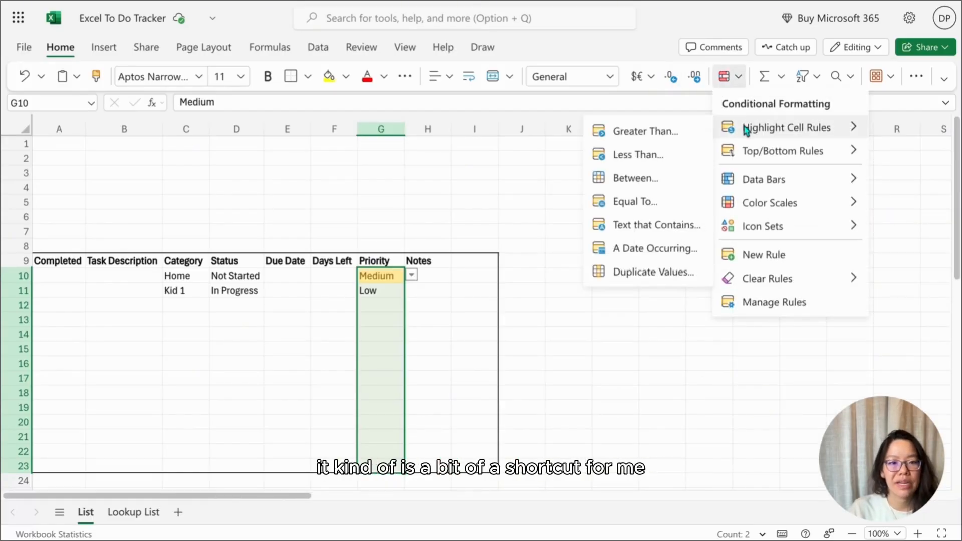
click(634, 201)
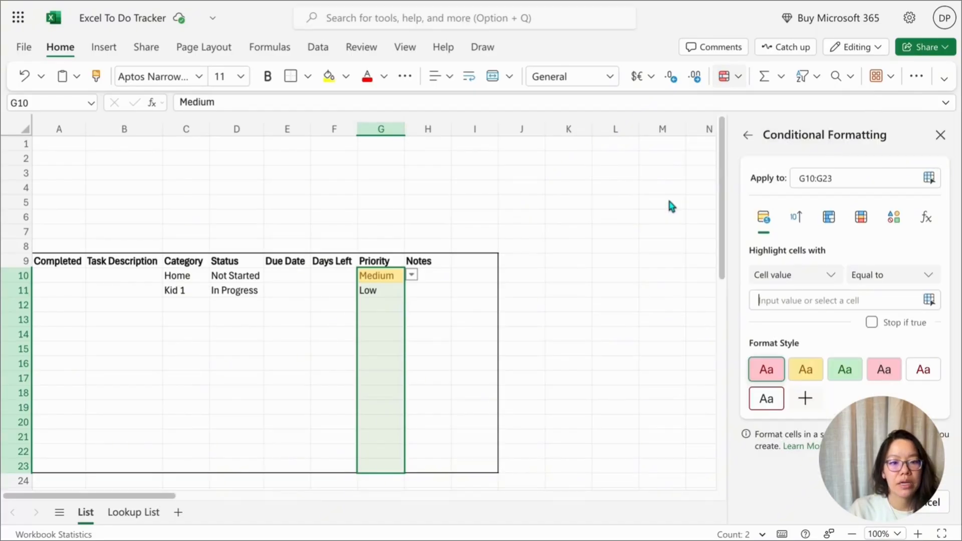
text(Low)
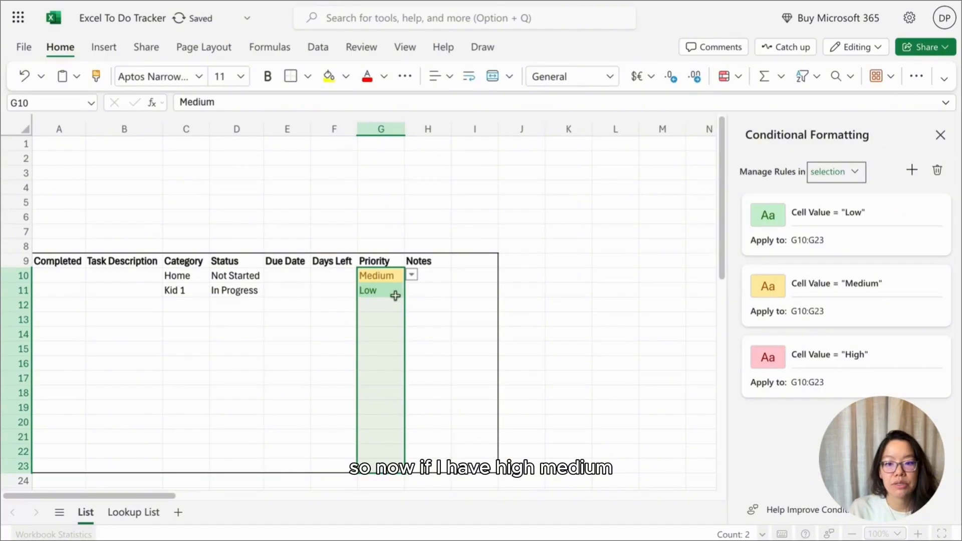
Set the third task's priority in G12 to High, now shown red
click(411, 304)
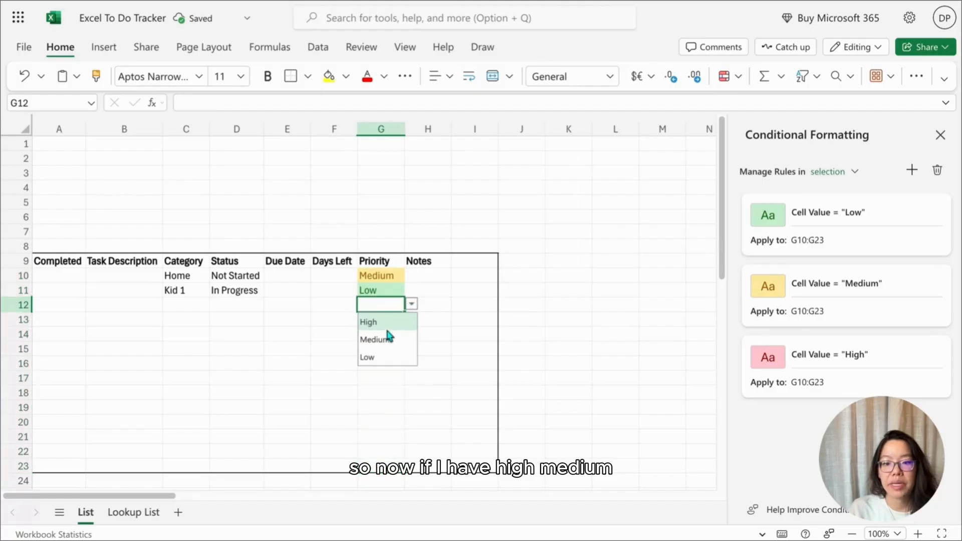
click(369, 322)
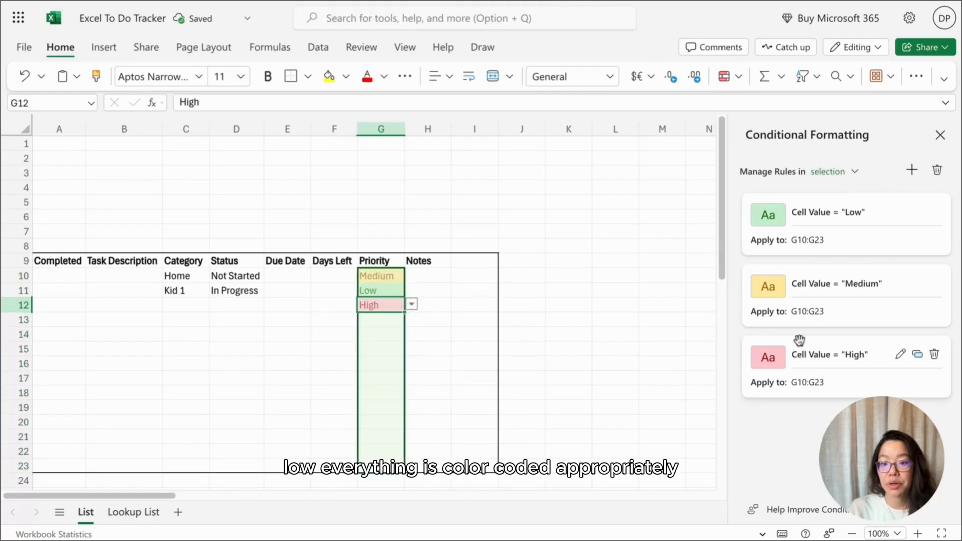
click(614, 246)
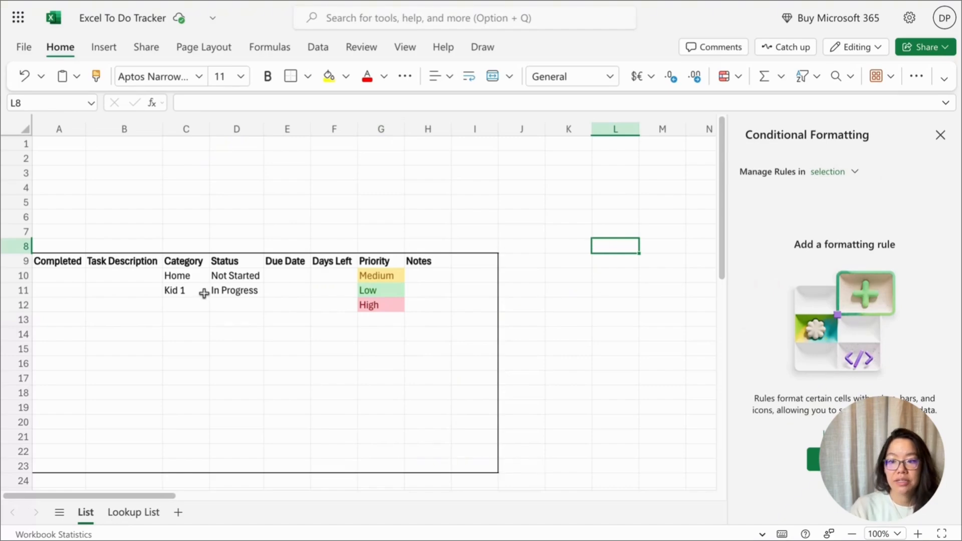
Insert checkboxes into the Completed column cells A10:A23
click(59, 275)
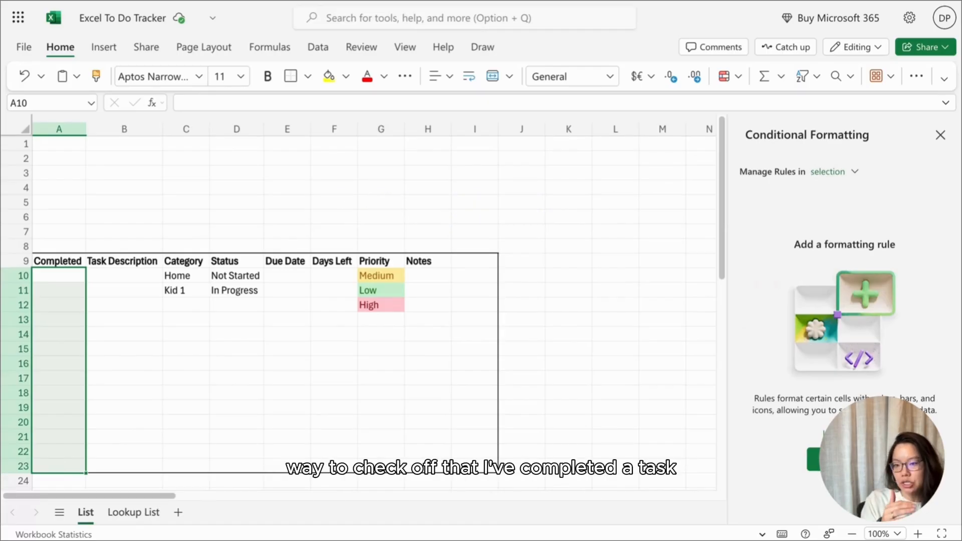
mouse_move(452, 222)
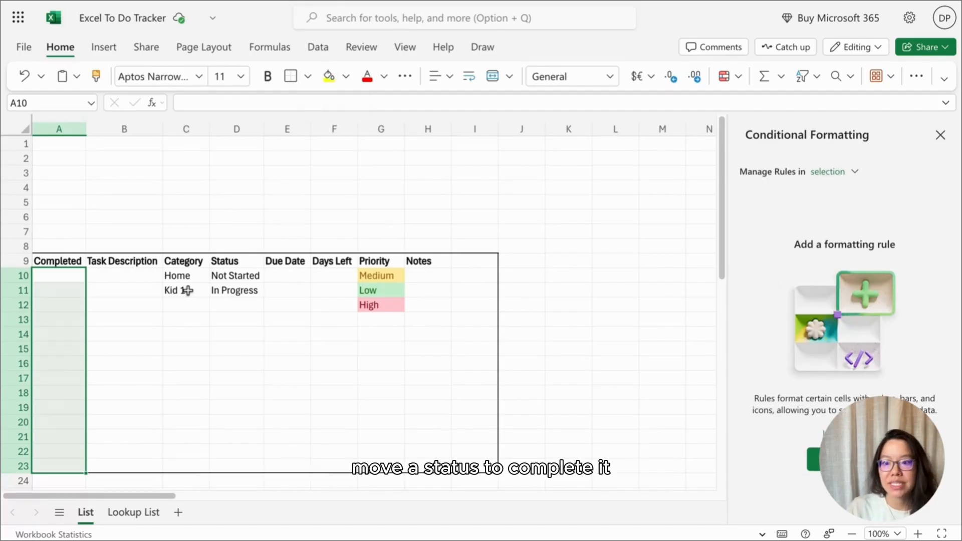
mouse_move(400, 6)
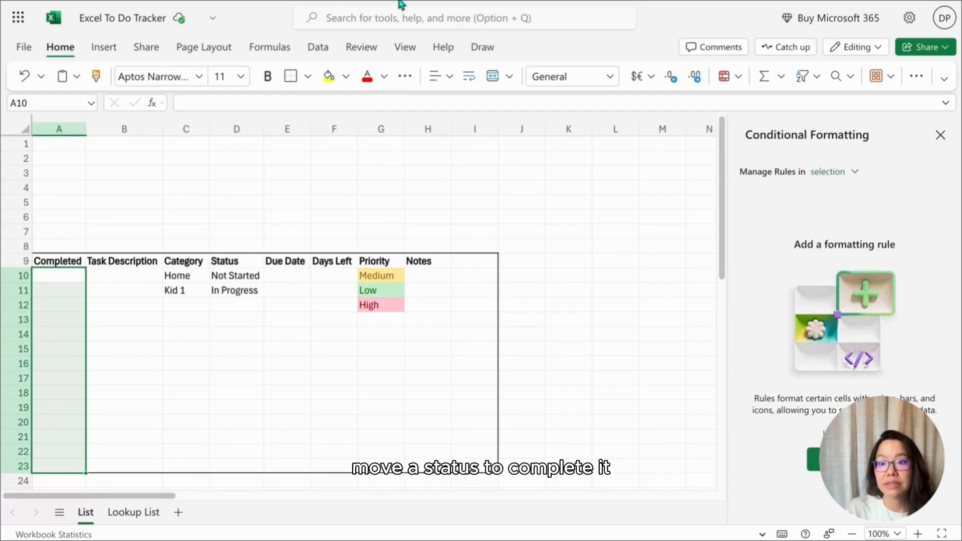
click(103, 47)
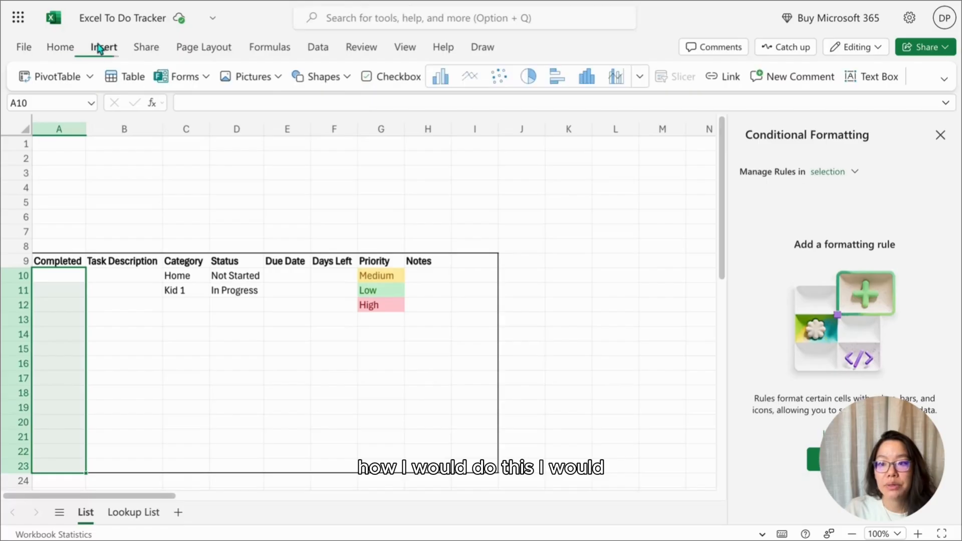
click(397, 76)
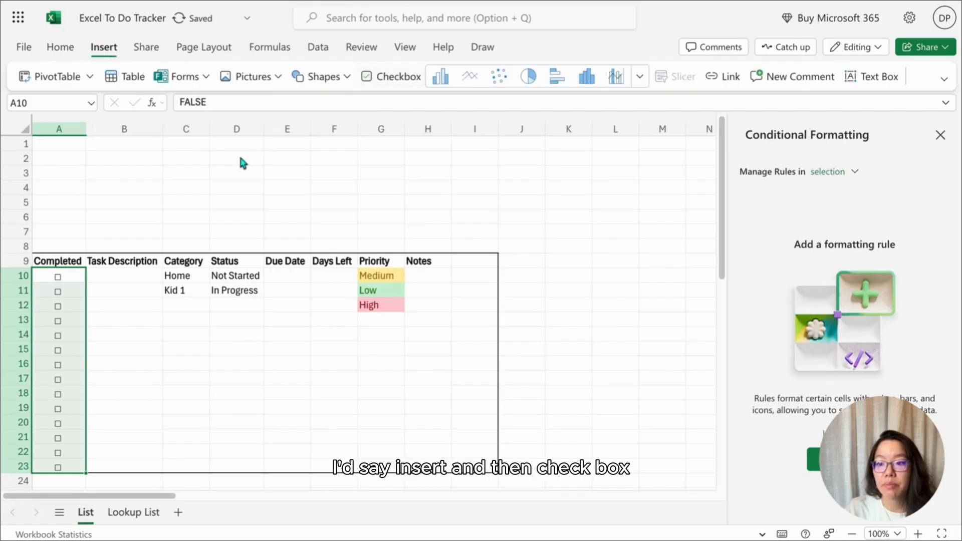
Tick the checkboxes for the Home and Kid 1 tasks in A10 and A11
click(58, 276)
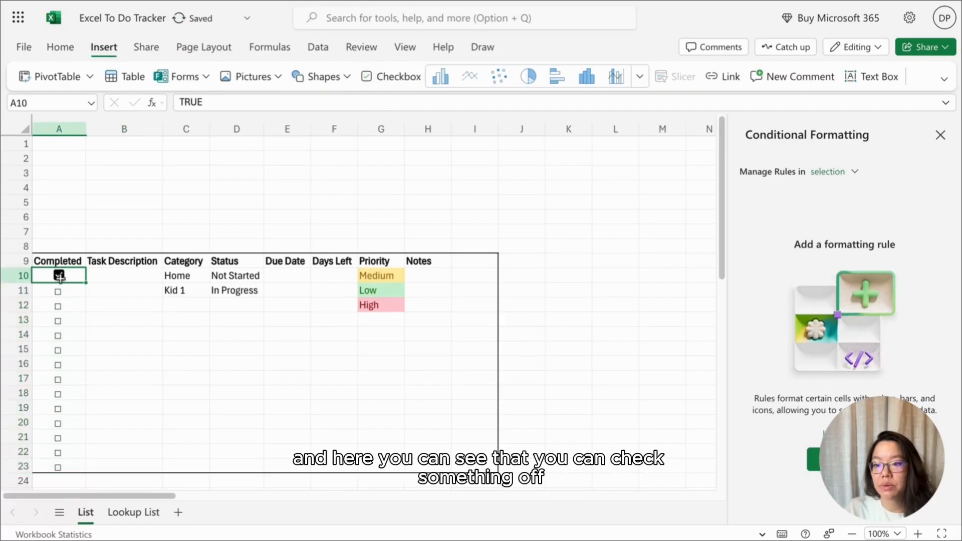
click(59, 275)
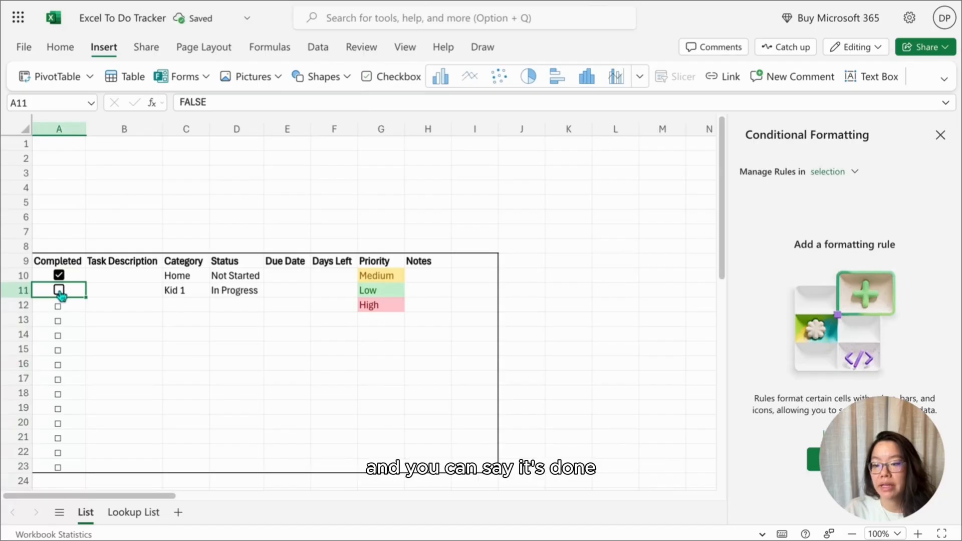
click(59, 276)
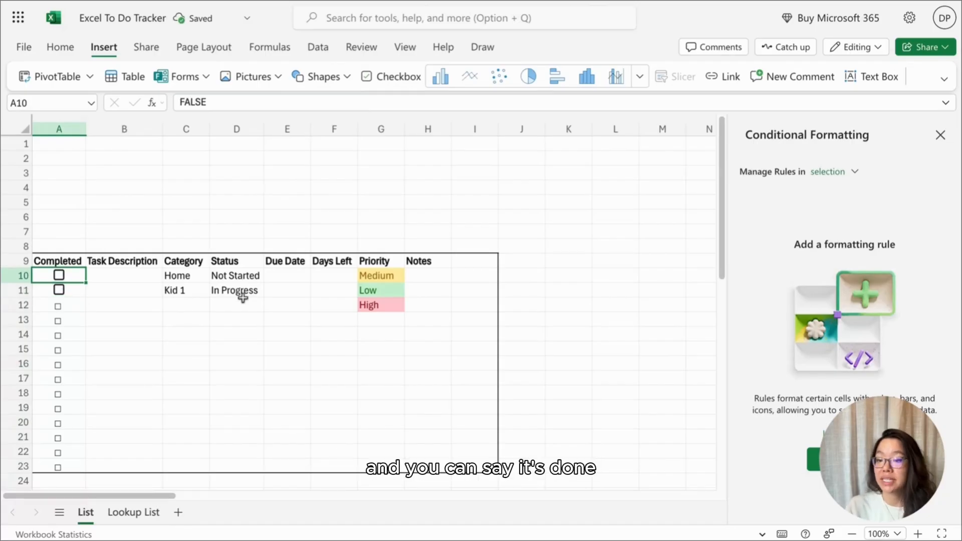
click(59, 275)
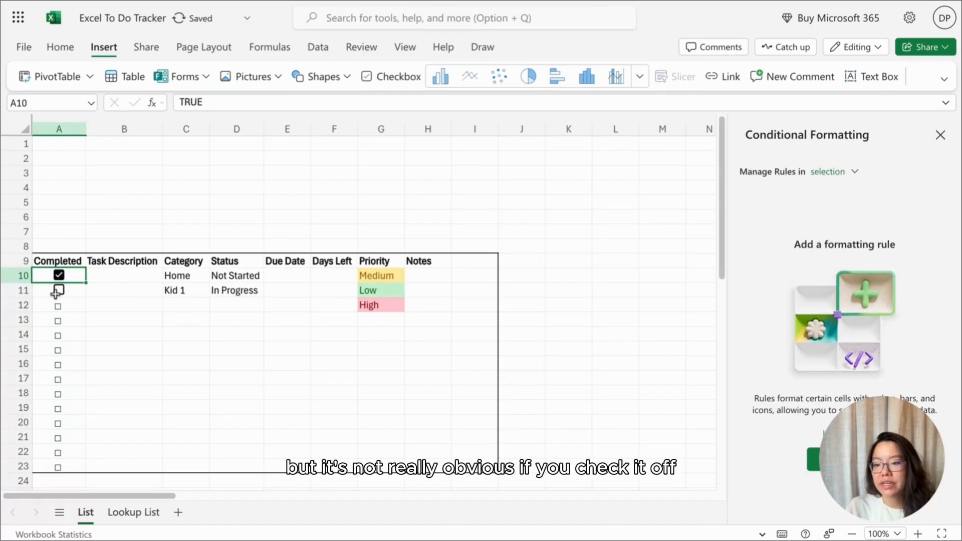
click(59, 291)
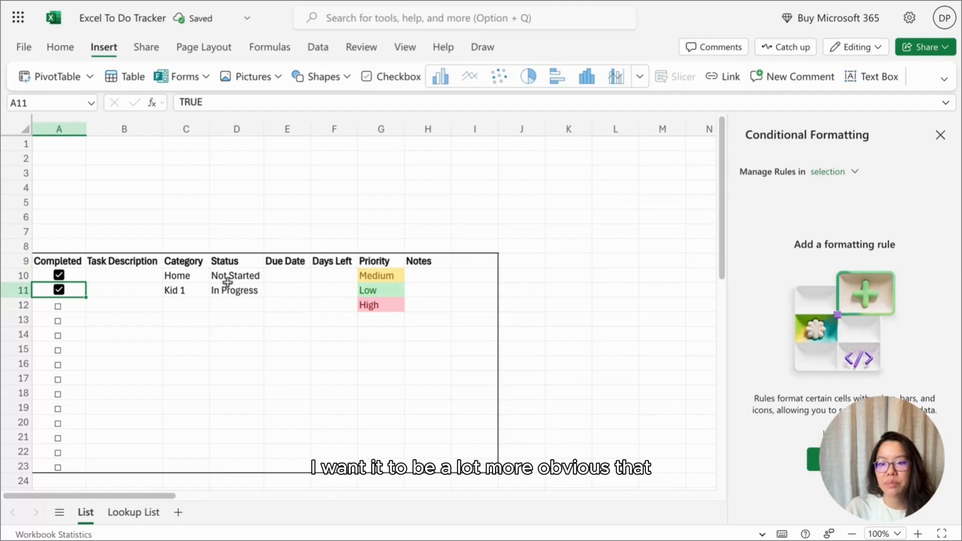
mouse_move(607, 281)
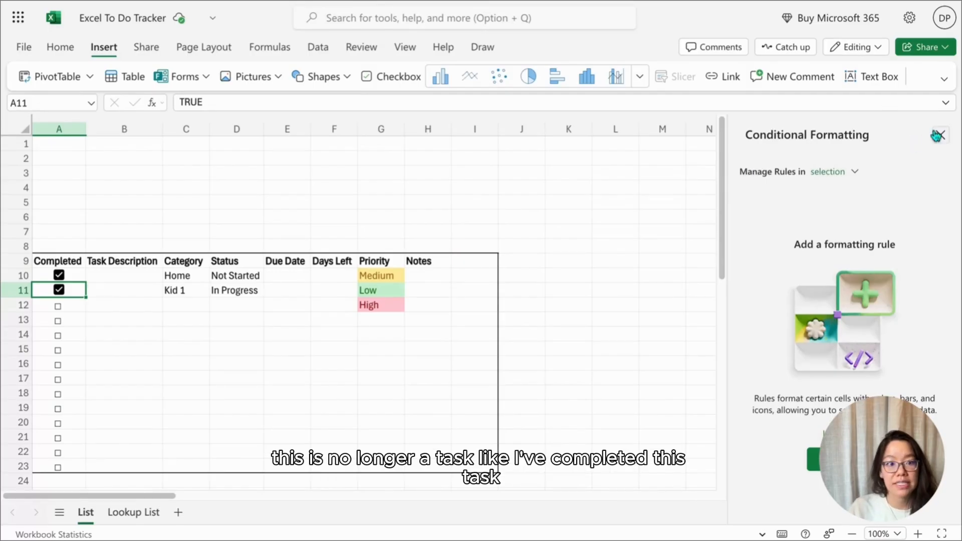
Create a new formula-based rule =$A10=TRUE for task rows A10:I23
click(938, 135)
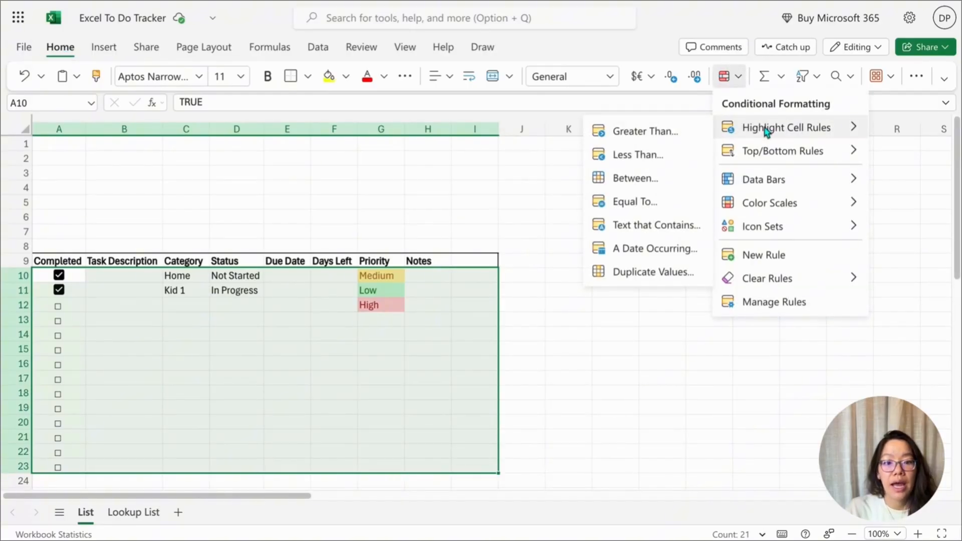
click(764, 254)
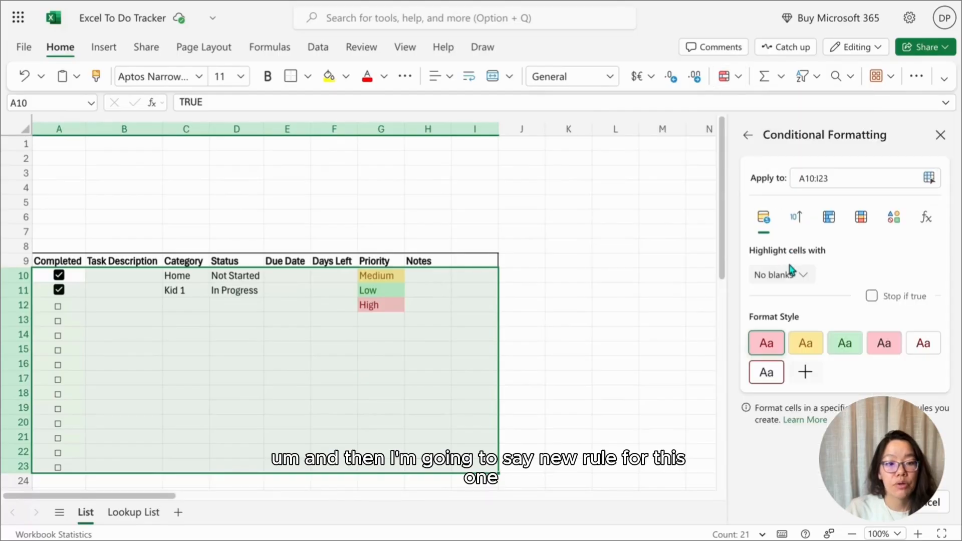
click(782, 274)
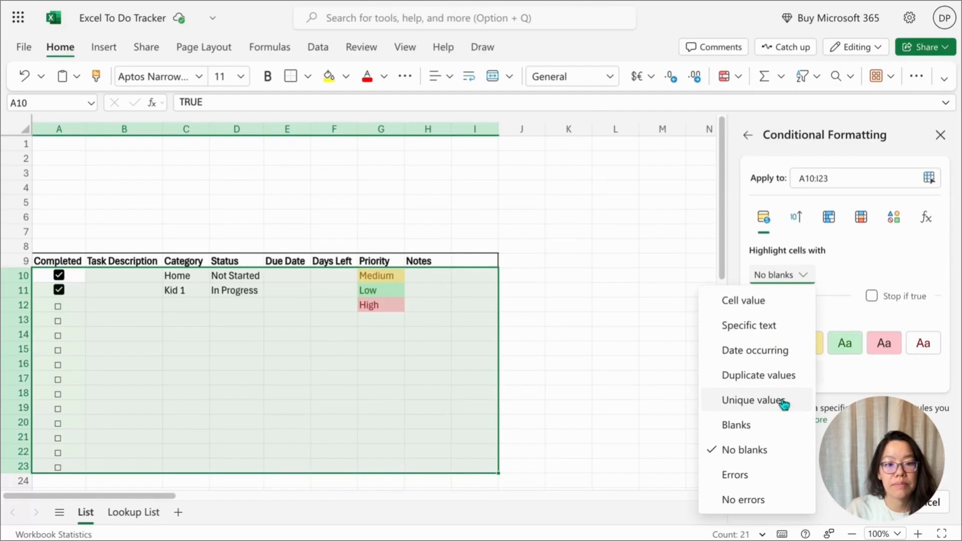
click(926, 216)
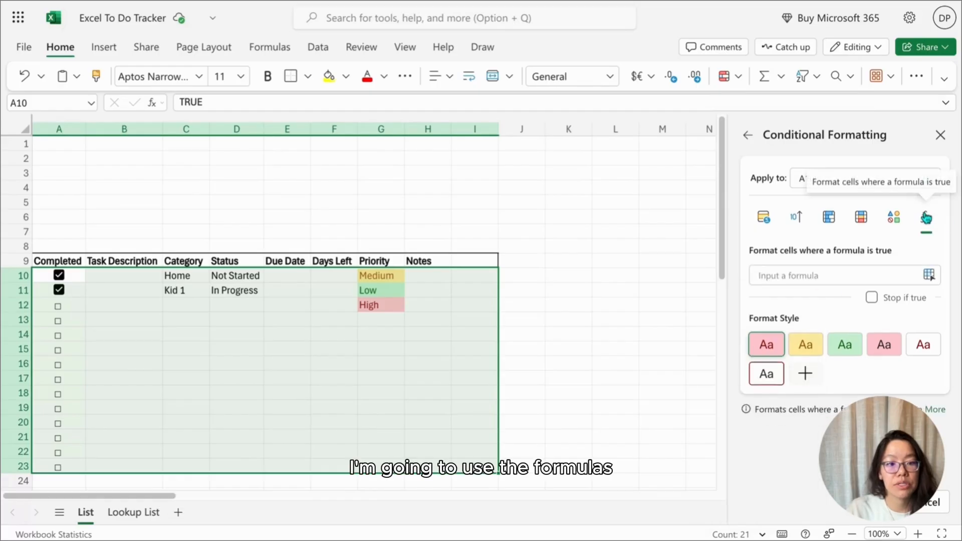
click(834, 275)
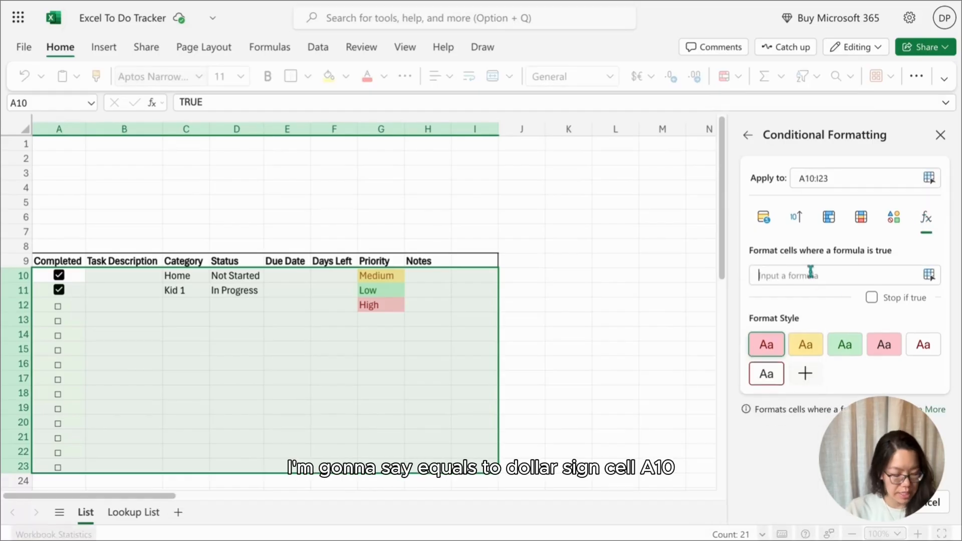
text(=$)
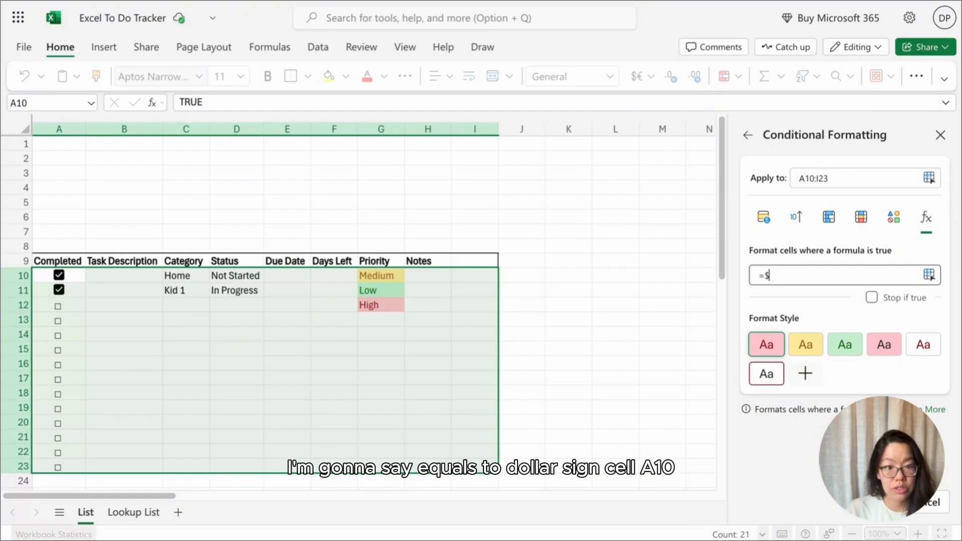
mouse_move(196, 210)
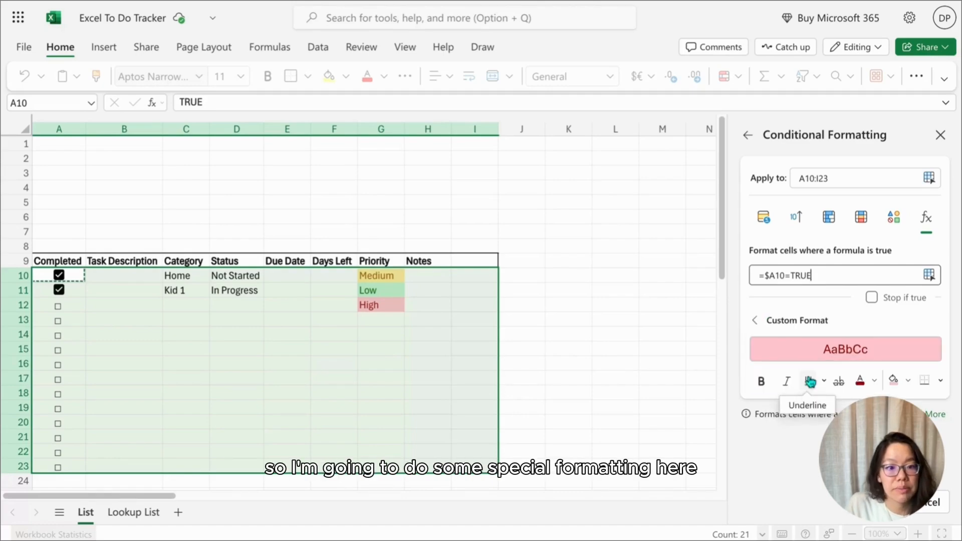
Format completed rows with light grey fill and strikethrough, and move the rule to the top
click(874, 381)
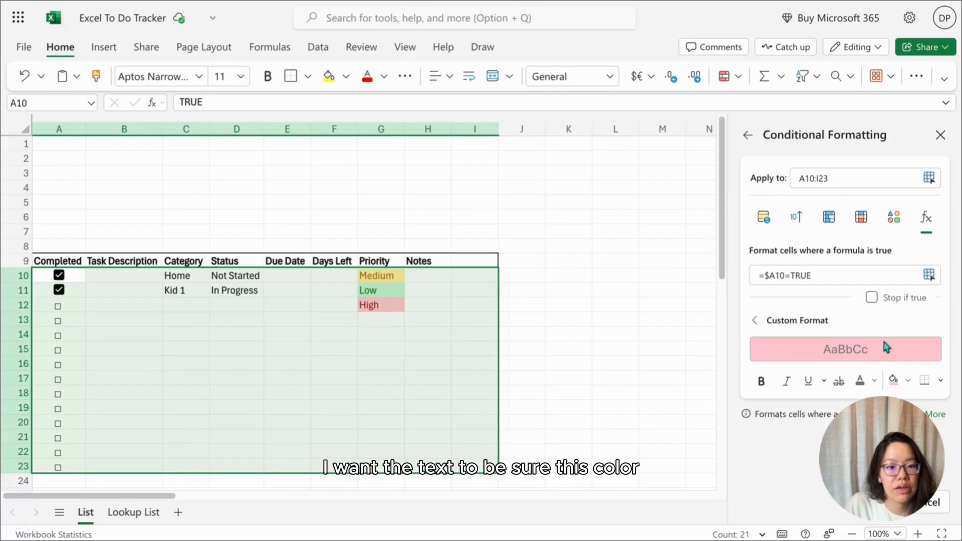
click(903, 381)
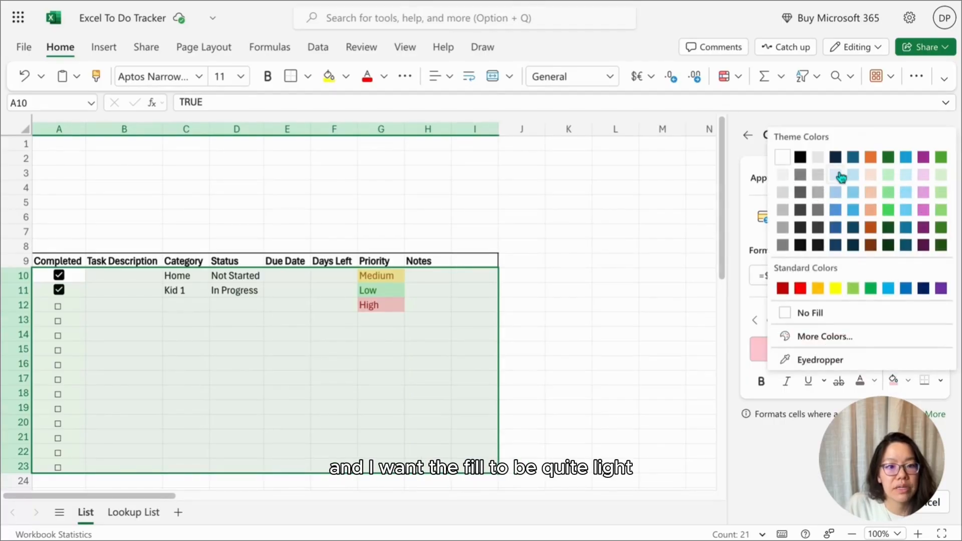
click(853, 174)
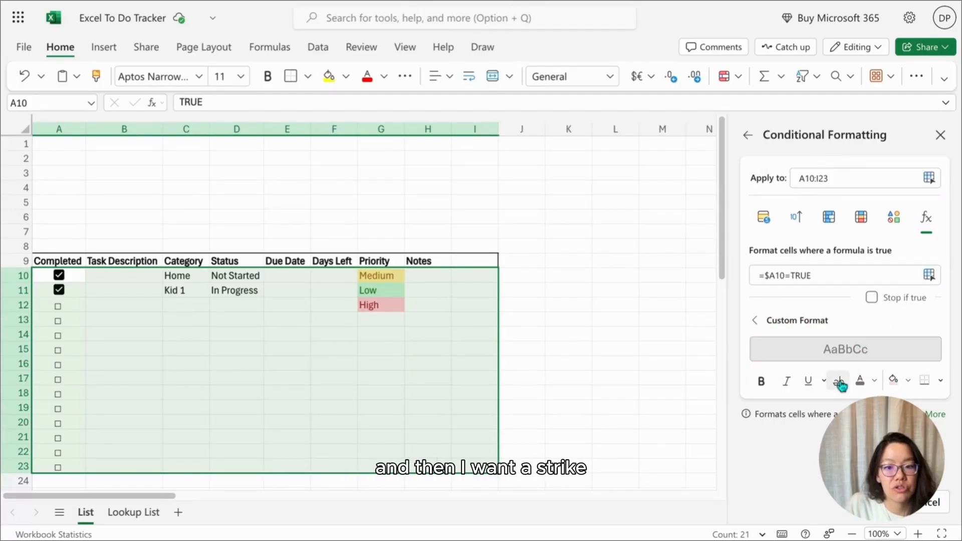
click(839, 380)
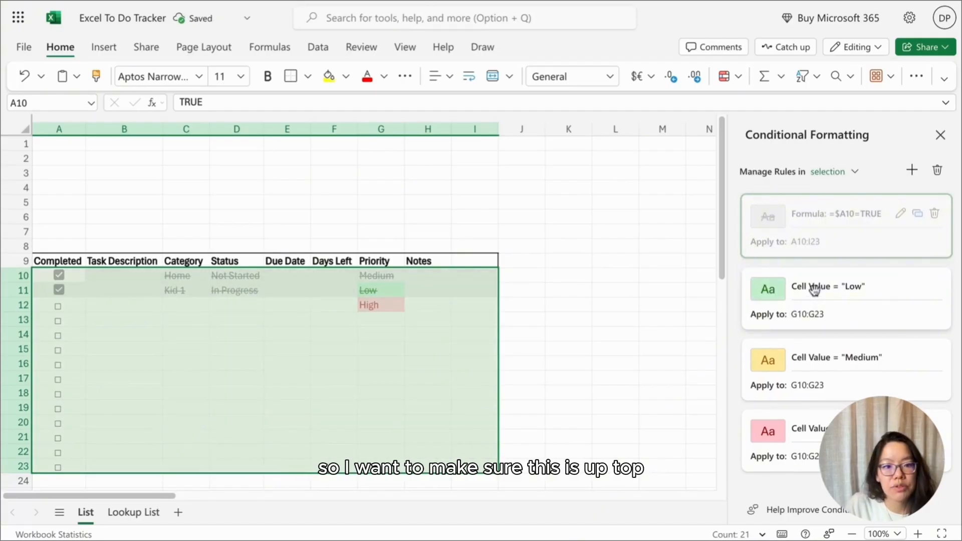
click(828, 213)
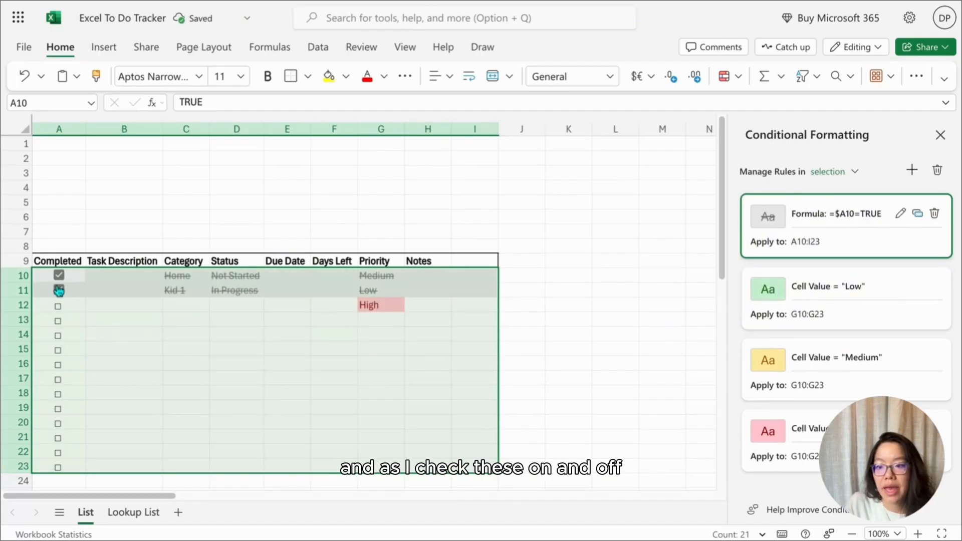
Tick and untick the first two tasks' checkboxes to test the strikethrough rule
click(59, 275)
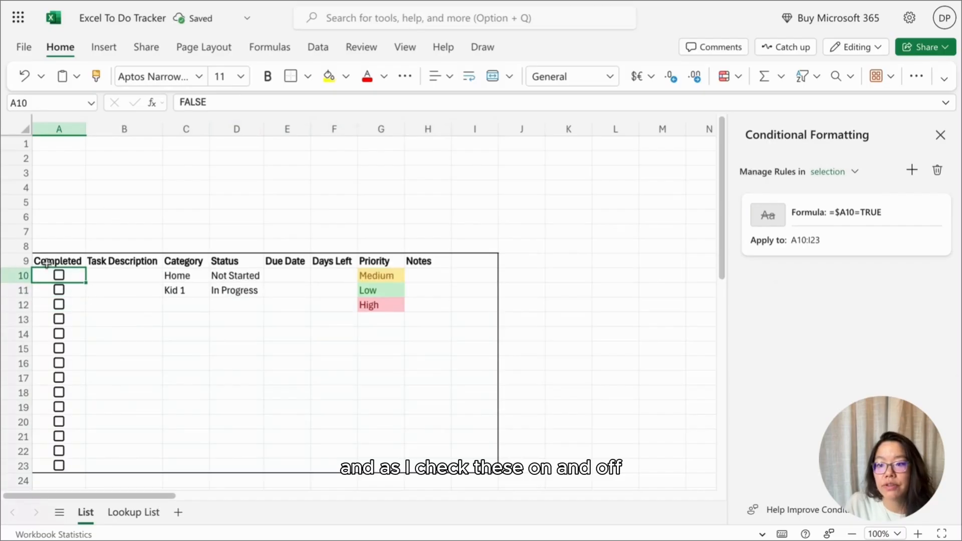
click(58, 275)
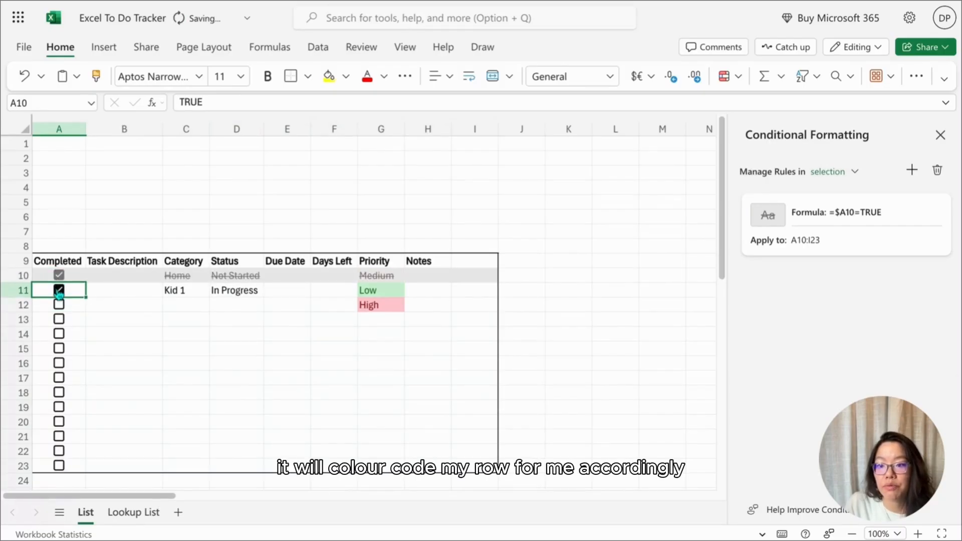
click(60, 289)
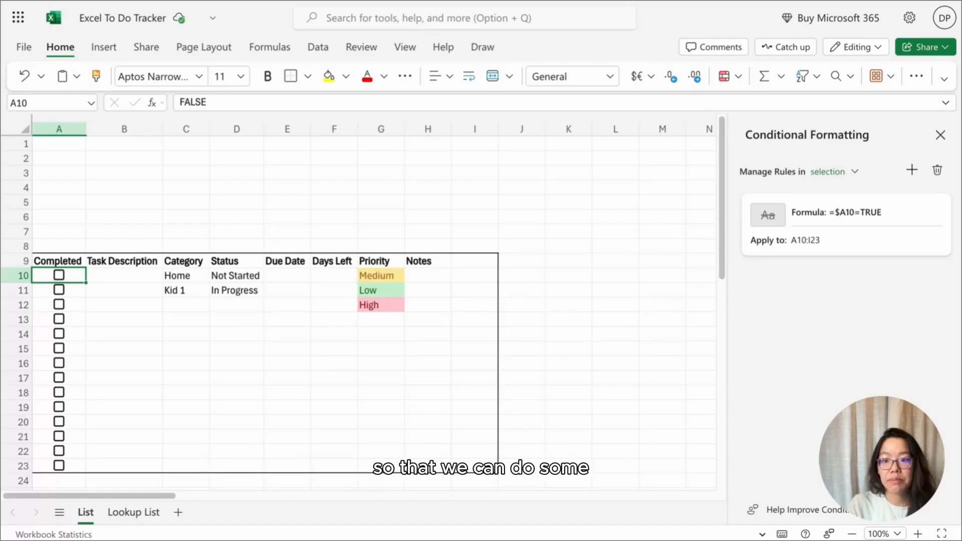
Paste seven sample tasks into B10:G16 and check the Days Left formula and date format
key(ctrl+v)
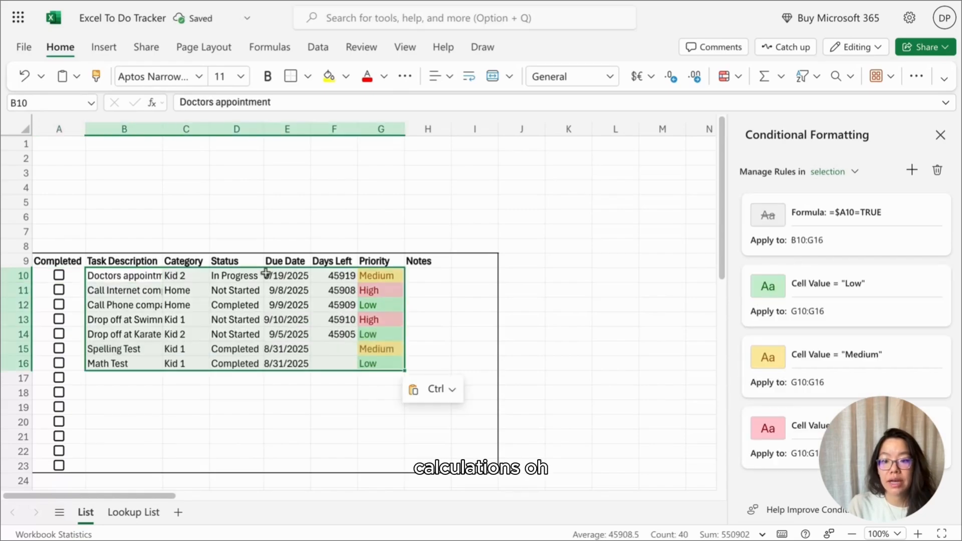
click(335, 275)
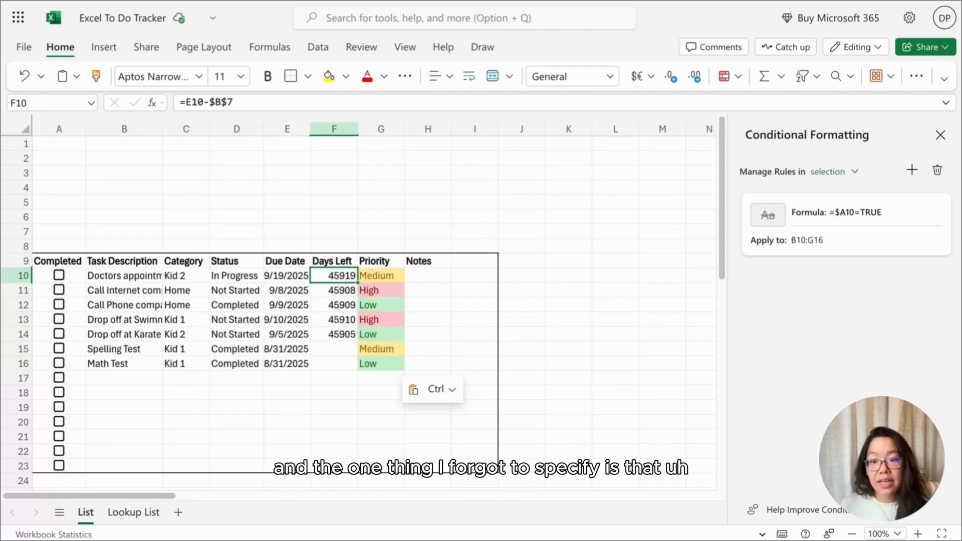
click(287, 275)
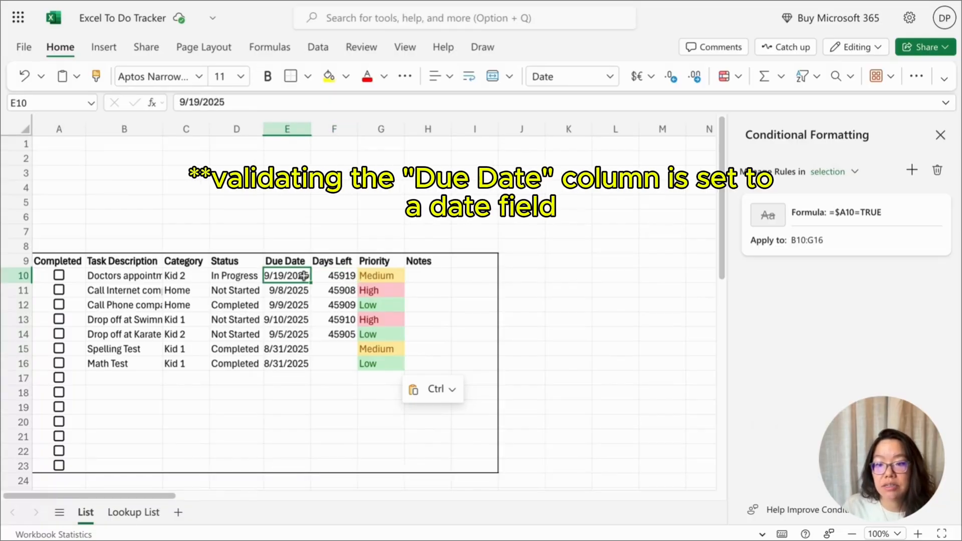
click(186, 216)
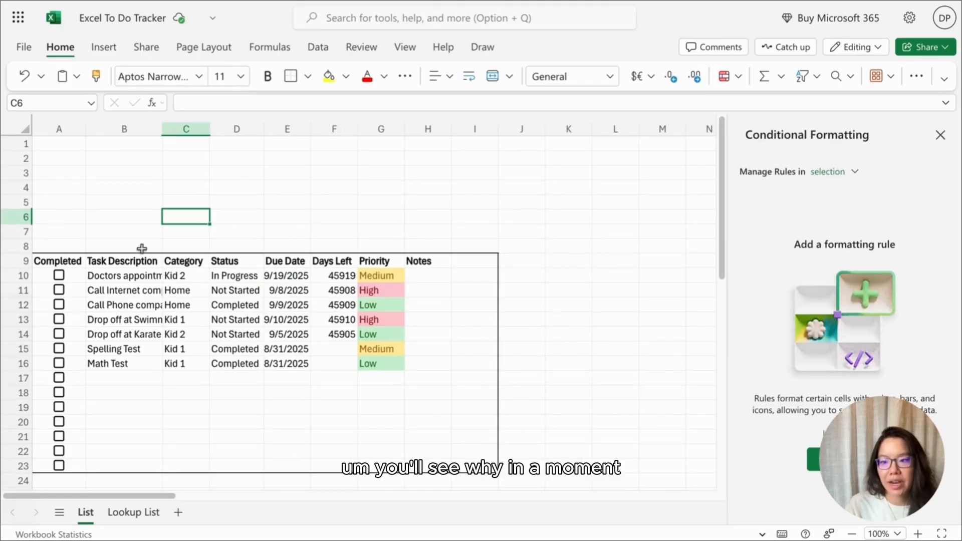
Type the Today's Date label and start editing the first Days Left formula in F10
click(124, 216)
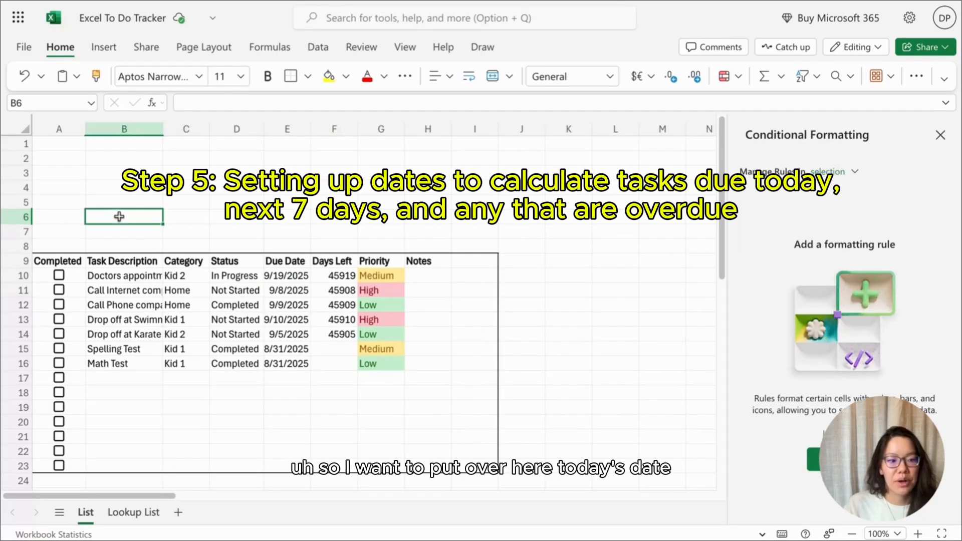
text(Today's Date)
click(124, 231)
text(9/8/2025)
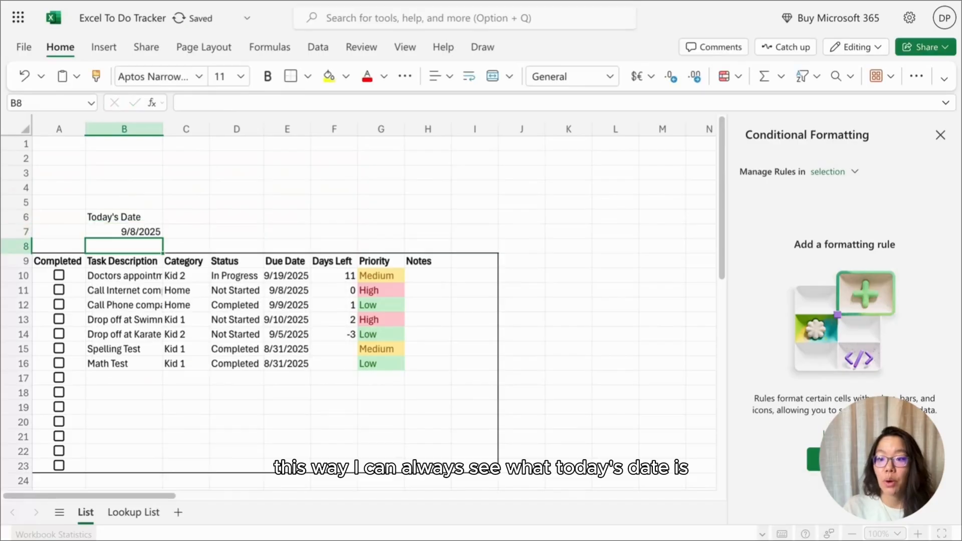
click(334, 275)
text(=E10)
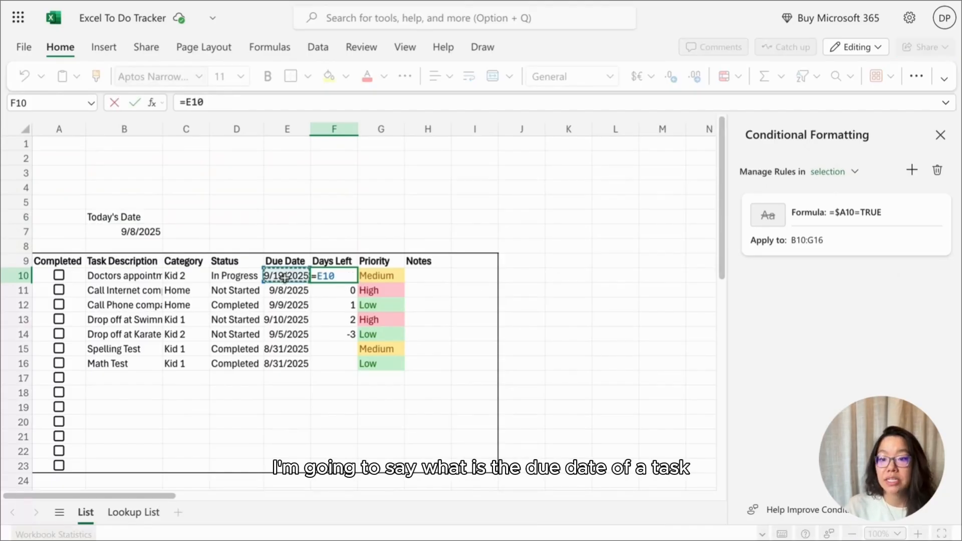
text(+)
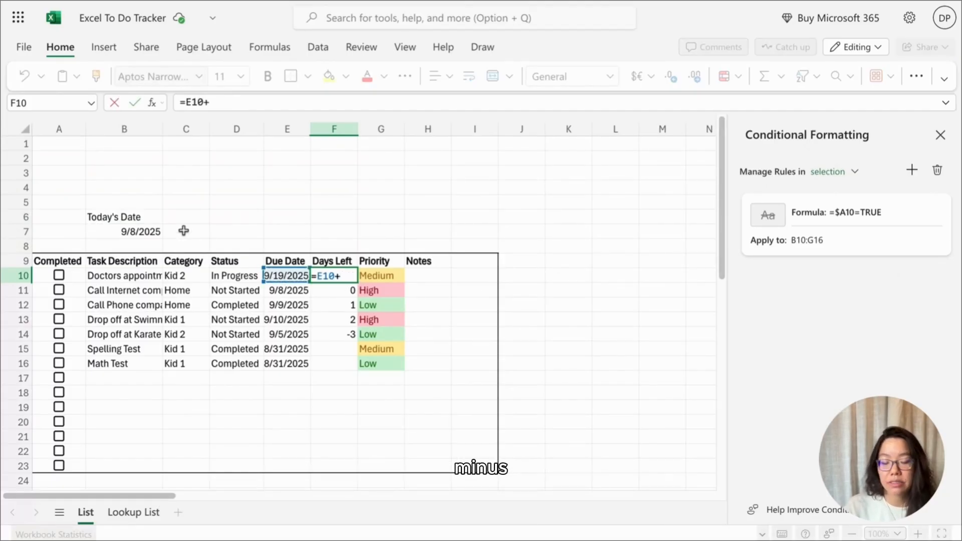
text(-)
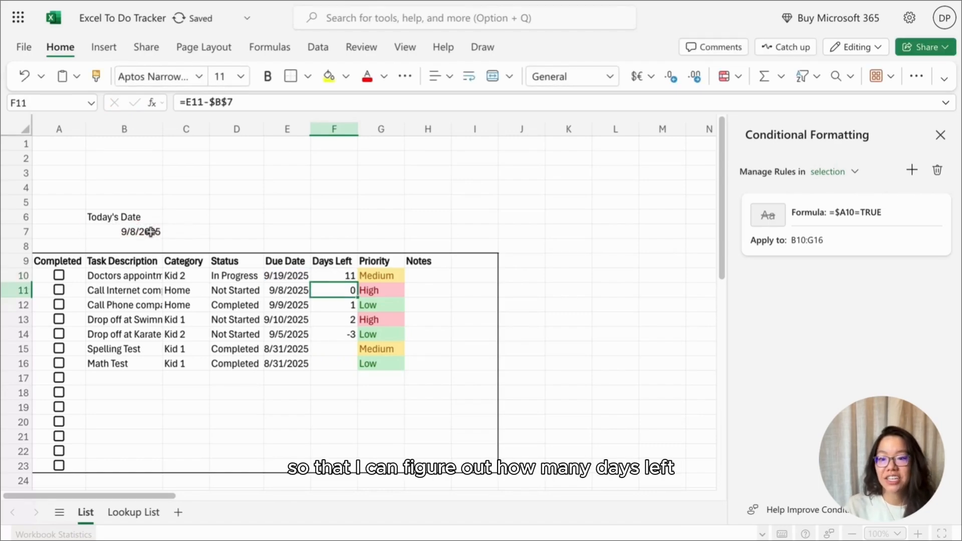
click(333, 275)
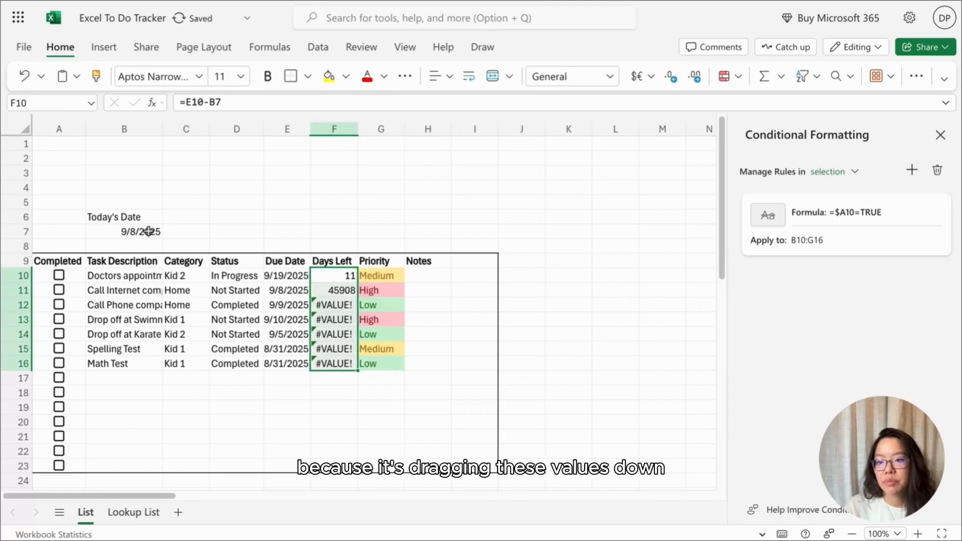
click(334, 275)
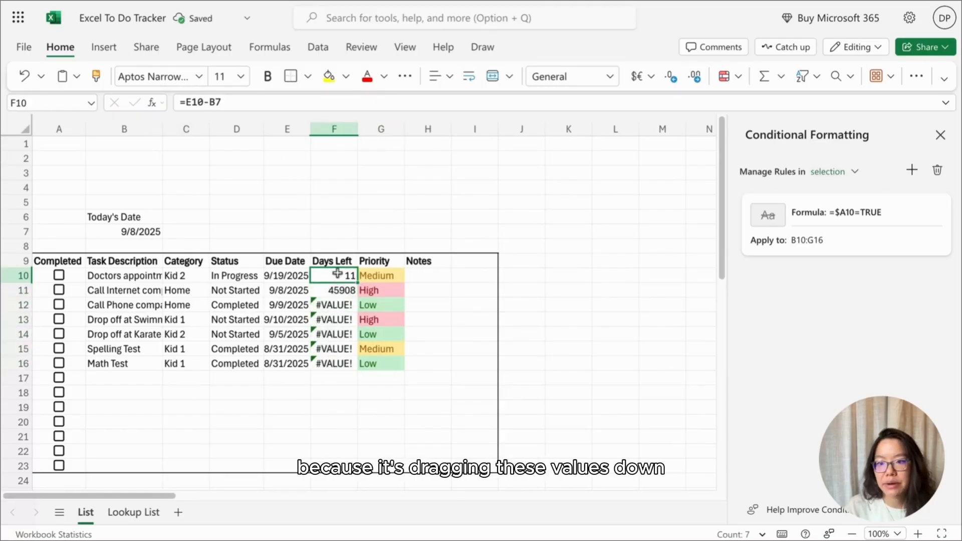
double_click(334, 275)
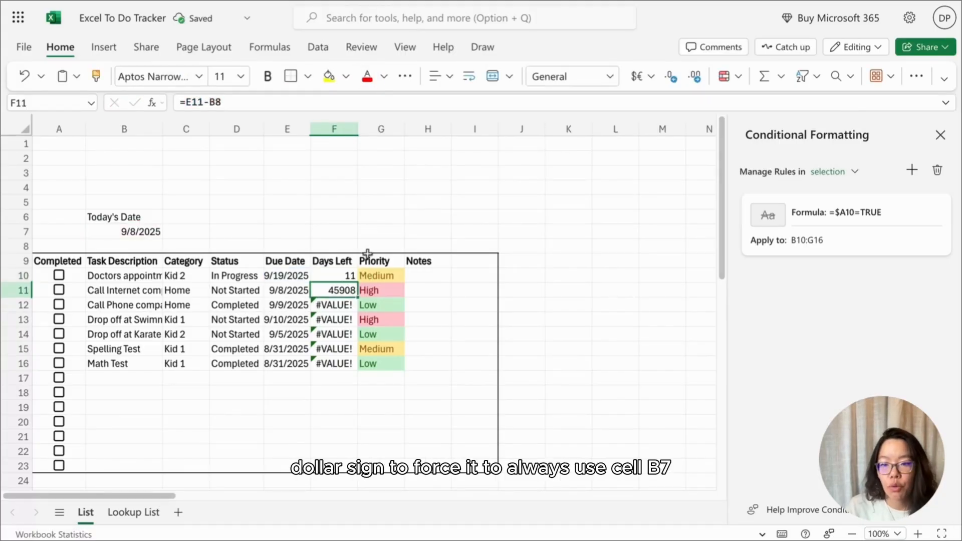
click(334, 275)
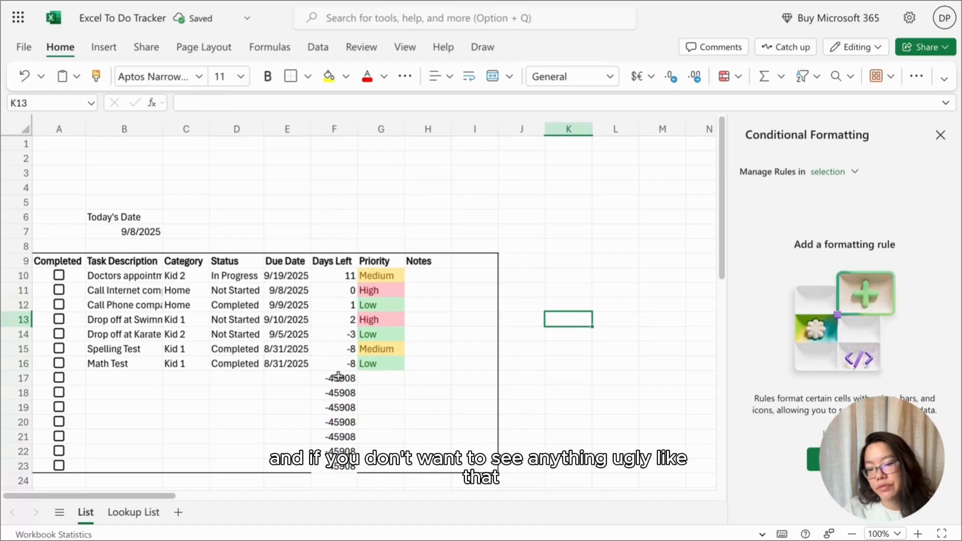
click(334, 275)
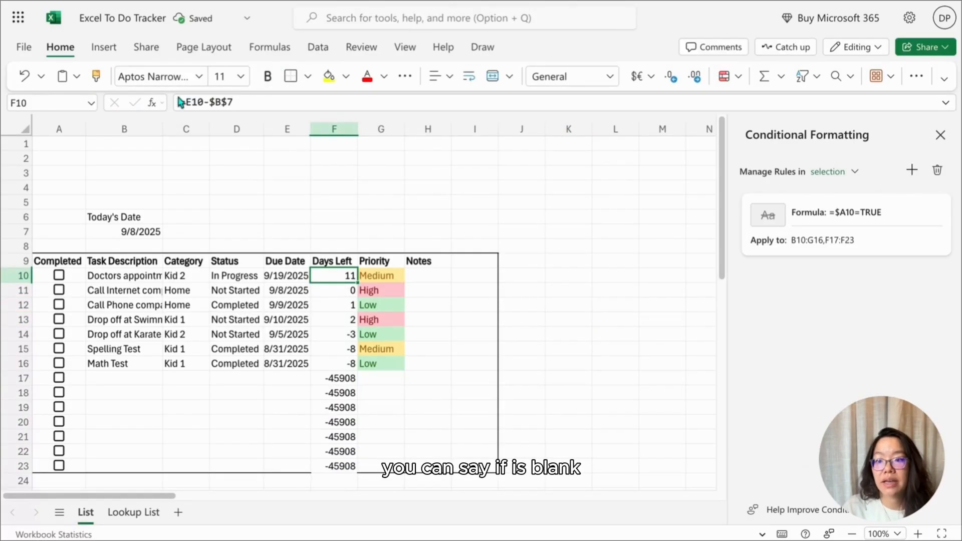
Rewrite Days Left as =IF(ISBLANK(E10),"",E10-$B$7) and confirm it
text(if)
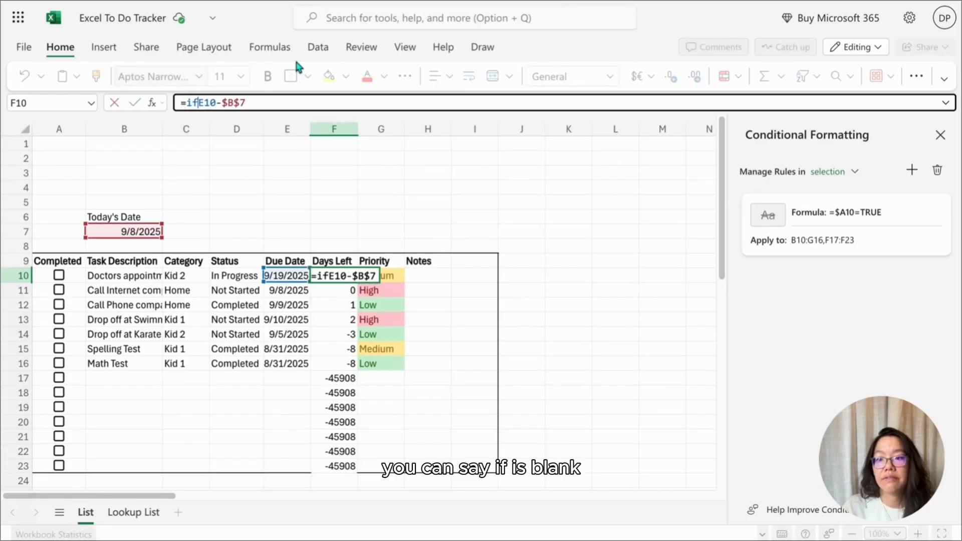
text((isblank(E10)
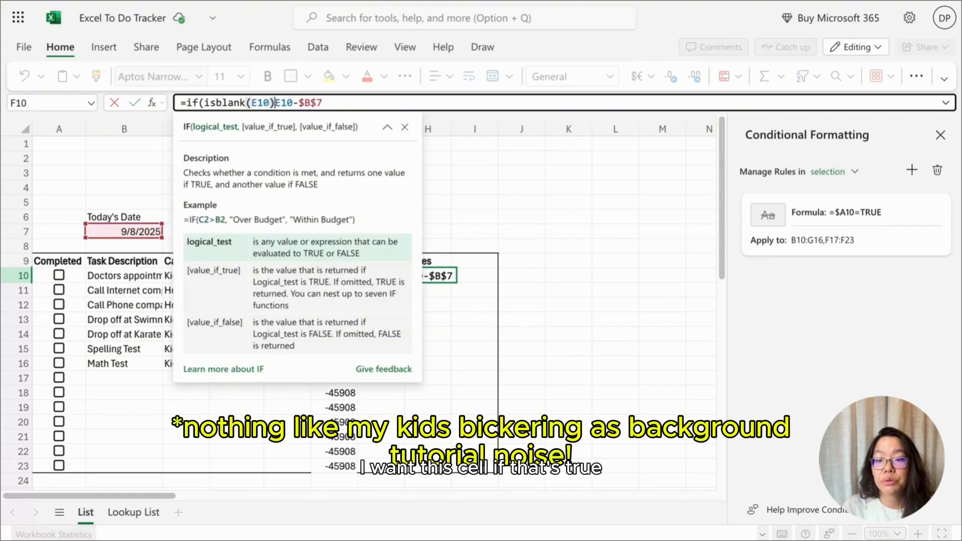
text(,"")
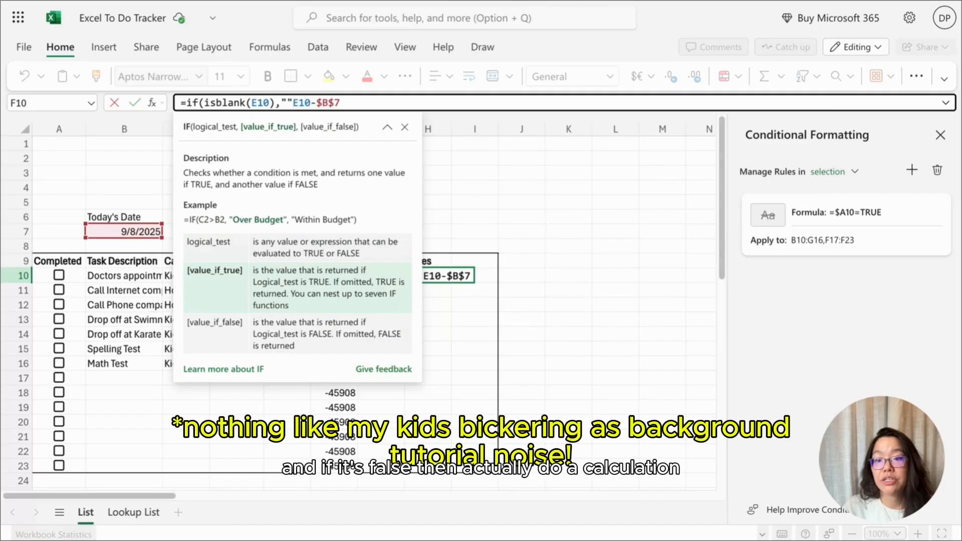
text(,)
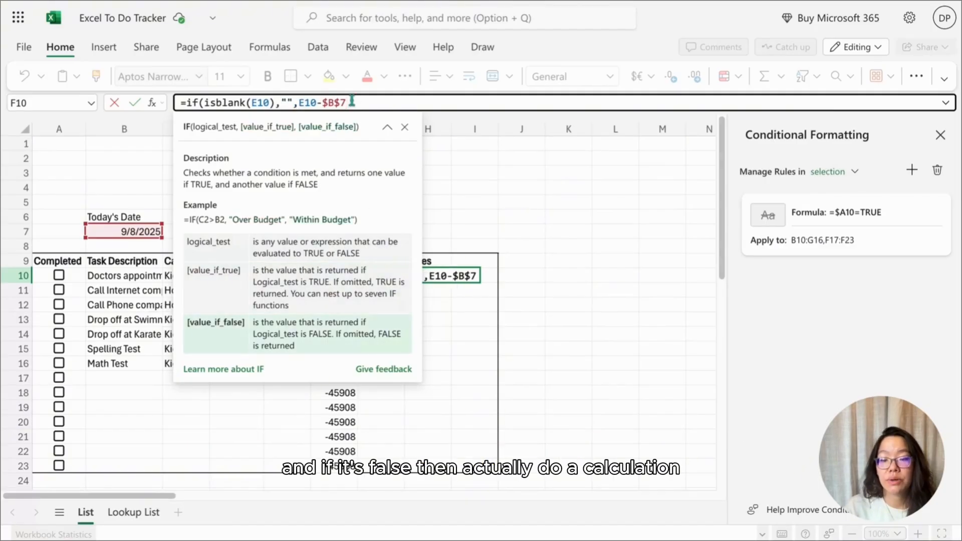
key(Return)
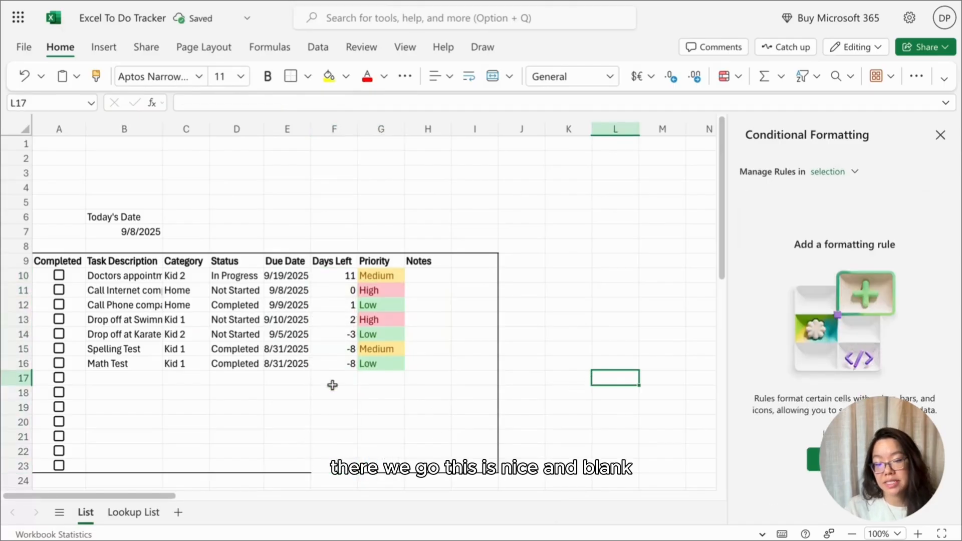
mouse_move(177, 162)
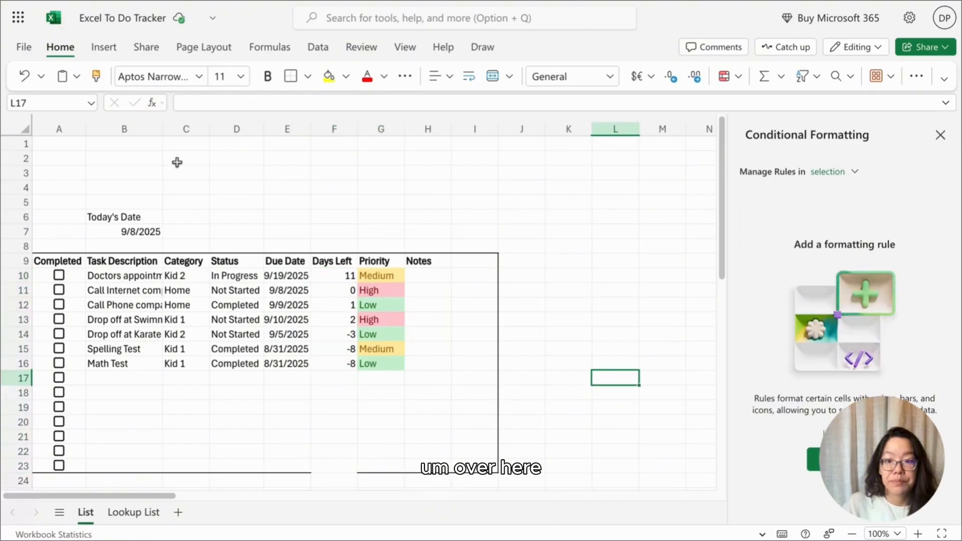
Type the TO DO LIST TRACKER title in merged B2:B4 and narrow column B so it wraps
click(124, 142)
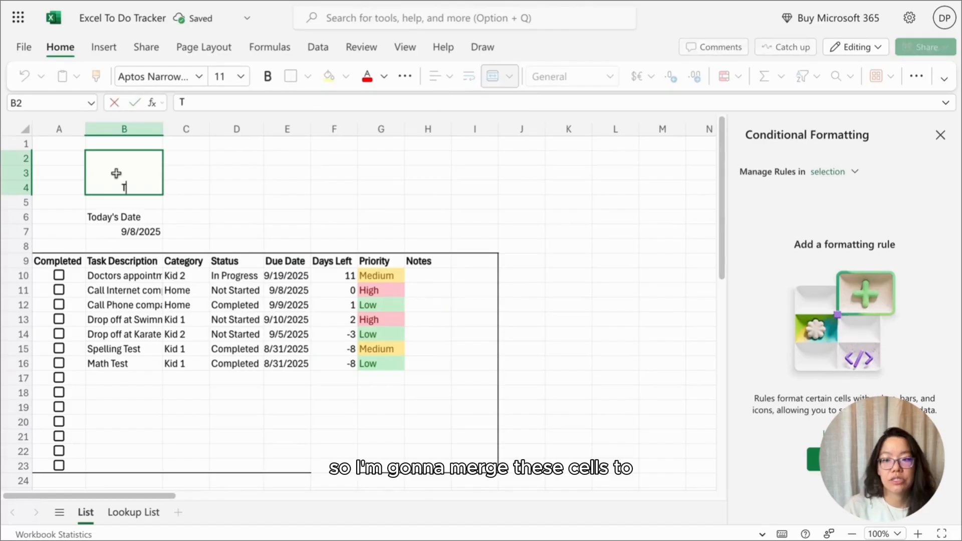
text(T)
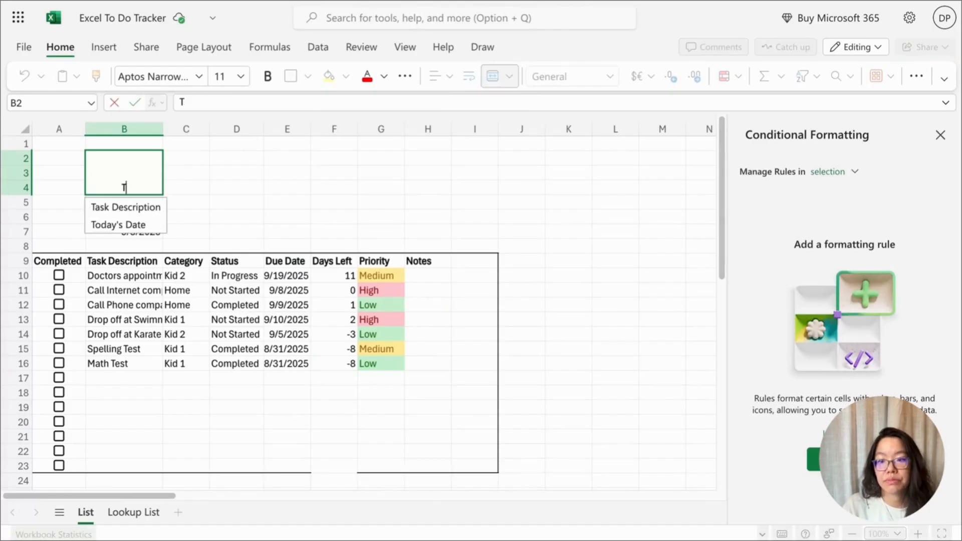
text(O DO LIST TRACKER)
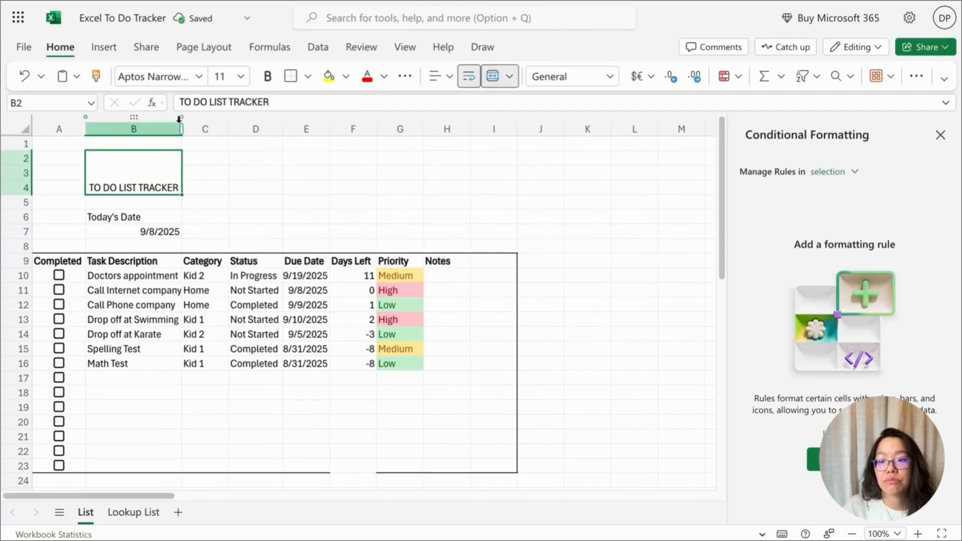
drag(182, 129, 157, 129)
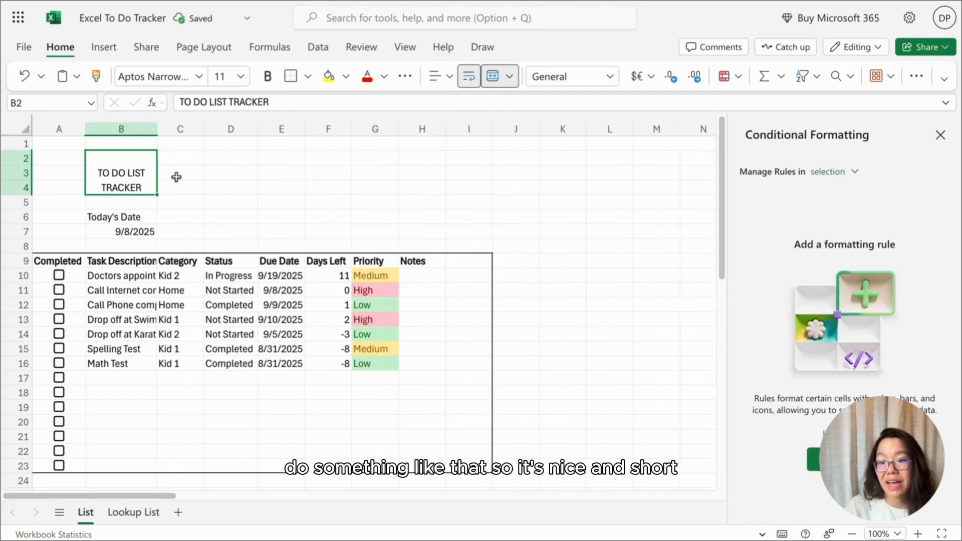
mouse_move(233, 158)
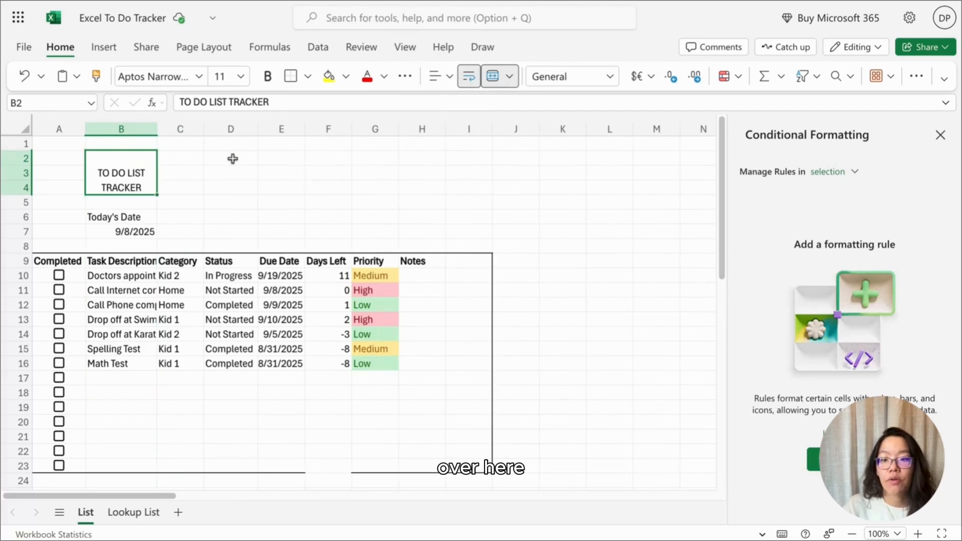
click(281, 157)
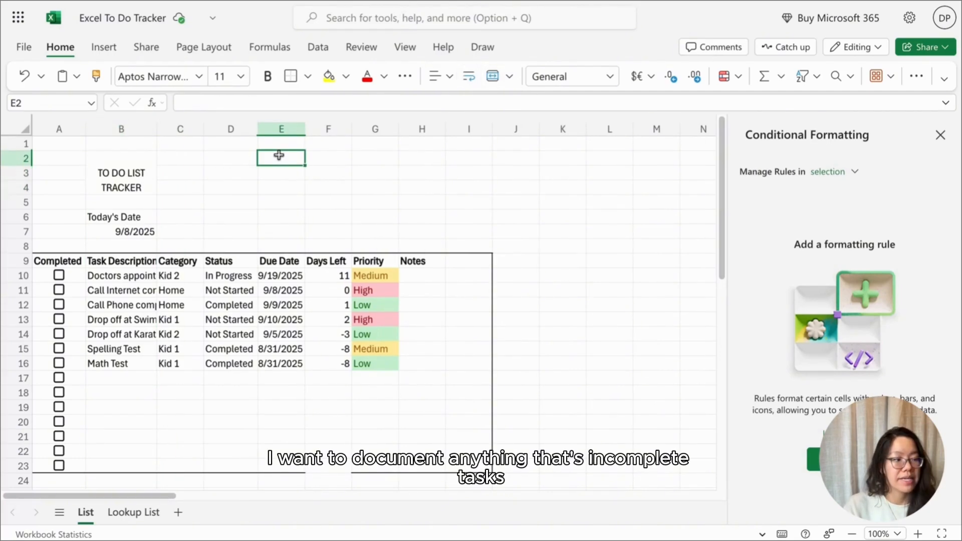
Type the Incomplete/Completed Tasks headers and the Due Today, Due Next 7 Days, Overdue labels
text(In)
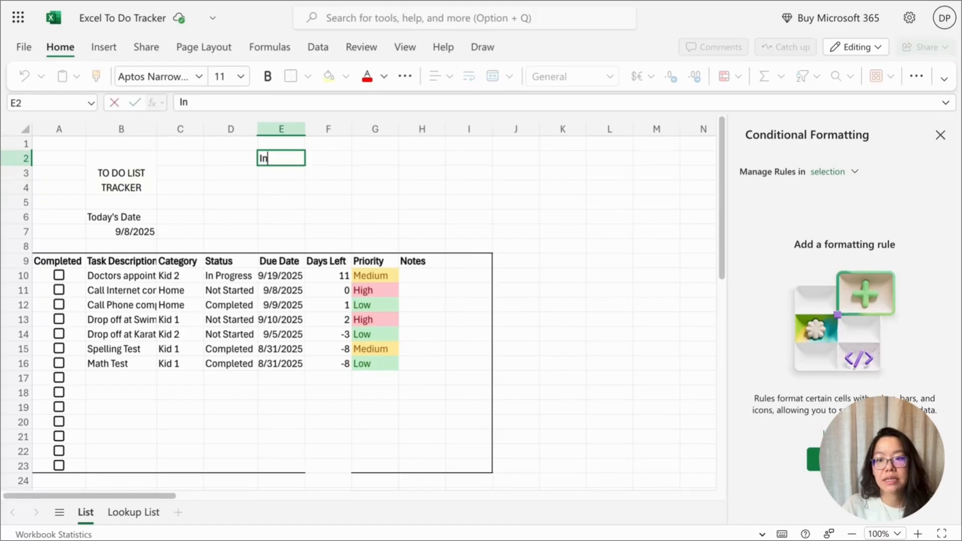
key(Backspace)
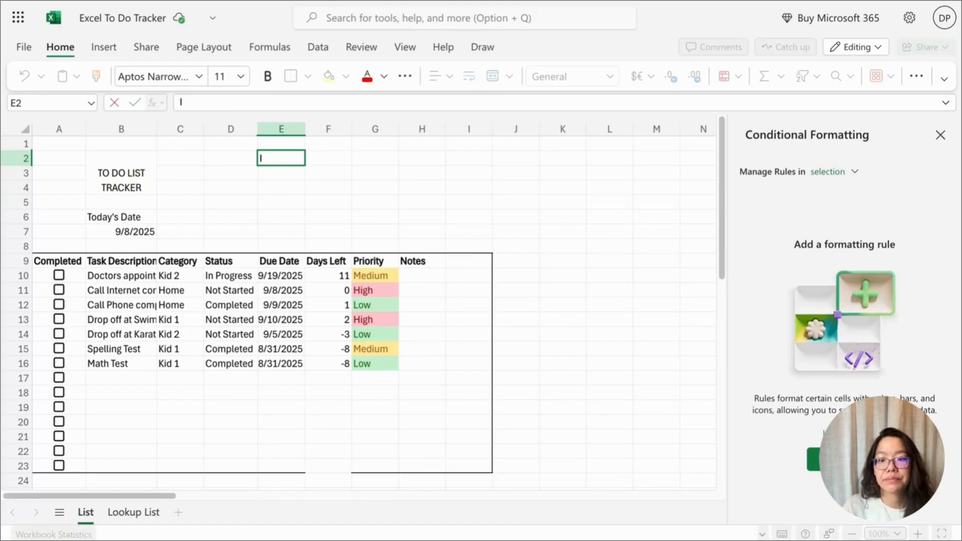
text(Incomplete Task)
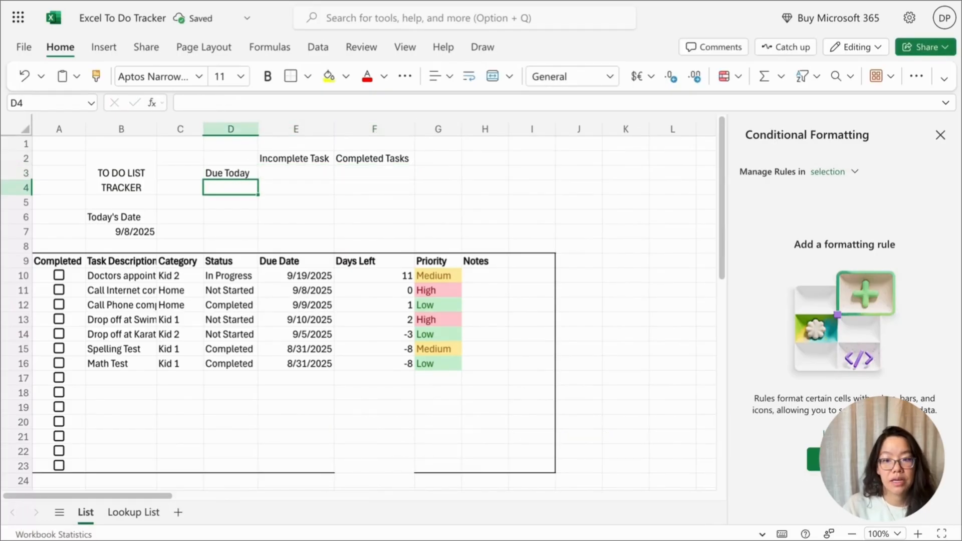
text(Due N)
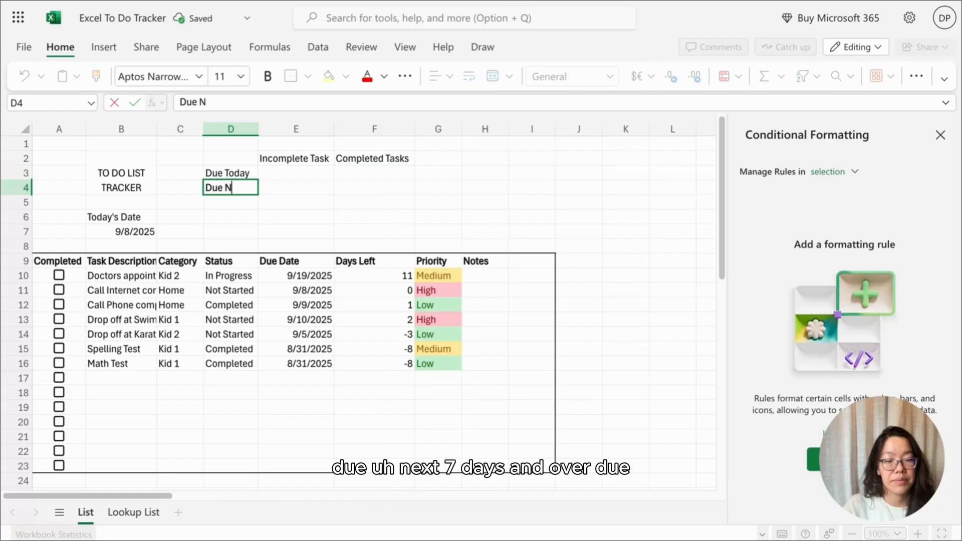
text(ext 7 Days)
click(230, 202)
text(Over)
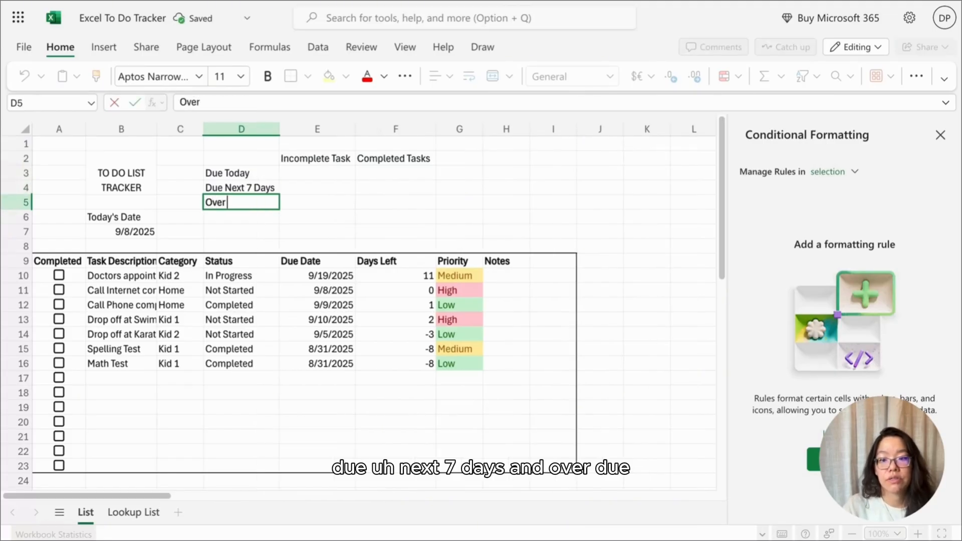
key(enter)
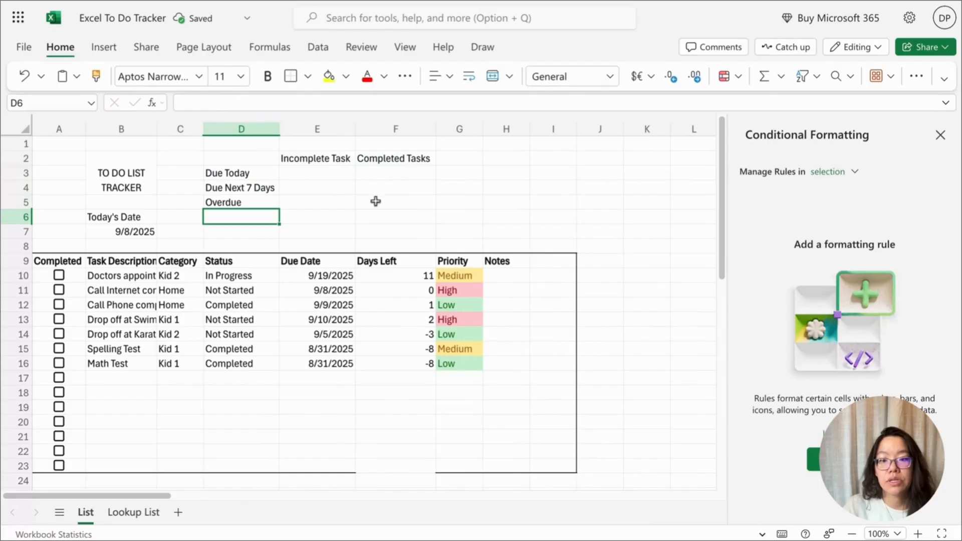
Enter n/a for completed overdue tasks and wrap the two summary headers
click(395, 202)
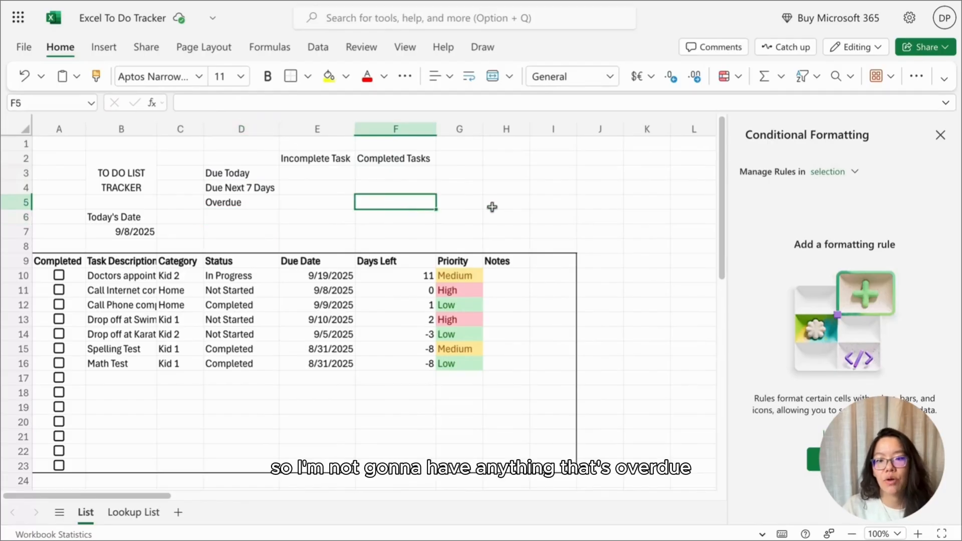
text(n/a)
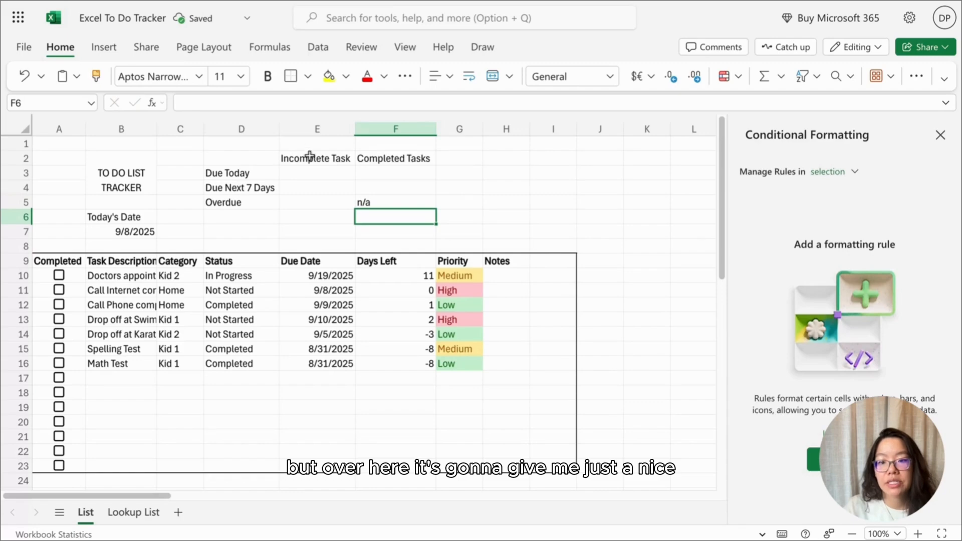
click(316, 158)
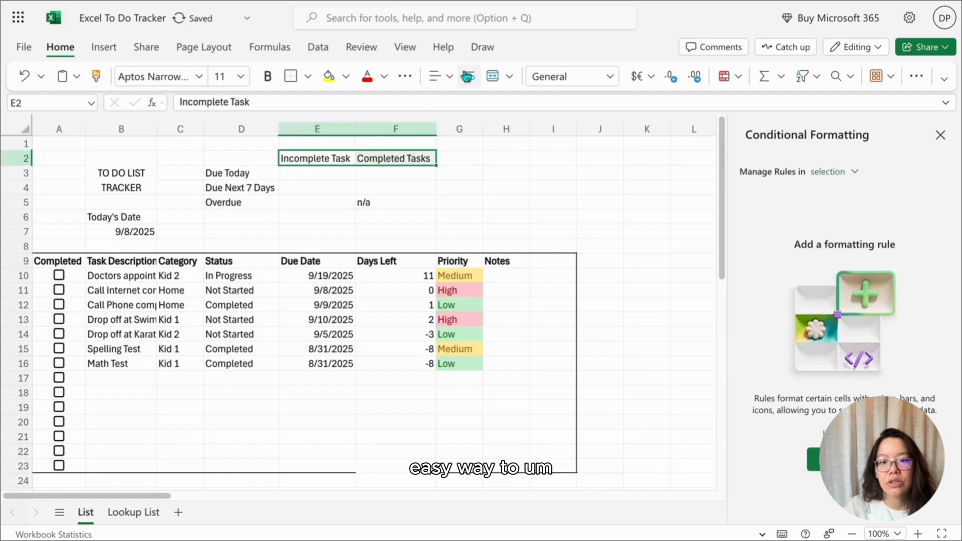
click(317, 128)
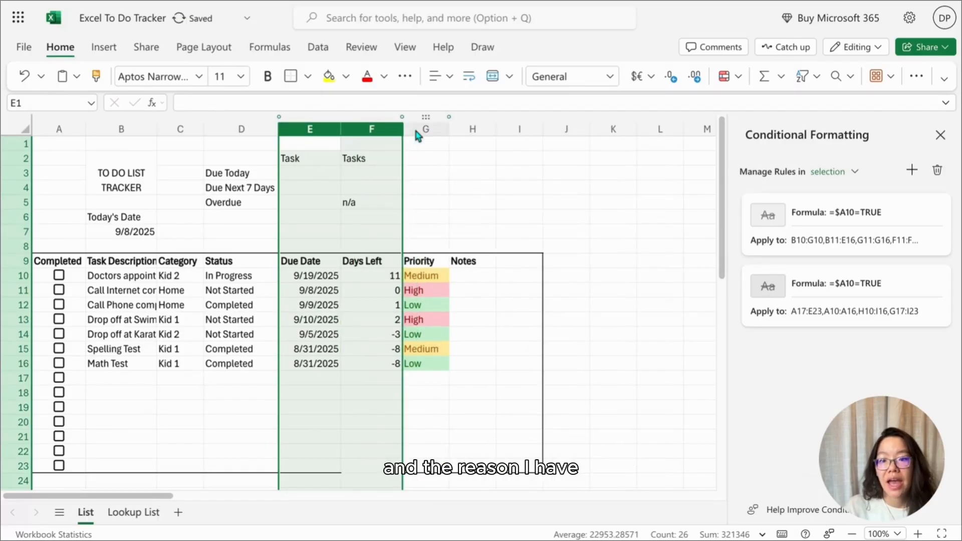
Enter =COUNTIFS(E10:E23,"="&B7,A10:A23,FALSE) in E3 to count unticked tasks due today
click(472, 158)
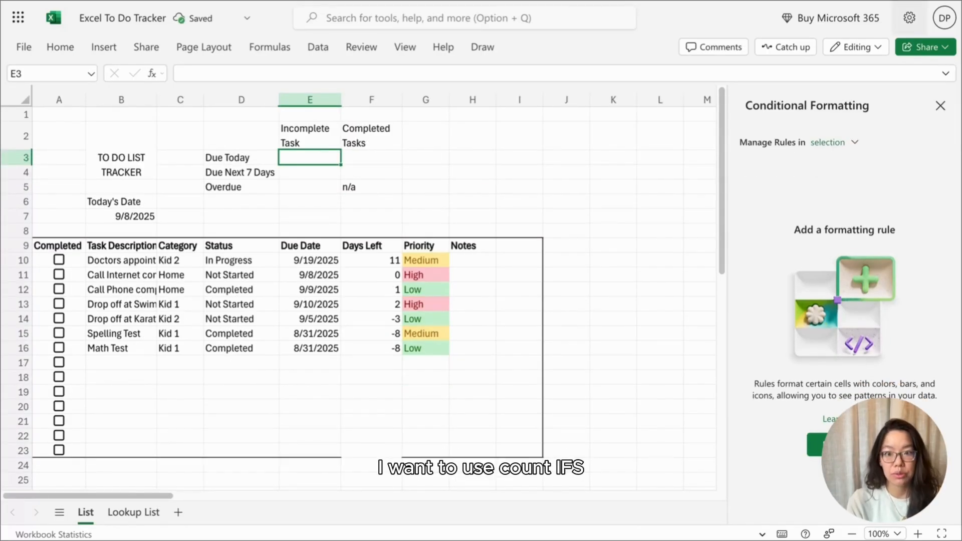
text(=countifs(E10:E23)
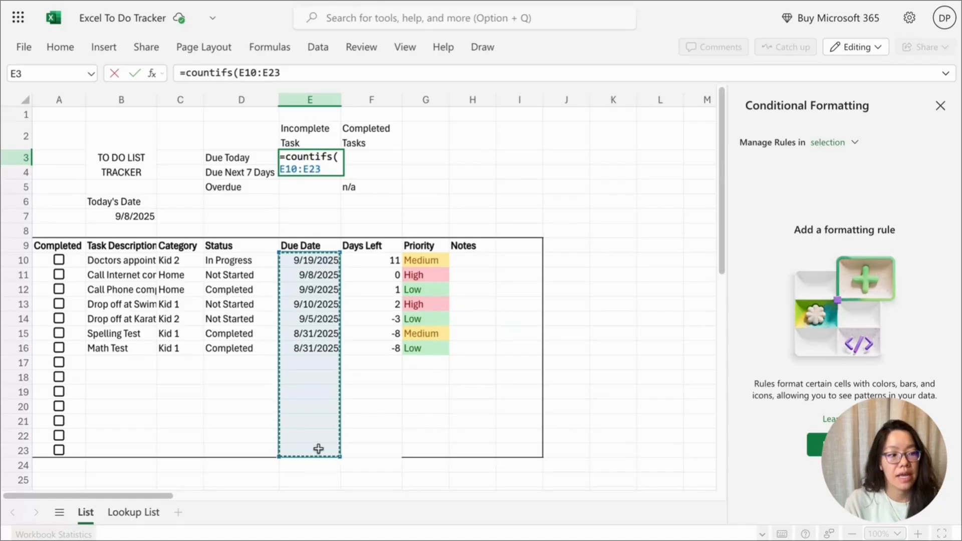
text(, ")
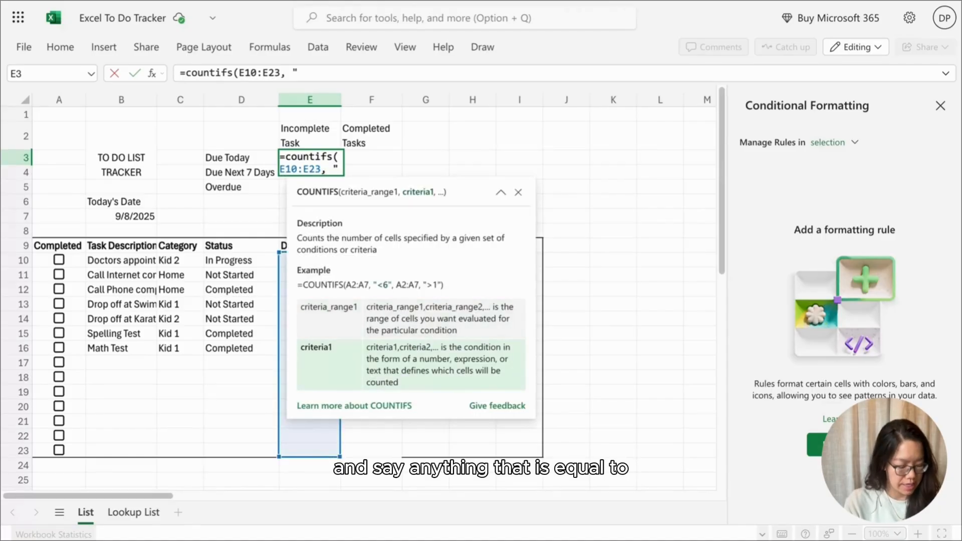
text(=)
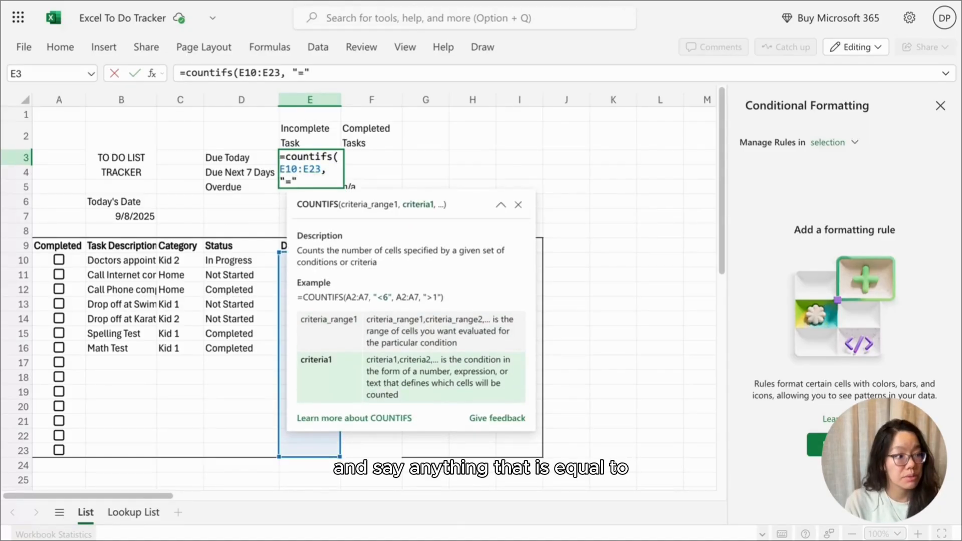
text(&B7)
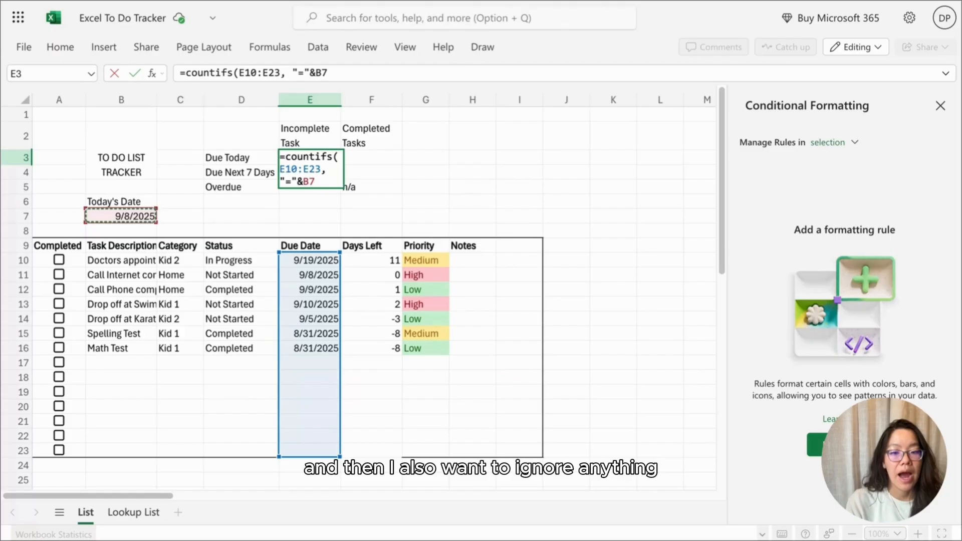
text(,A10:A23)
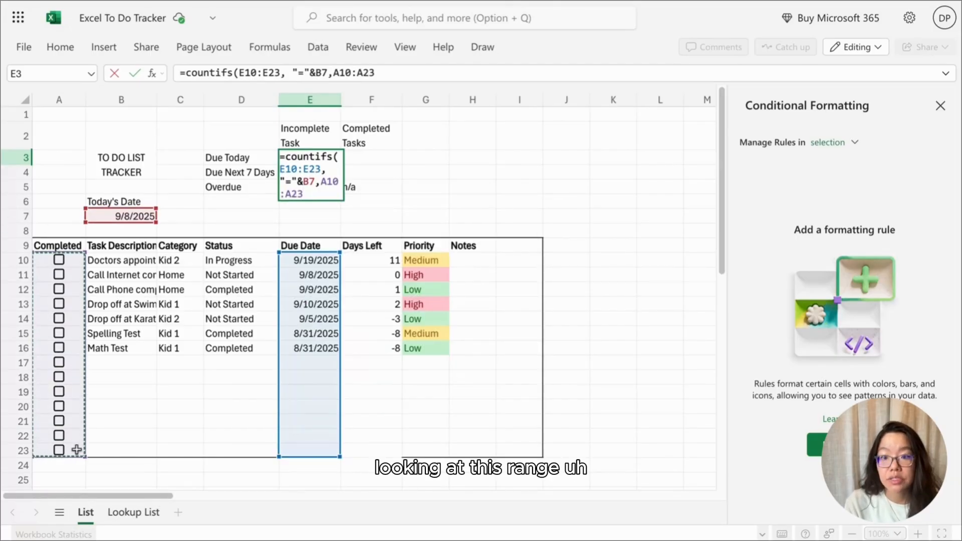
text(,)
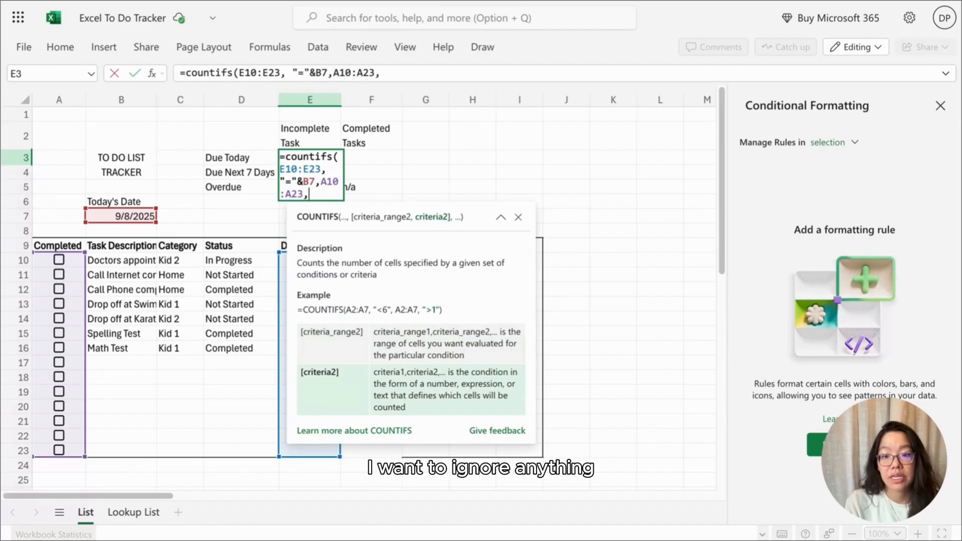
text(Fa)
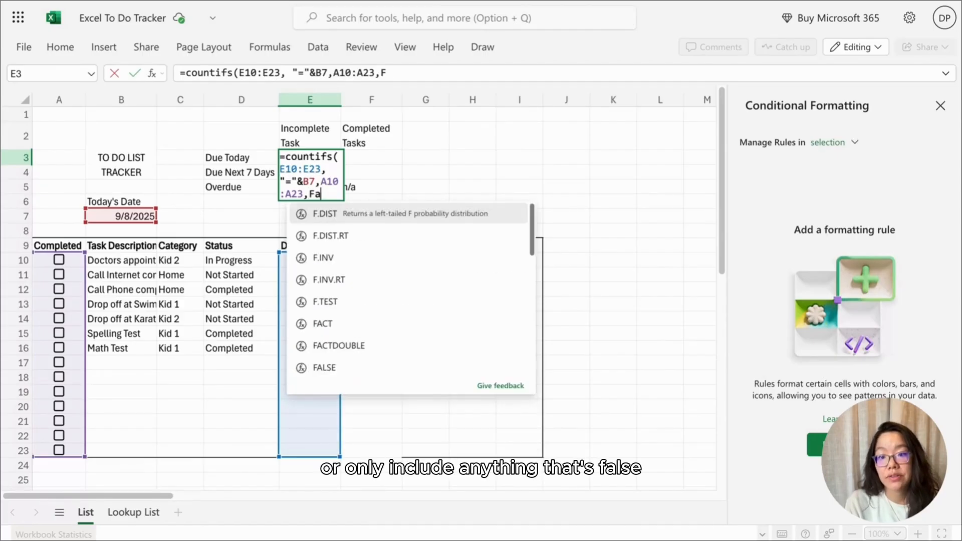
key(Backspace)
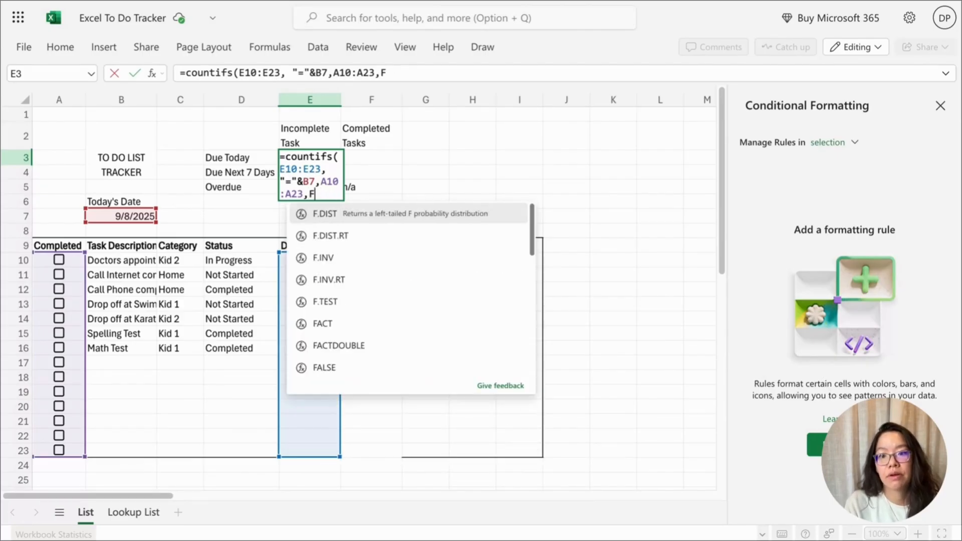
key(Enter)
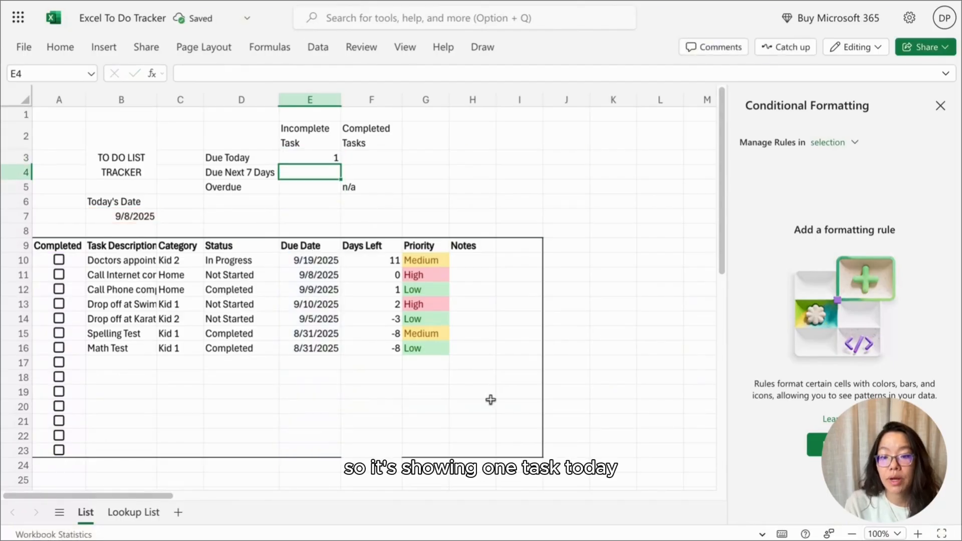
Inspect the due dates and formula for the Math Test and row 14 tasks
click(309, 347)
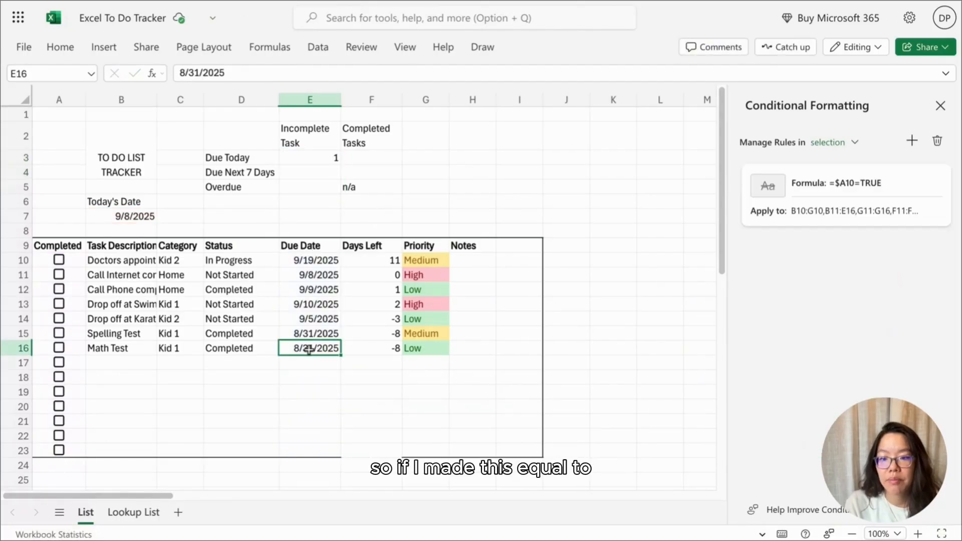
click(309, 319)
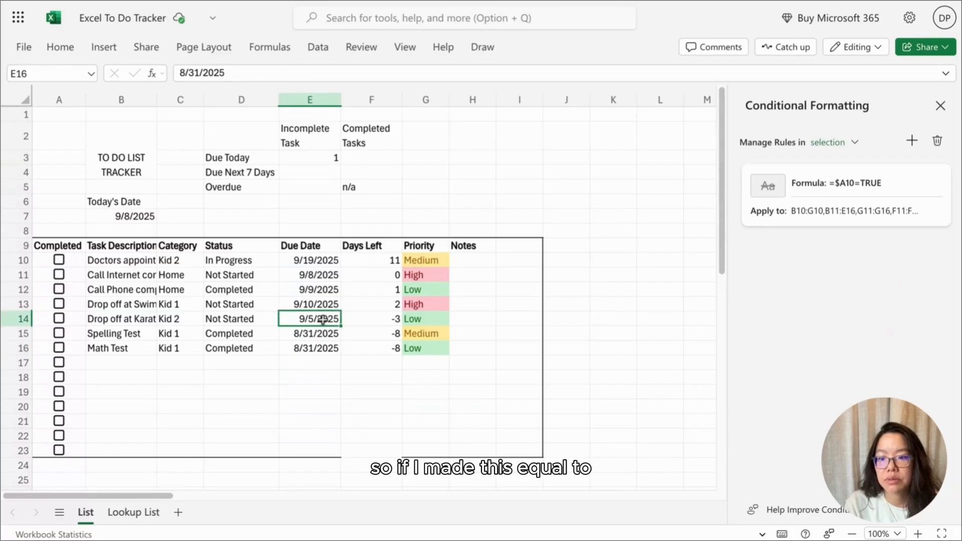
click(309, 319)
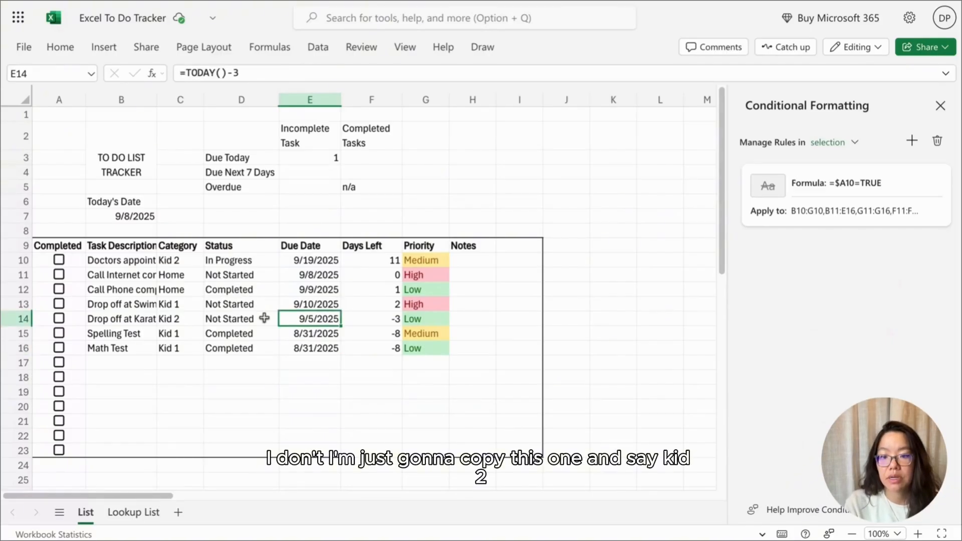
Copy the swimming drop-off task from B13:G13 into row 17 with category Kid 2
click(133, 304)
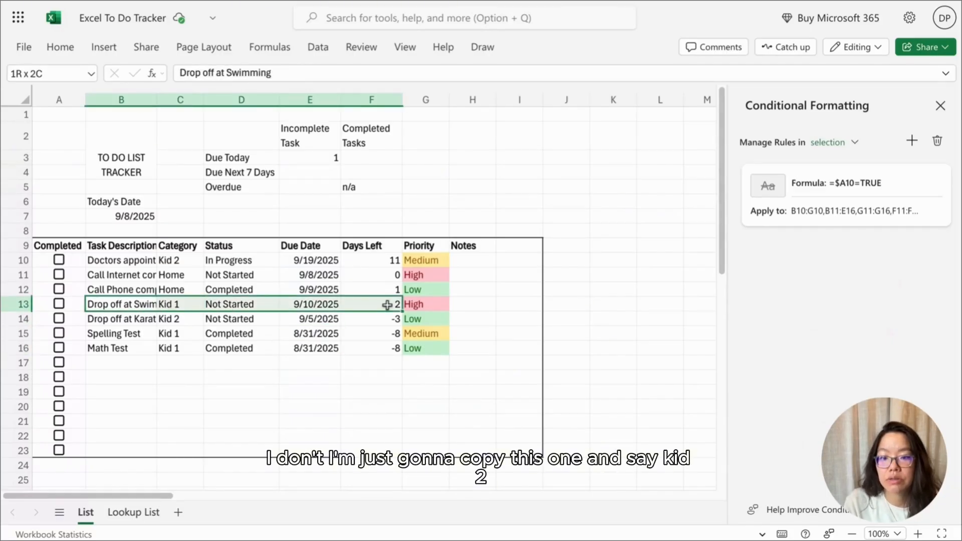
click(121, 363)
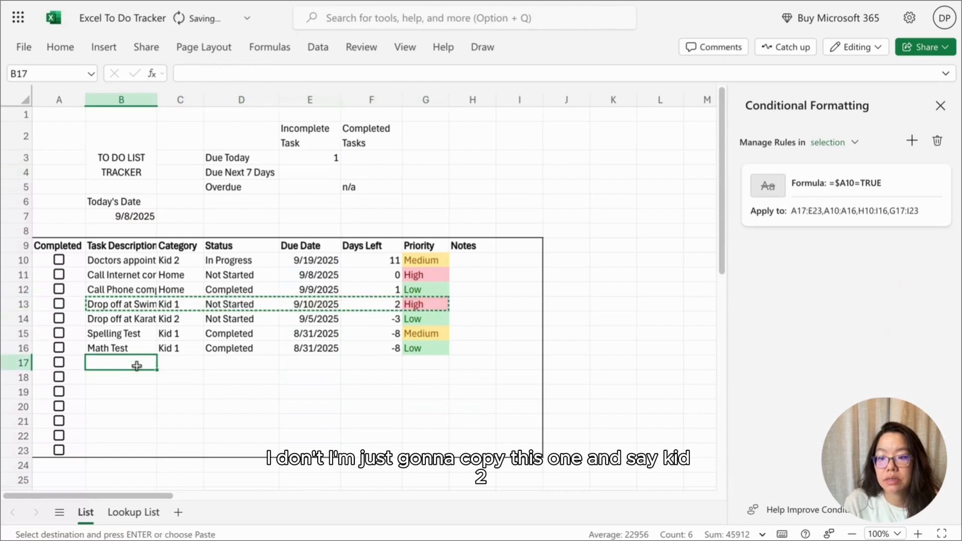
text(Kid 2)
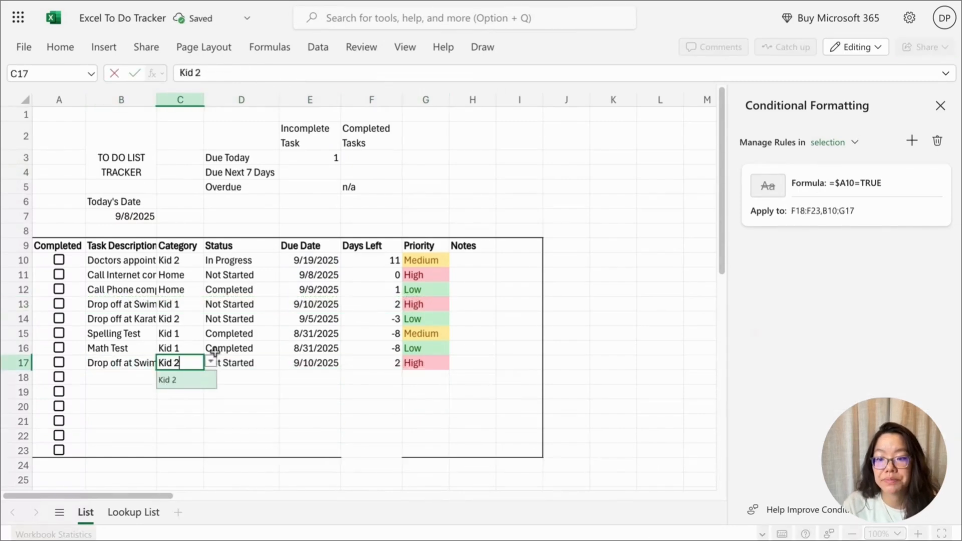
click(310, 362)
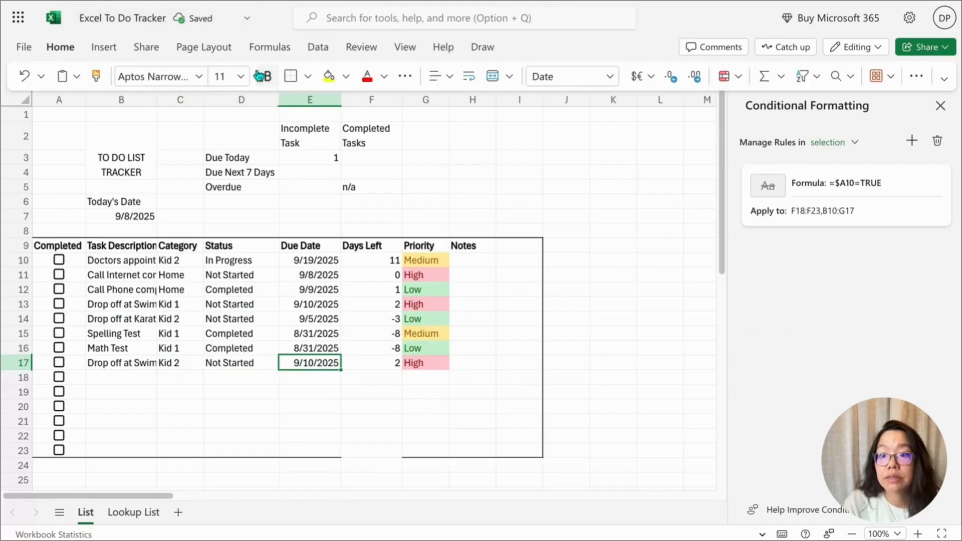
Set E17 to =TODAY() and enter an incomplete next-7-days COUNTIFS in E4, showing 4
text(=TODAY()
click(310, 173)
text(=COUNTIFS(E10:E23, "="&B7,A10:A23,FALSE)
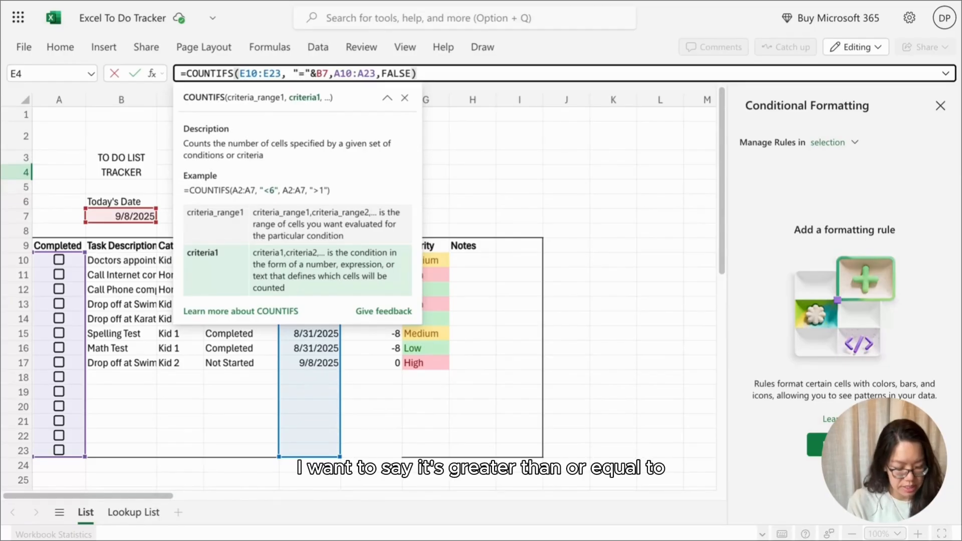
text(>="&B7,E10:E23,">)
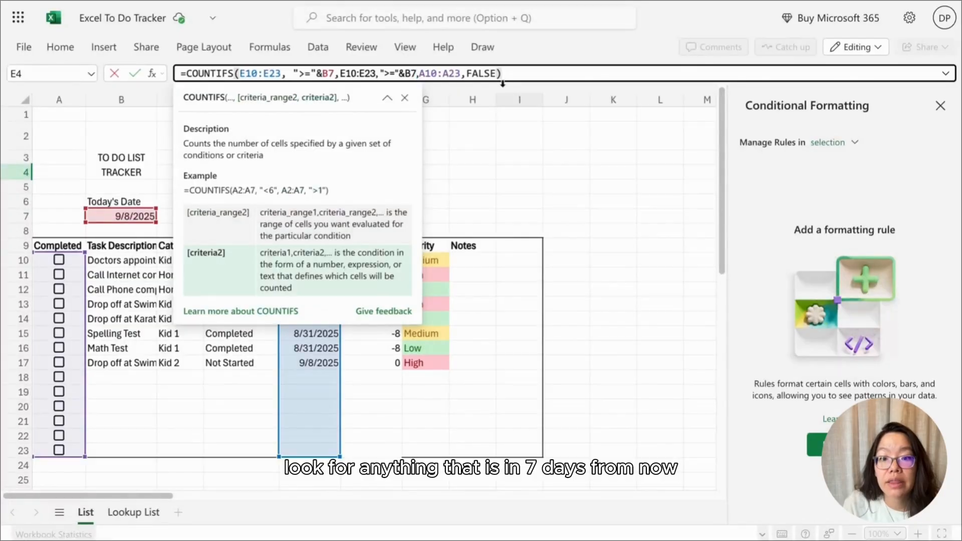
text(+7)
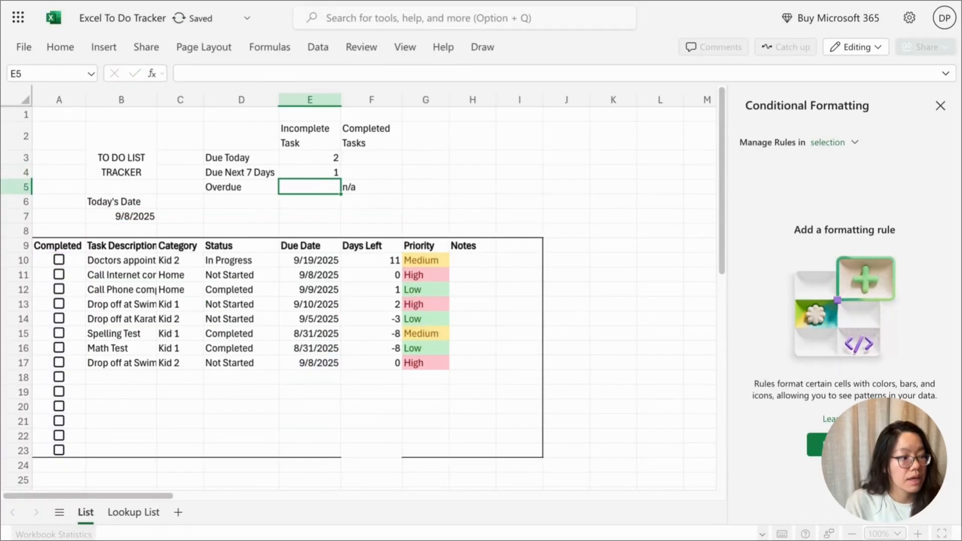
click(309, 172)
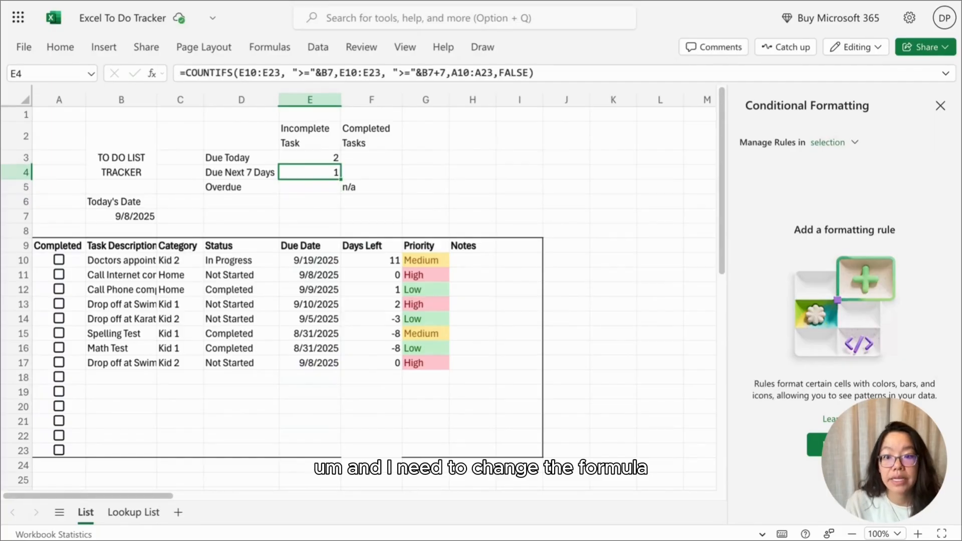
mouse_move(478, 111)
text(<)
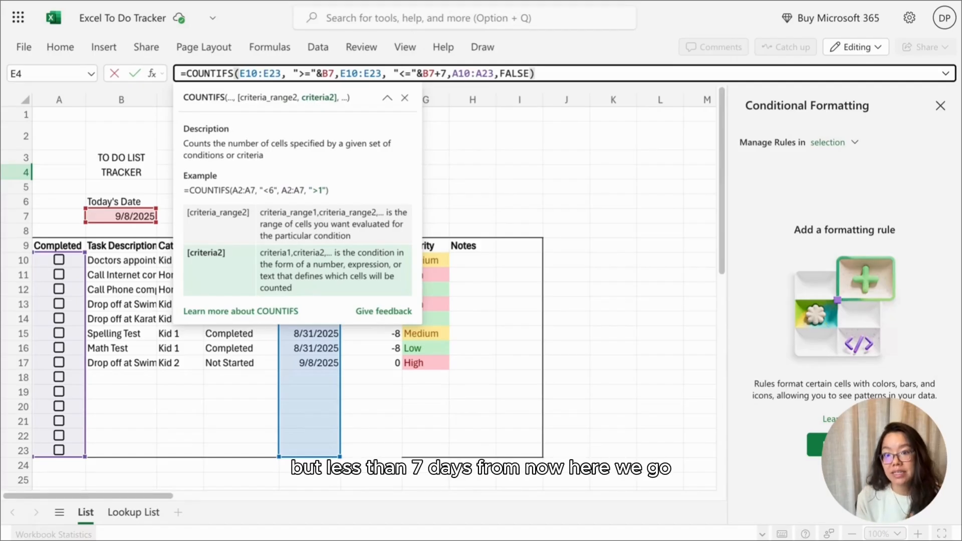
key(Return)
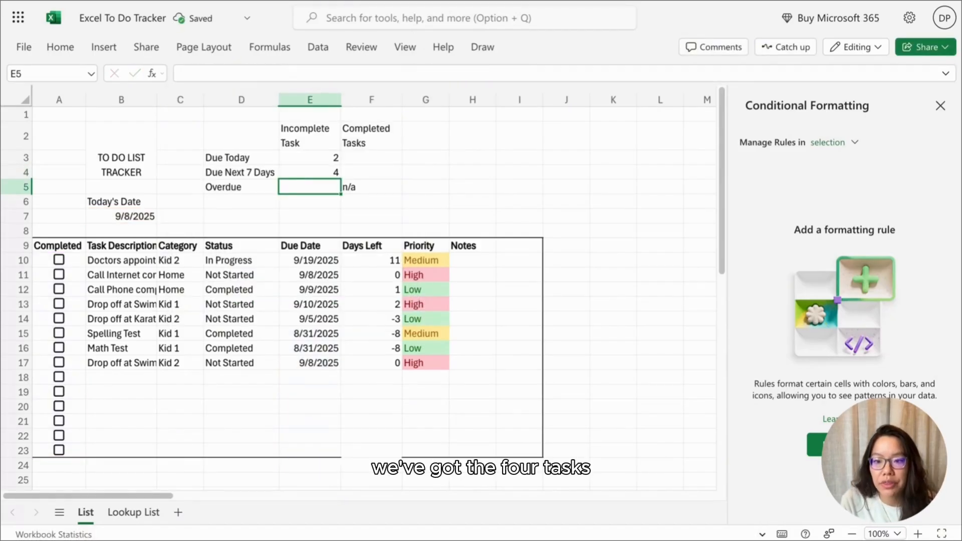
mouse_move(419, 196)
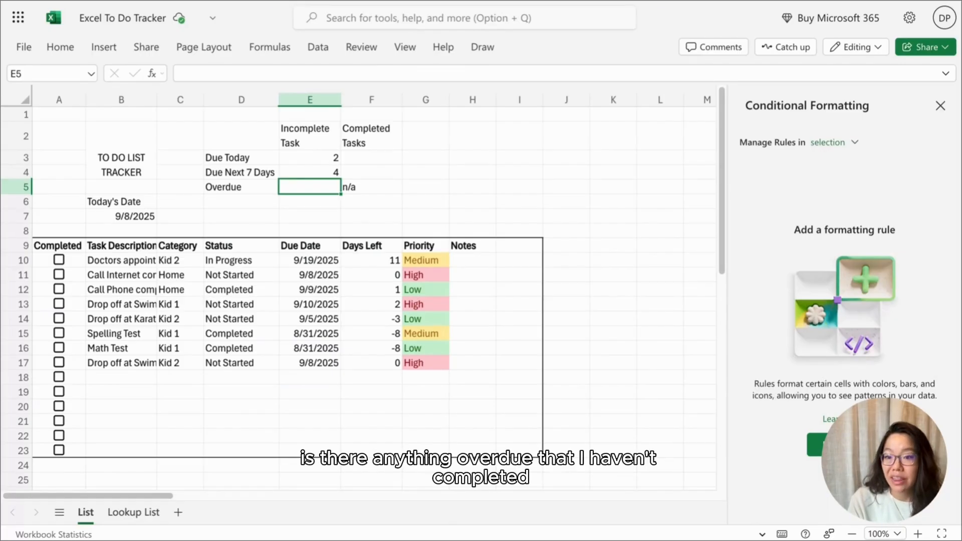
Enter an overdue incomplete COUNTIFS using "<"&B7 in E5, then tick Math Test
click(309, 157)
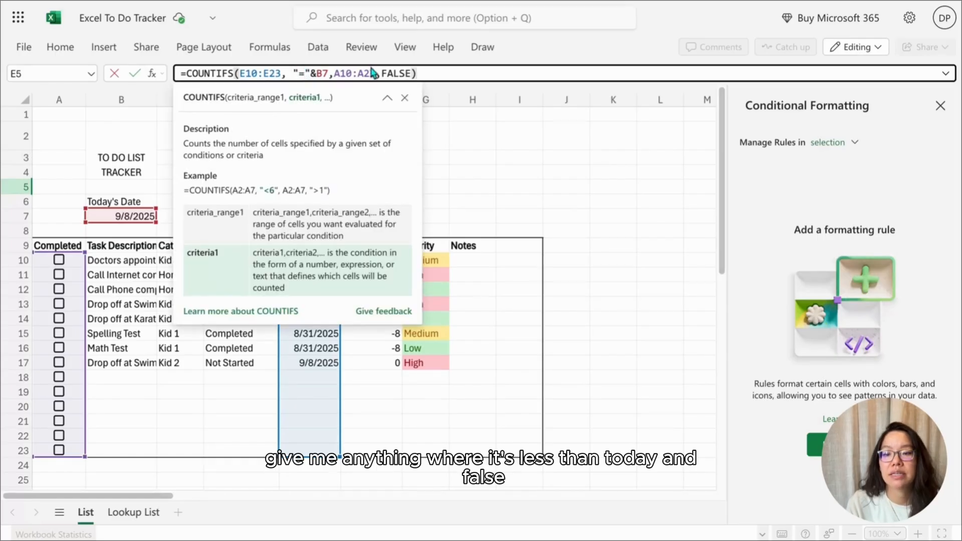
text(<)
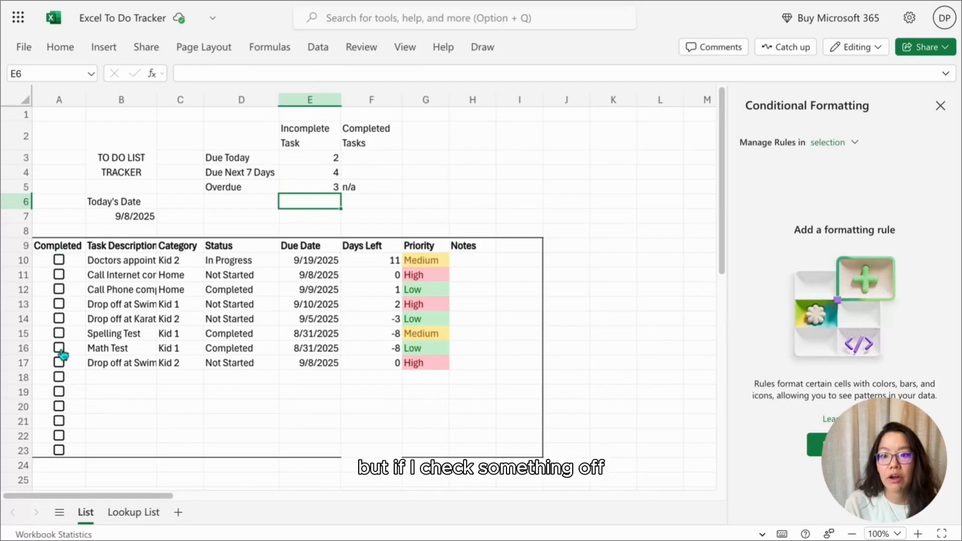
click(59, 348)
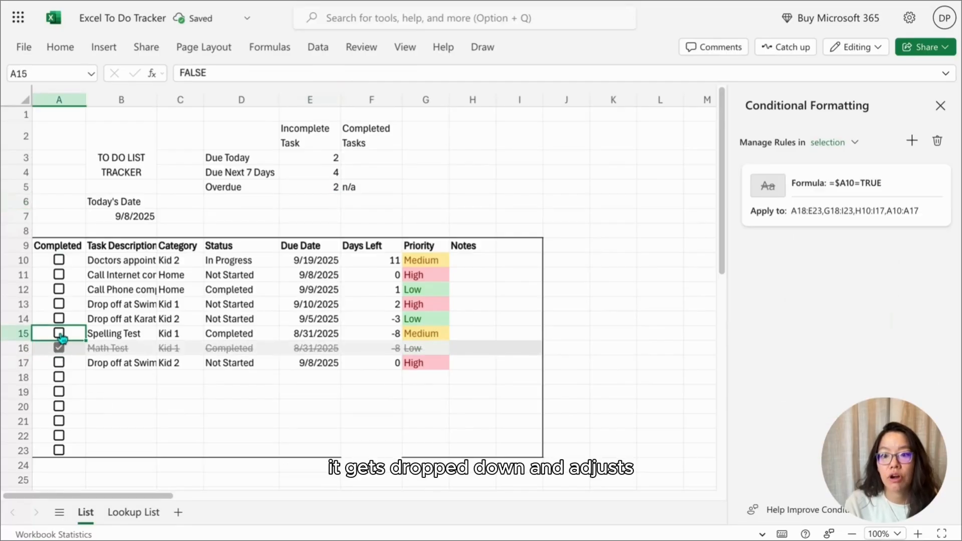
click(59, 333)
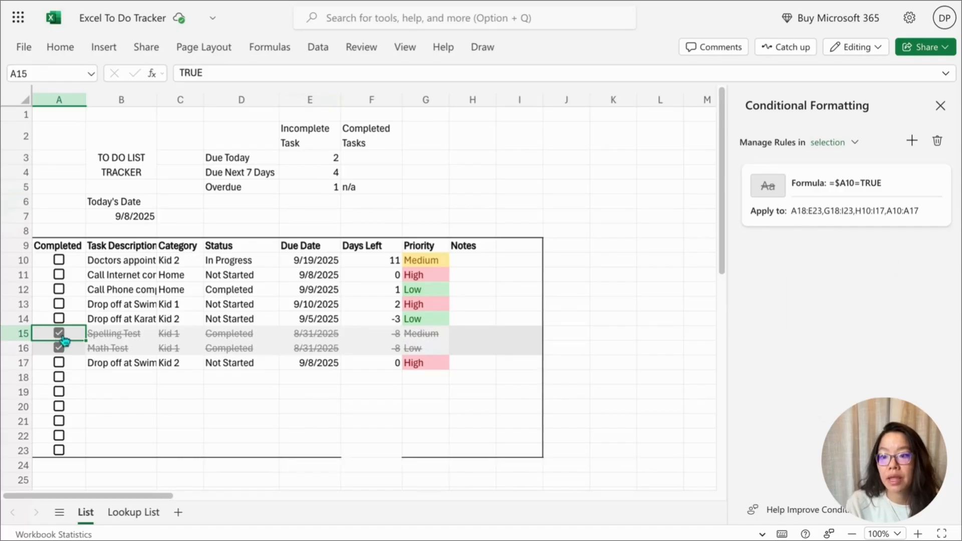
click(59, 333)
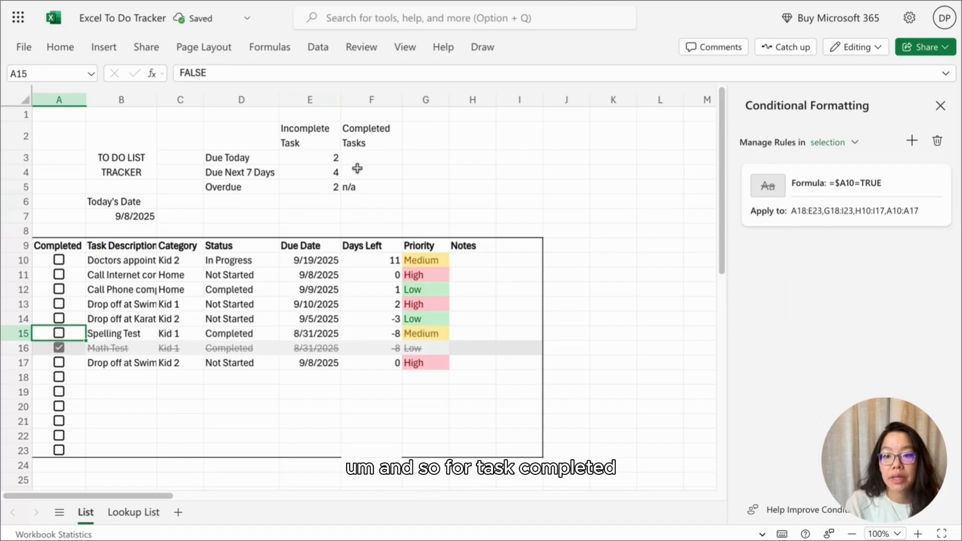
Fill F3 and F4 with completed-task COUNTIFS for Due Today and Due Next 7 Days
click(309, 157)
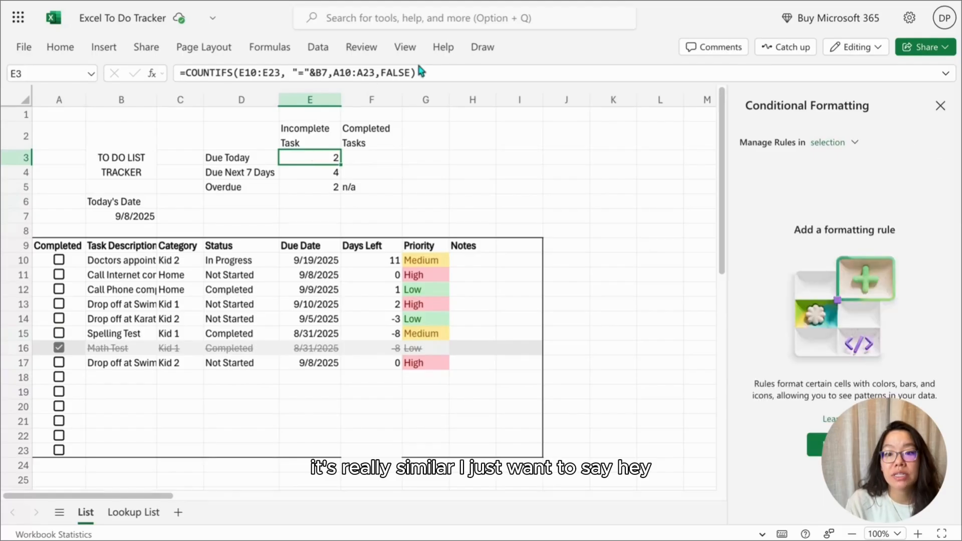
mouse_move(368, 158)
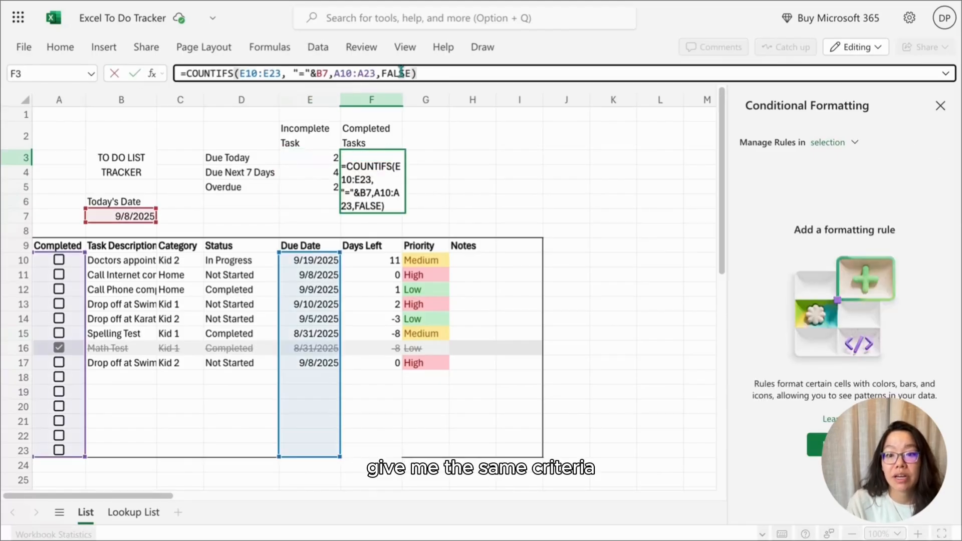
key(Return)
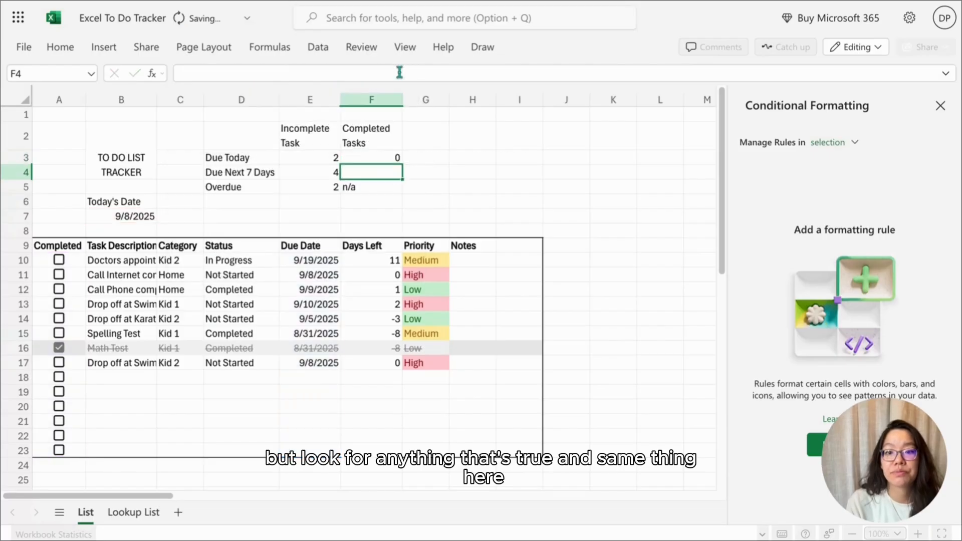
click(309, 172)
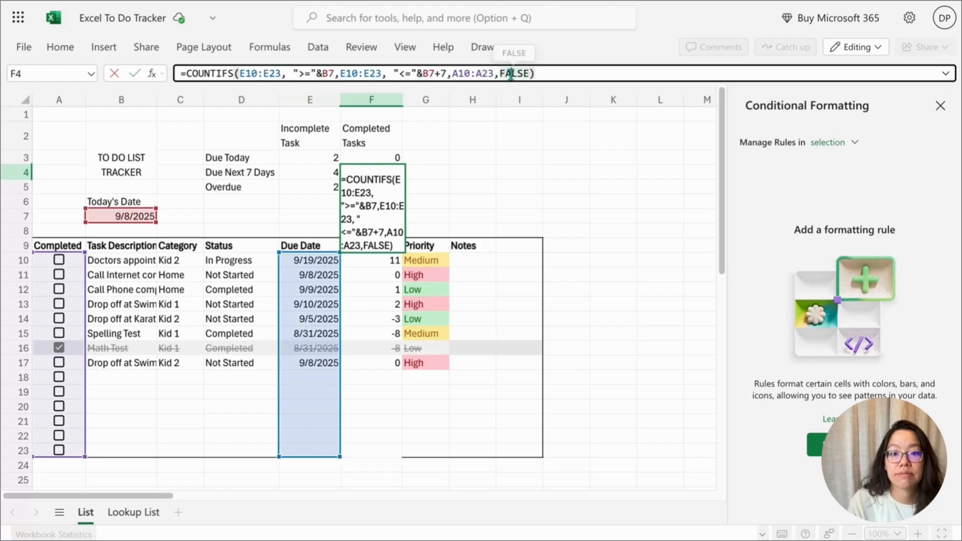
key(Return)
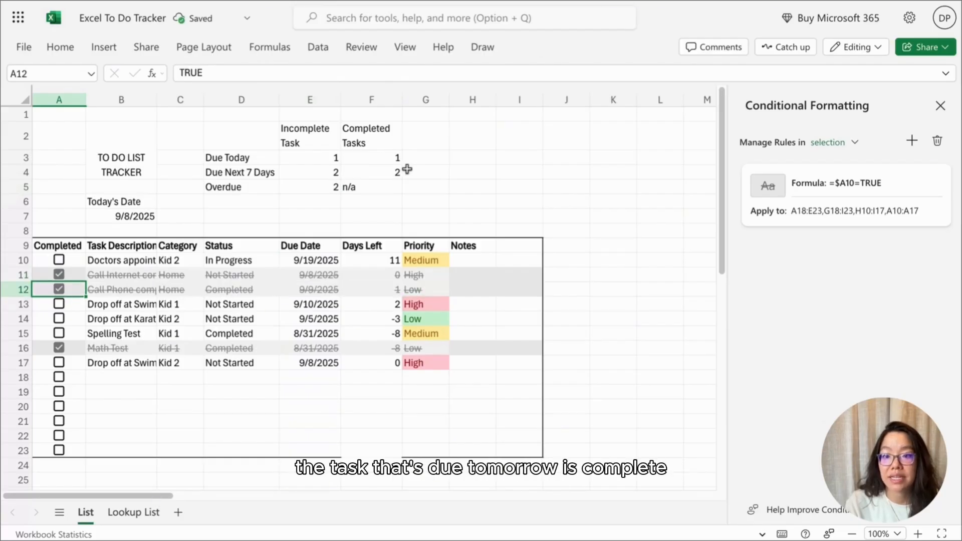
mouse_move(391, 185)
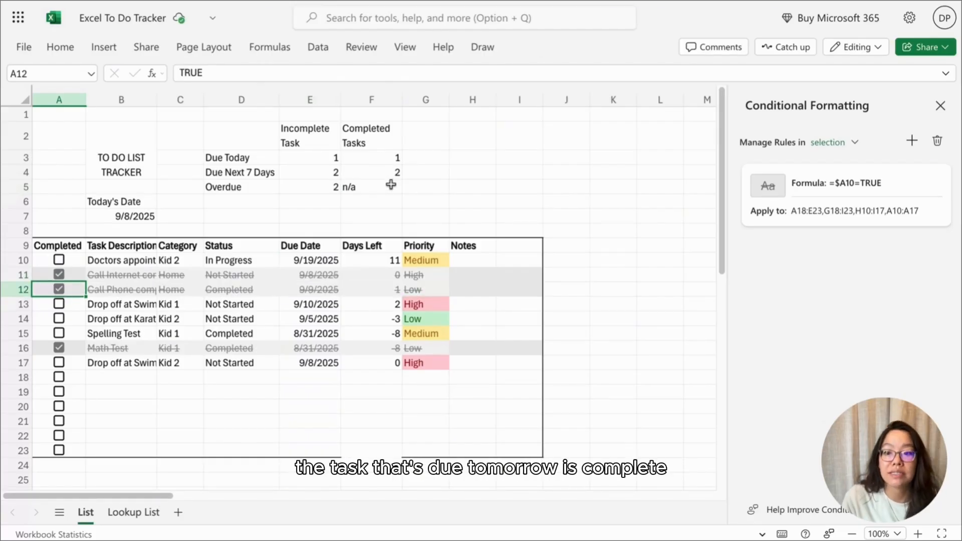